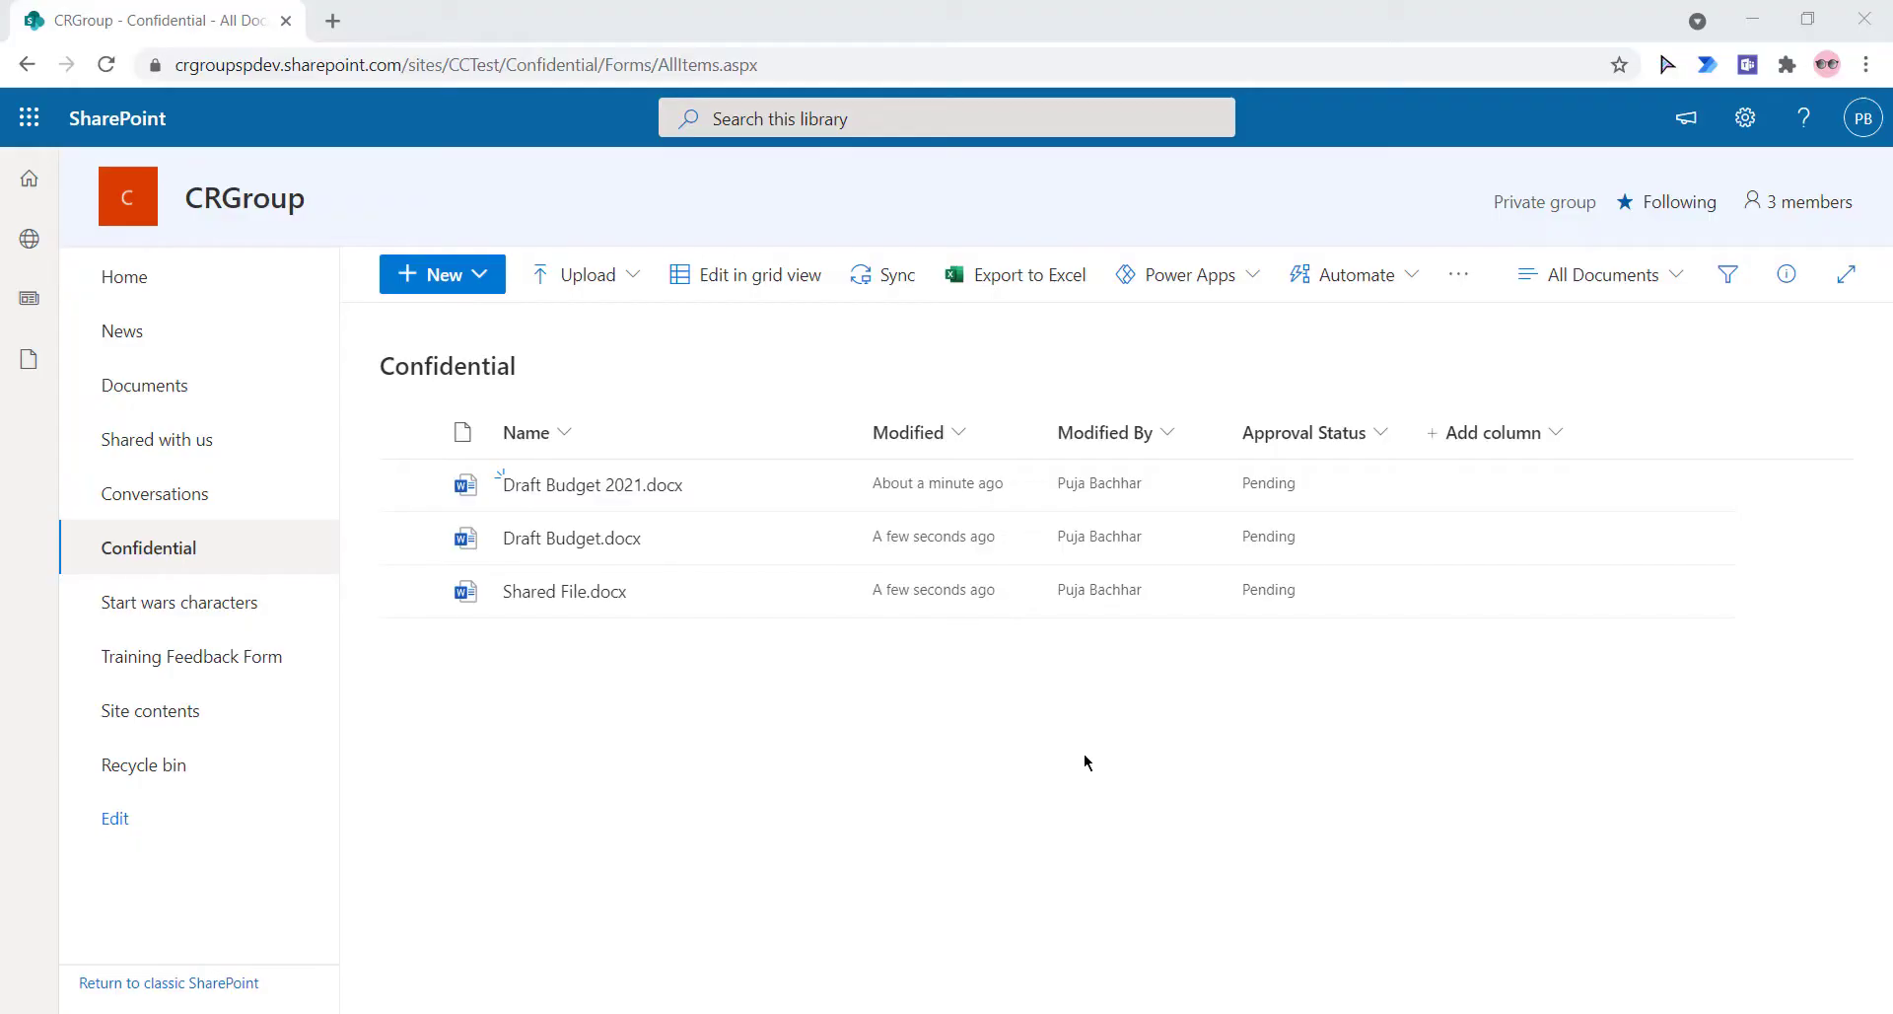
pyautogui.moveTo(879, 729)
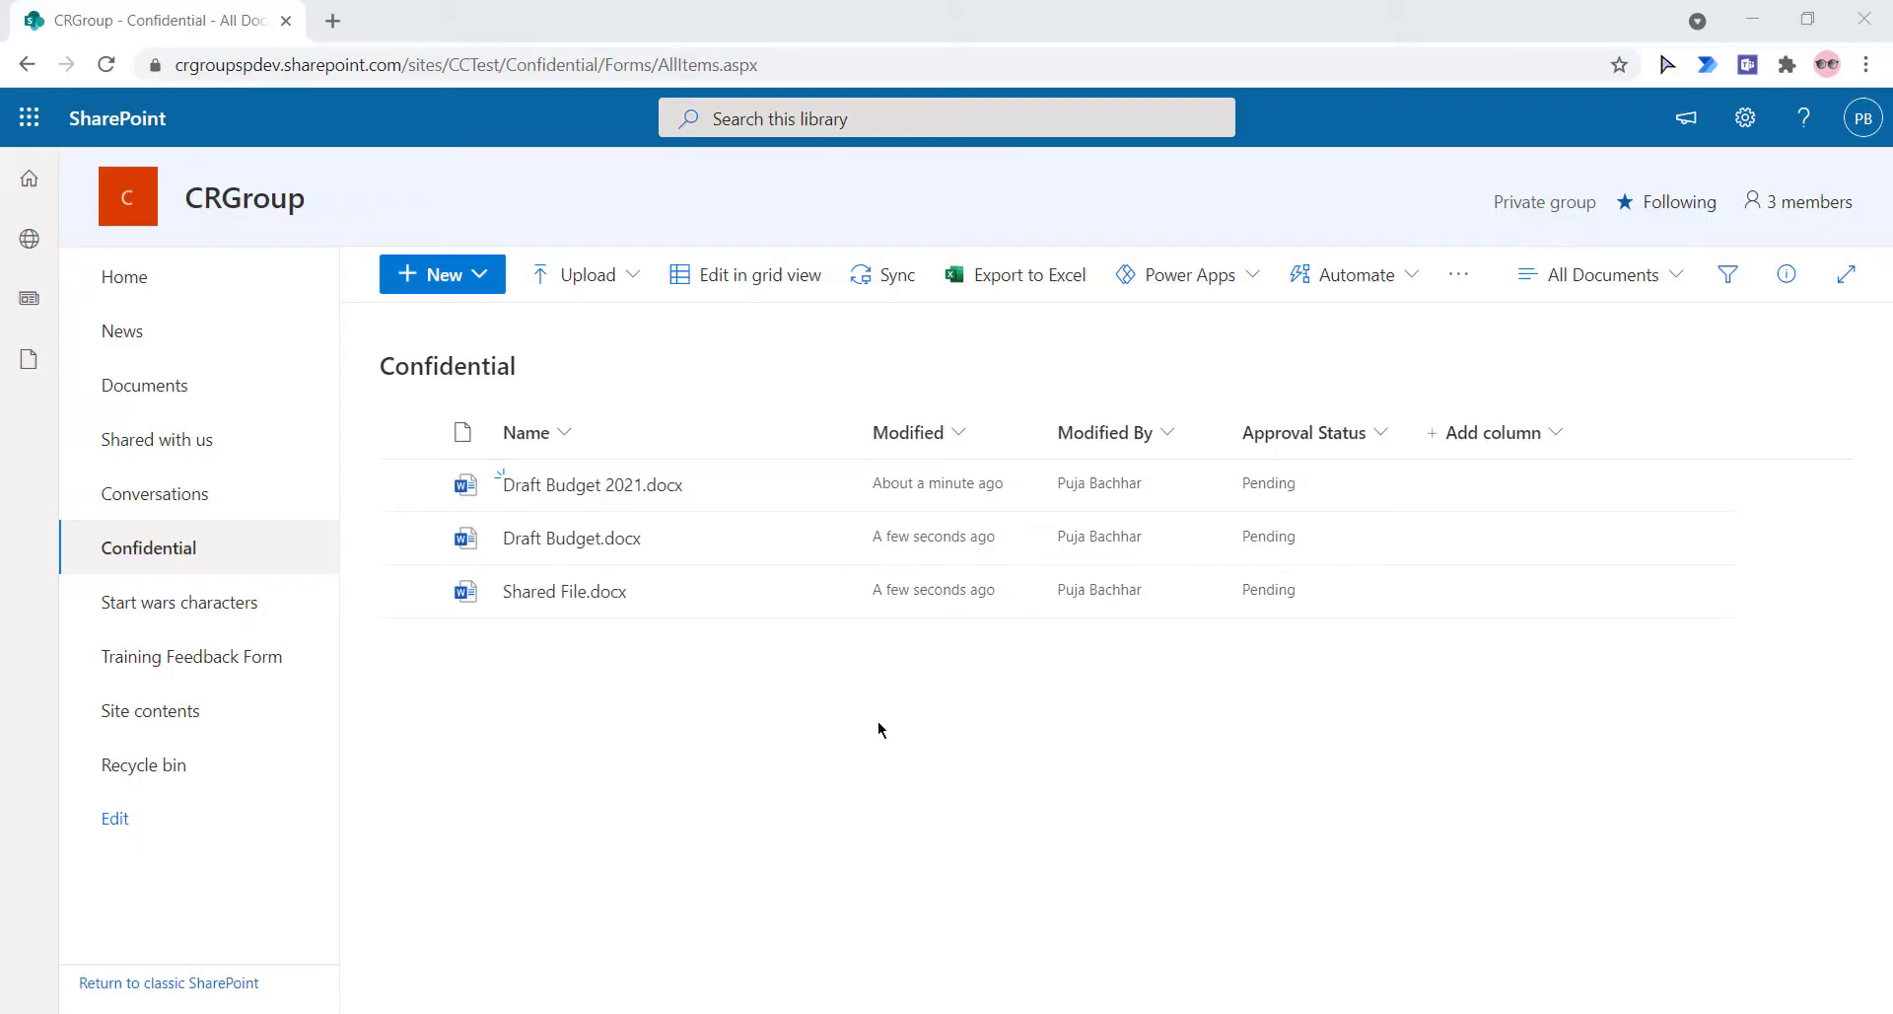
pyautogui.moveTo(946, 733)
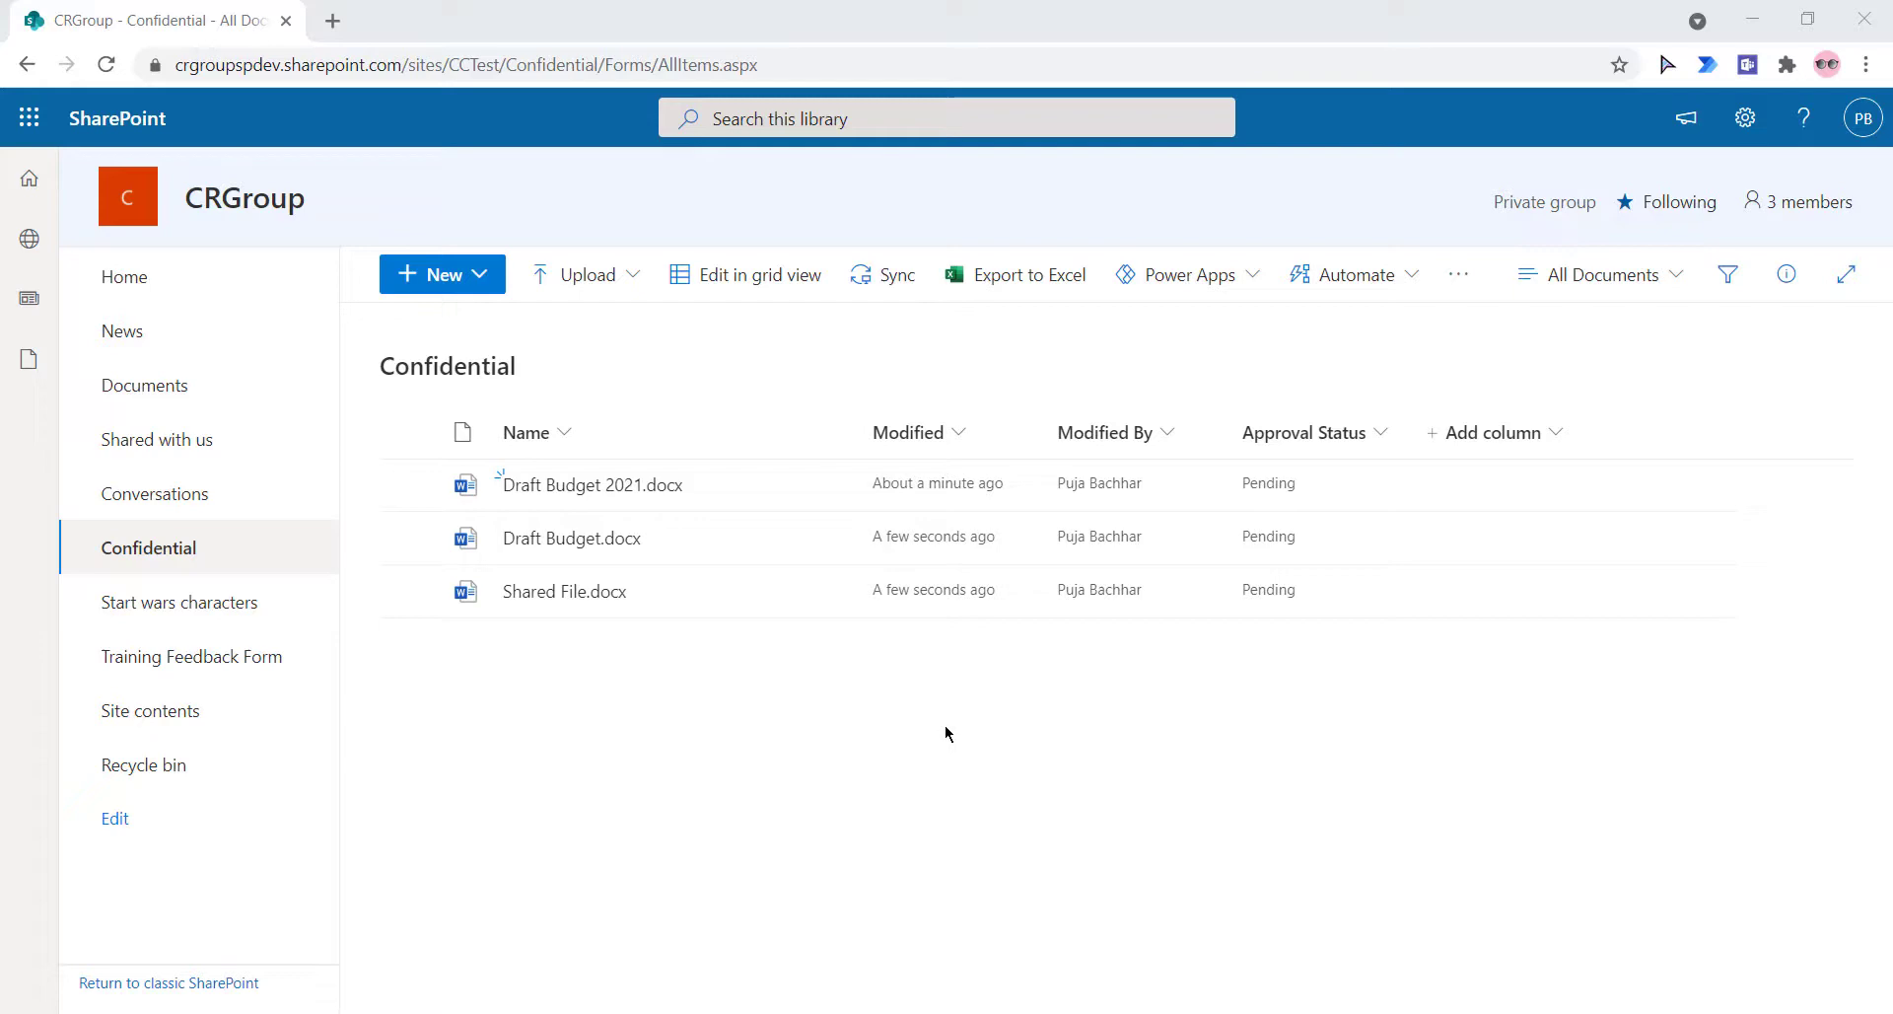
pyautogui.moveTo(1104, 632)
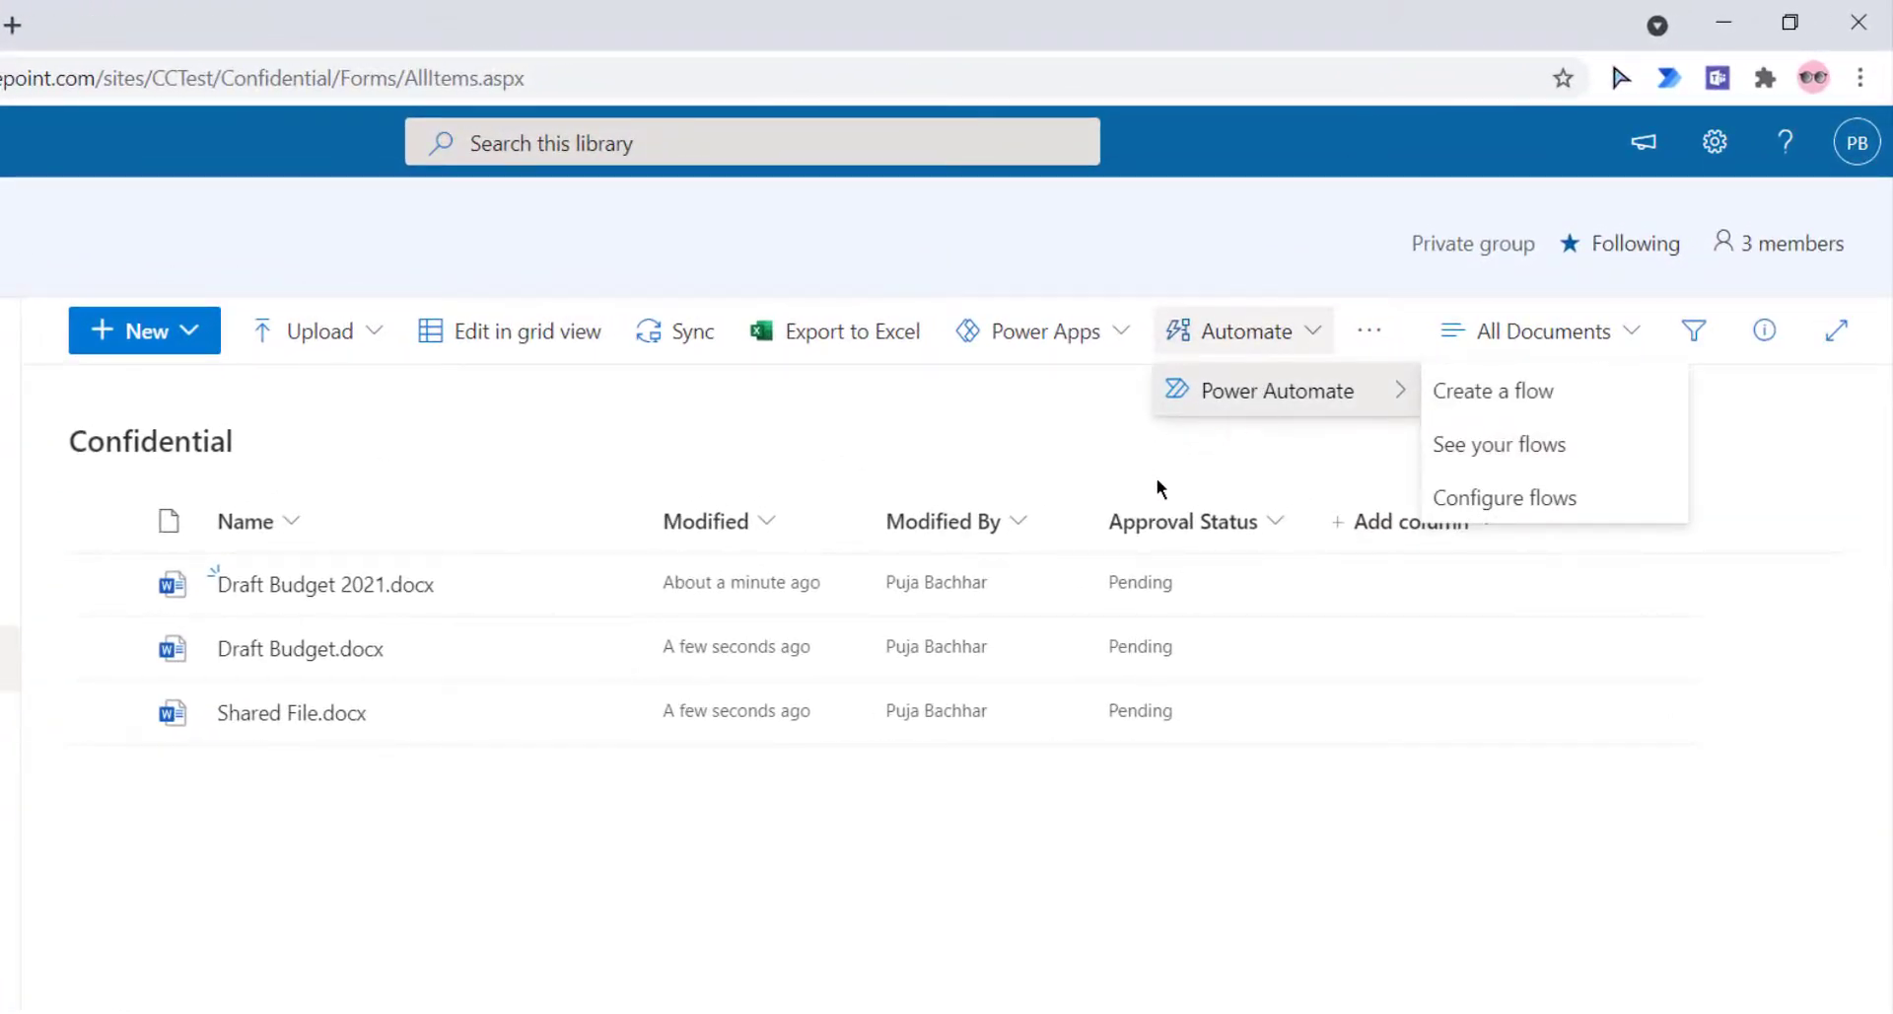
# - Create a date-and-time column named 'Due Date' in the Confidential library
pyautogui.click(1410, 520)
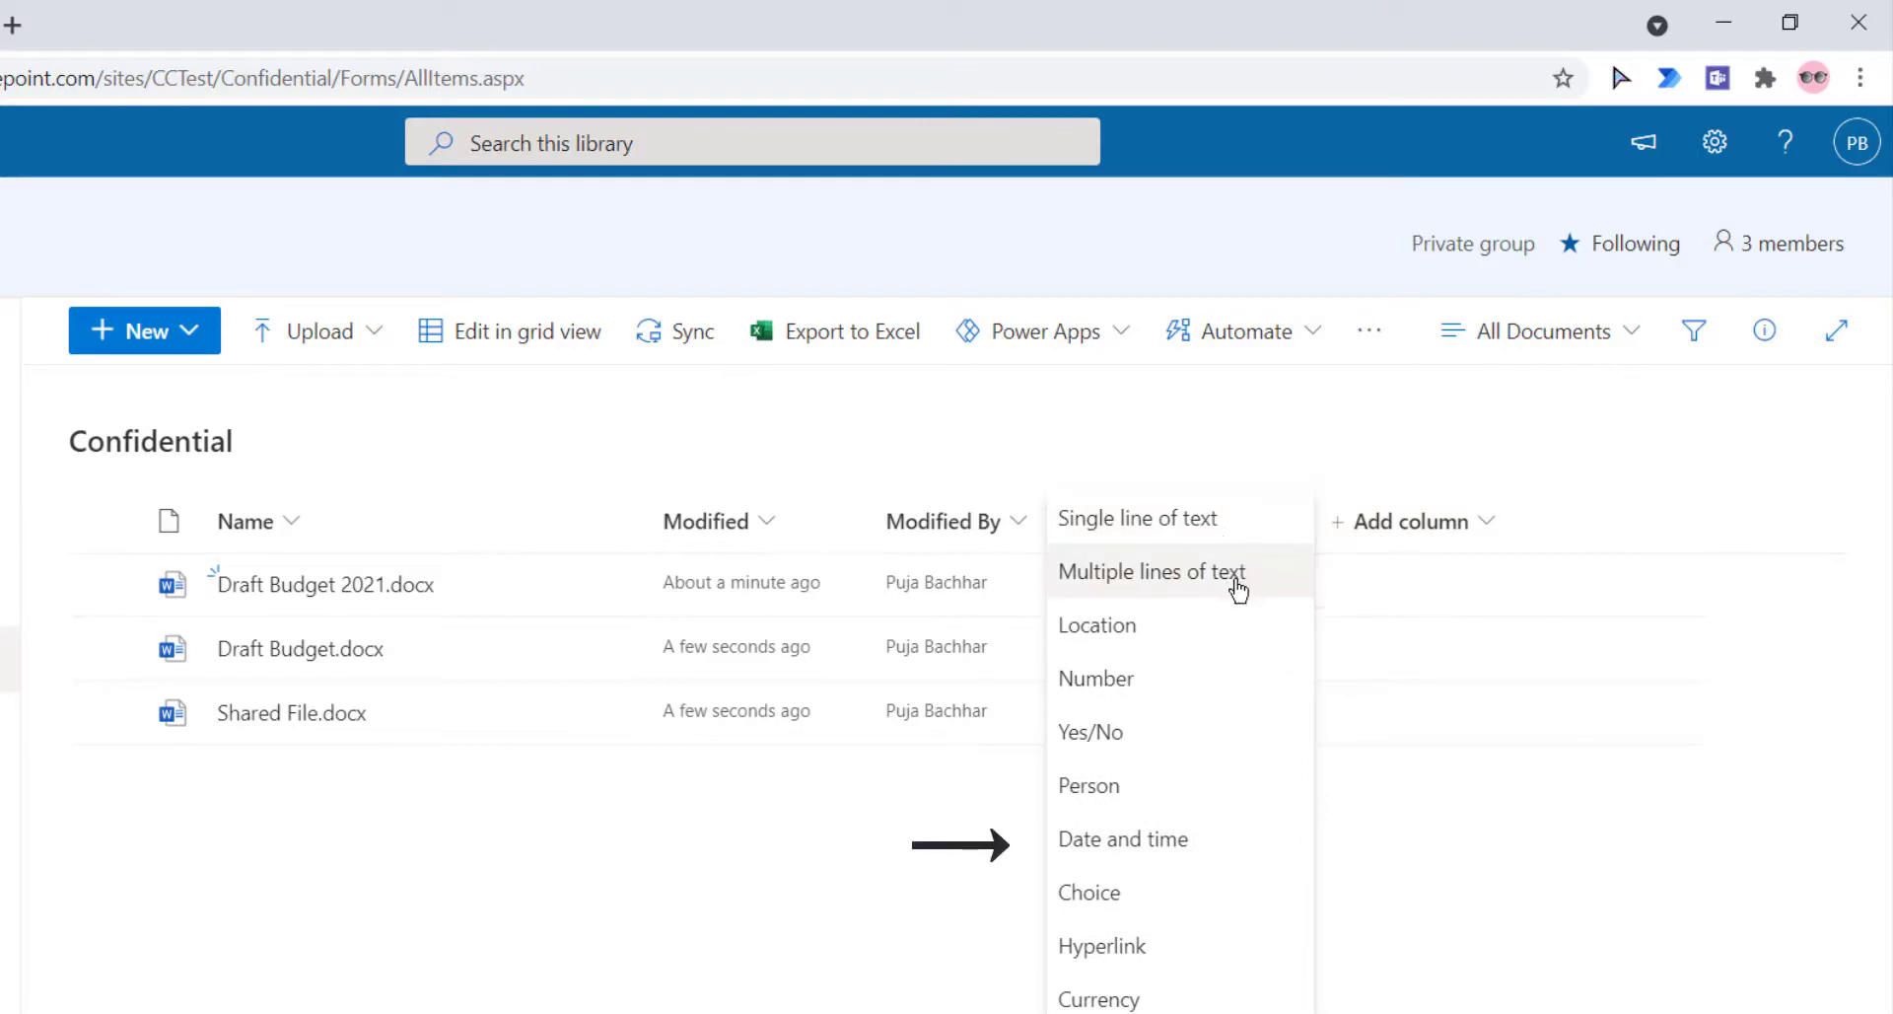
pyautogui.click(1122, 837)
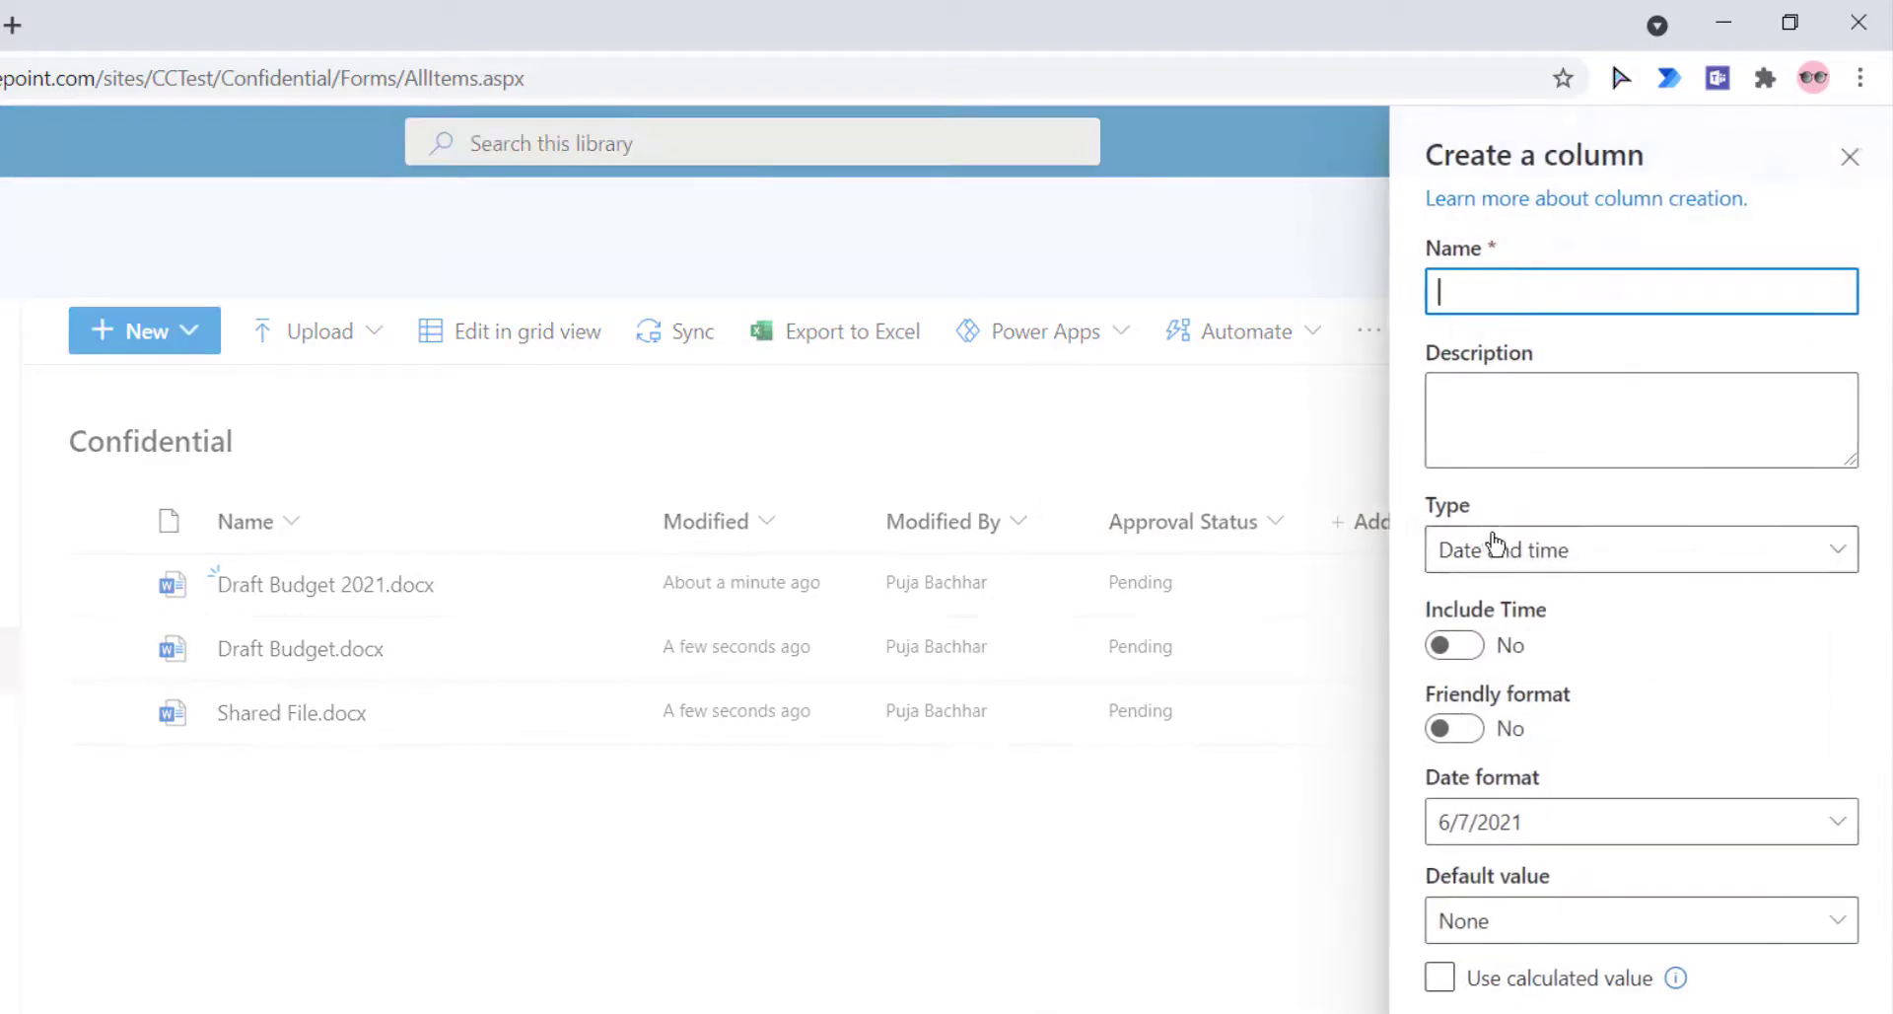
pyautogui.write('Du')
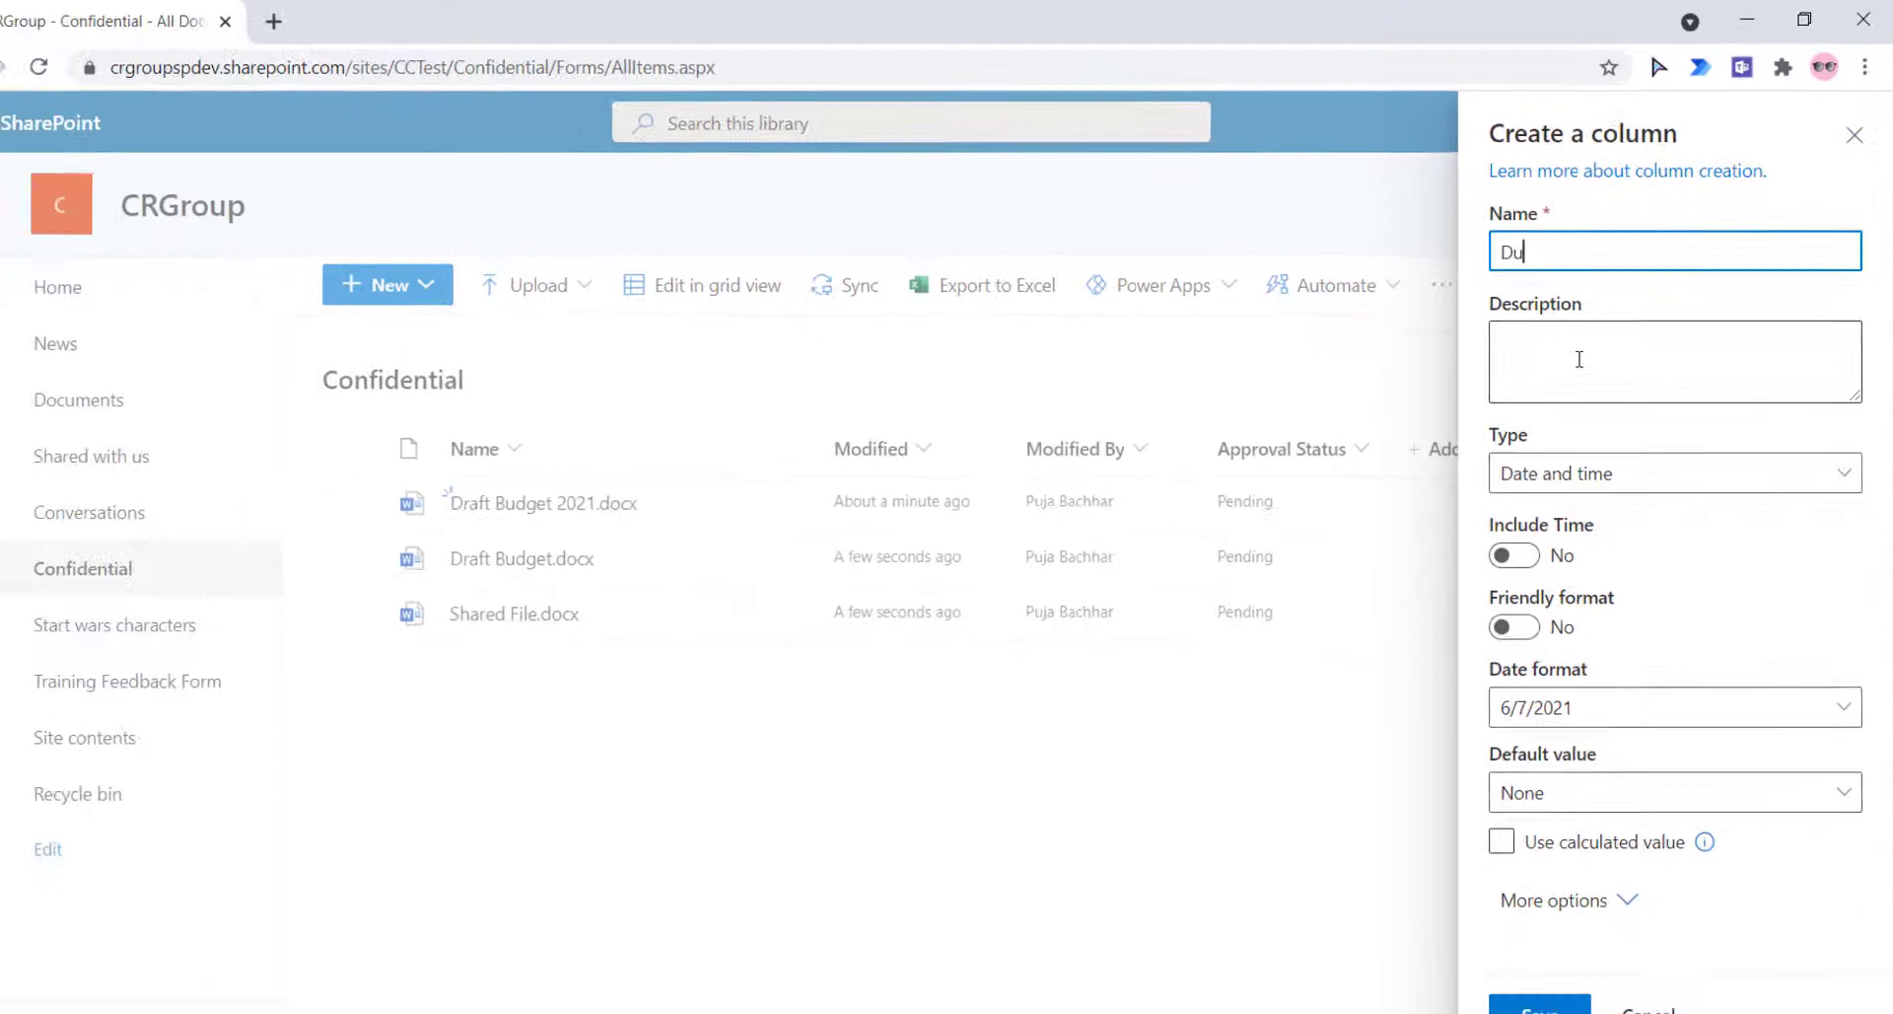
pyautogui.write('e Date')
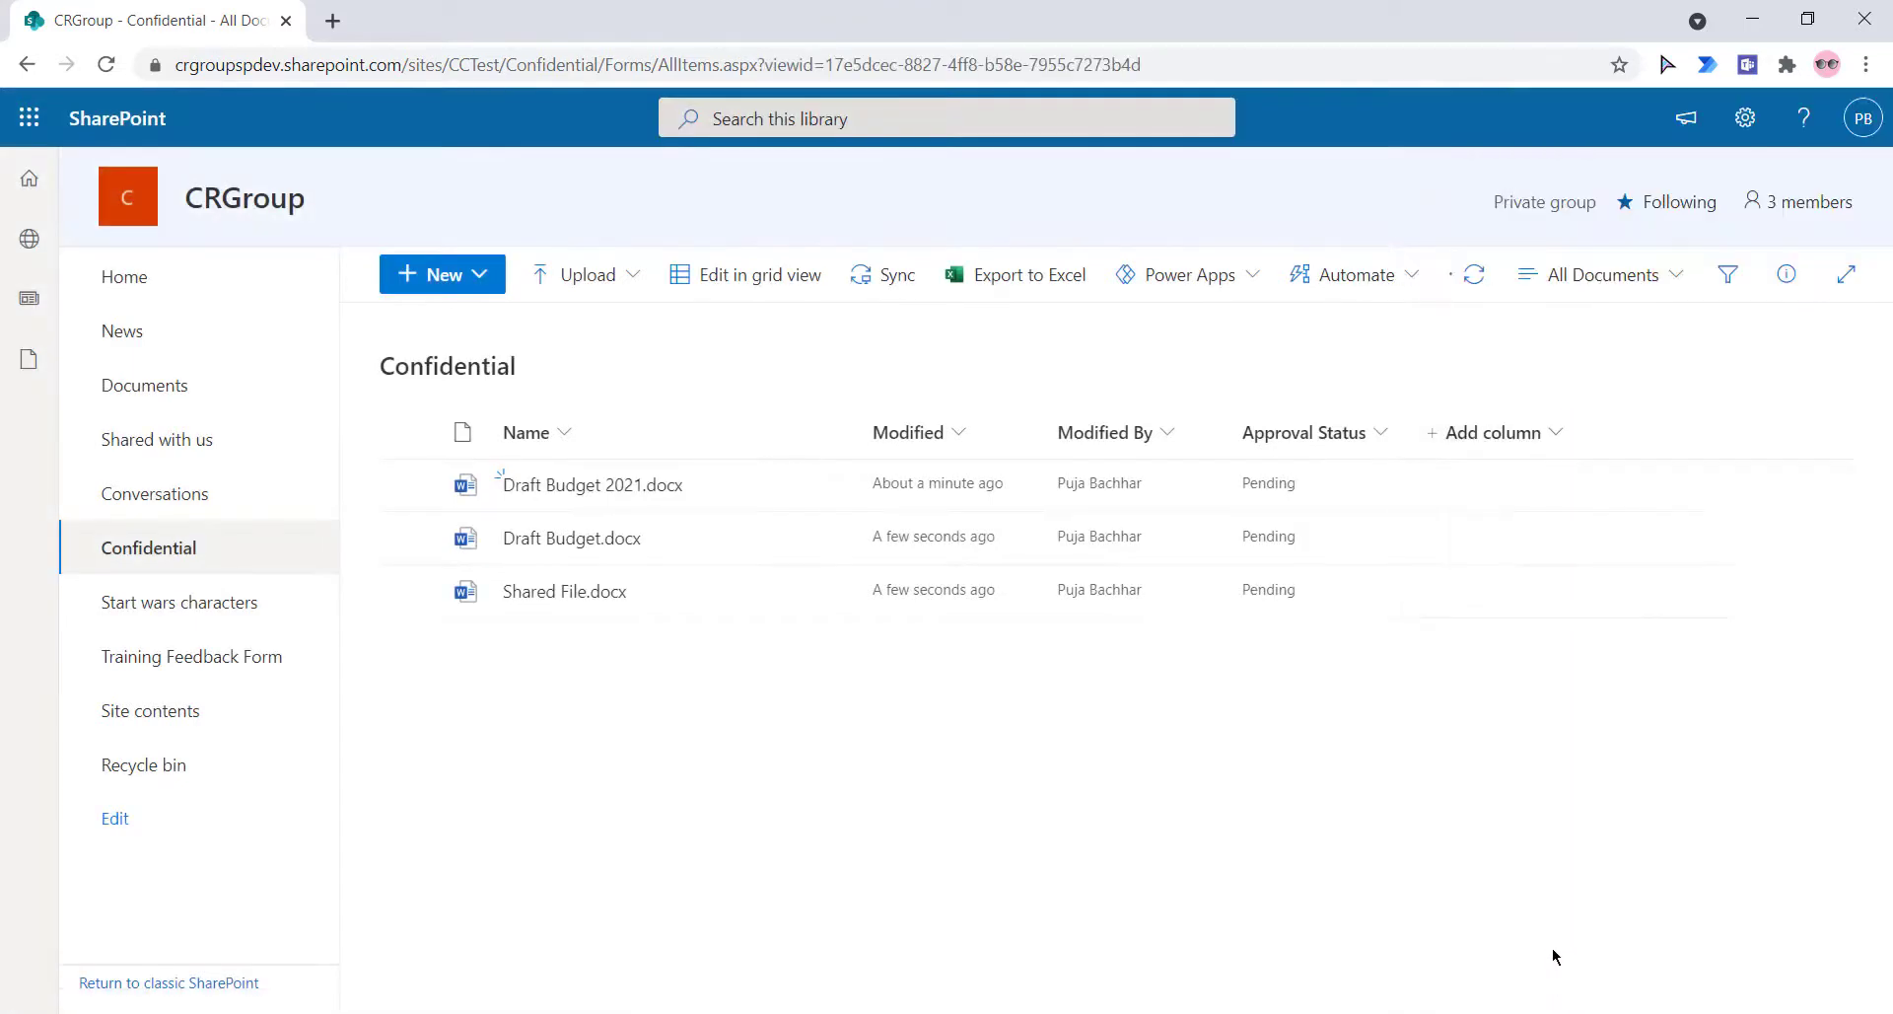
# - Refresh the library so Due Date appears, and select Draft Budget 2021.docx
pyautogui.click(1494, 432)
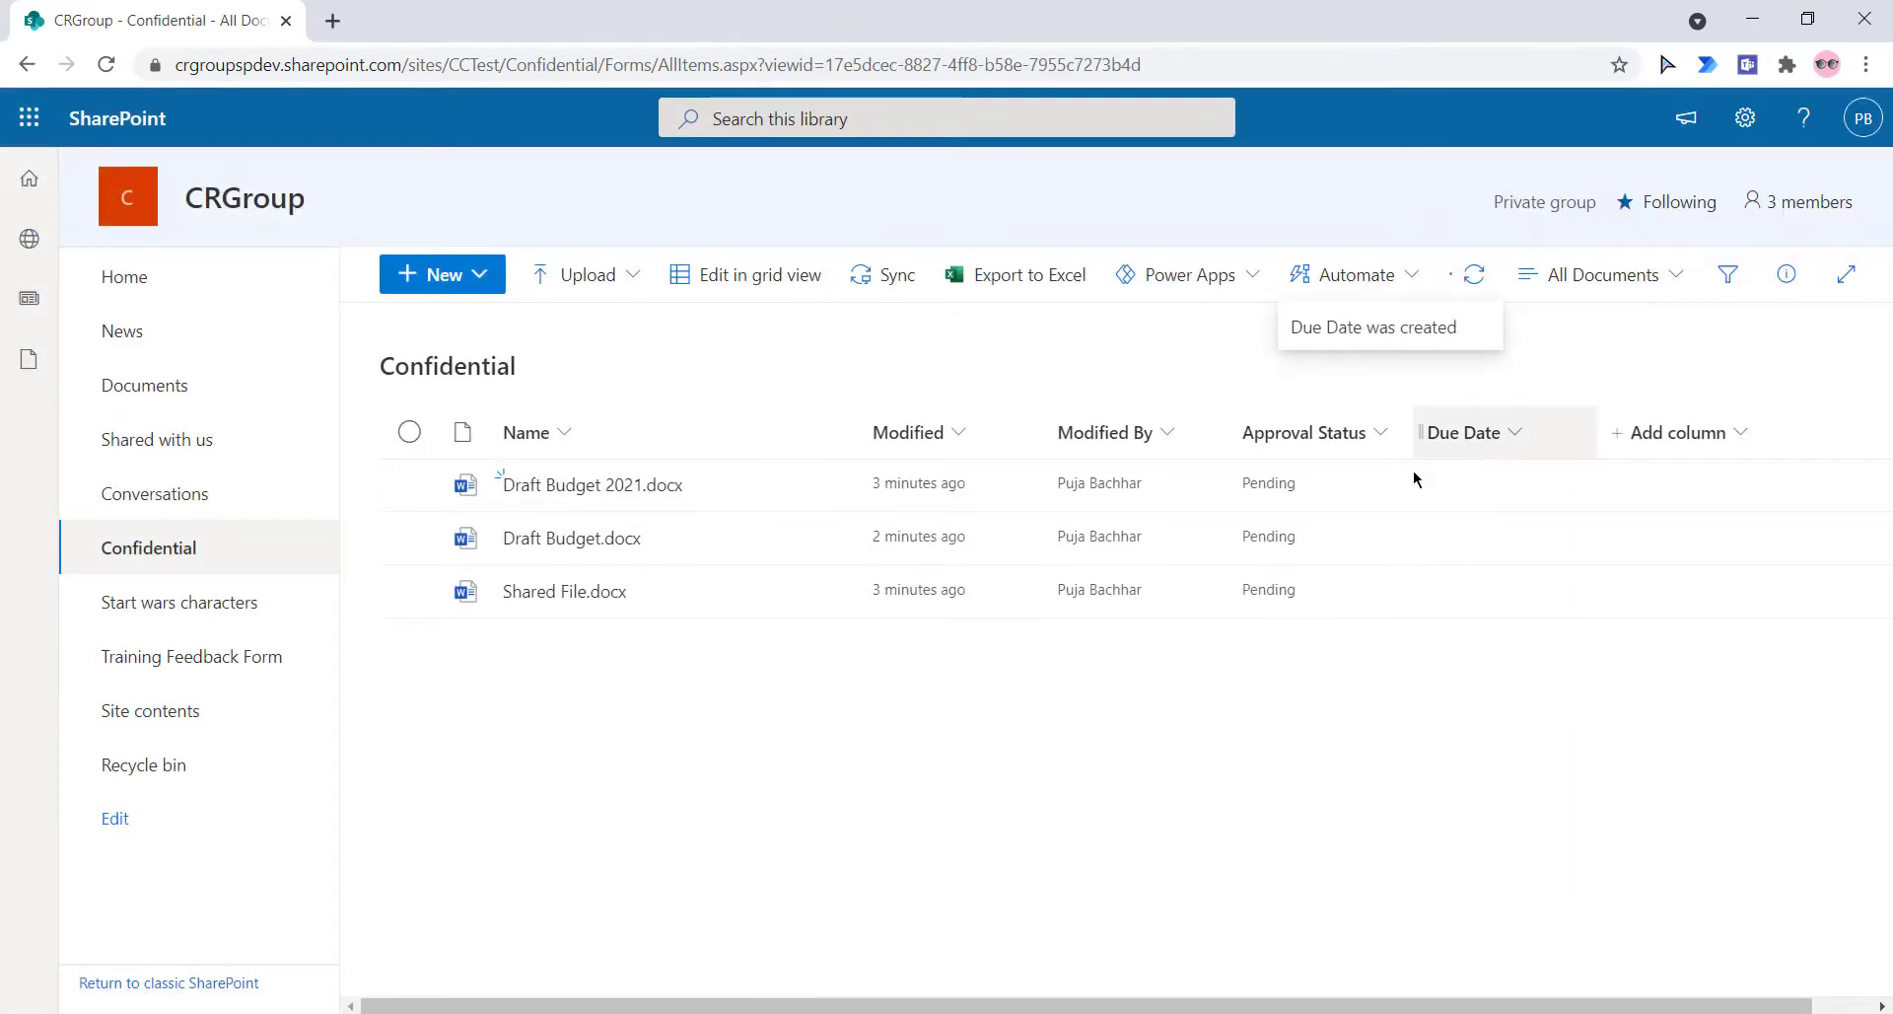
pyautogui.click(1352, 274)
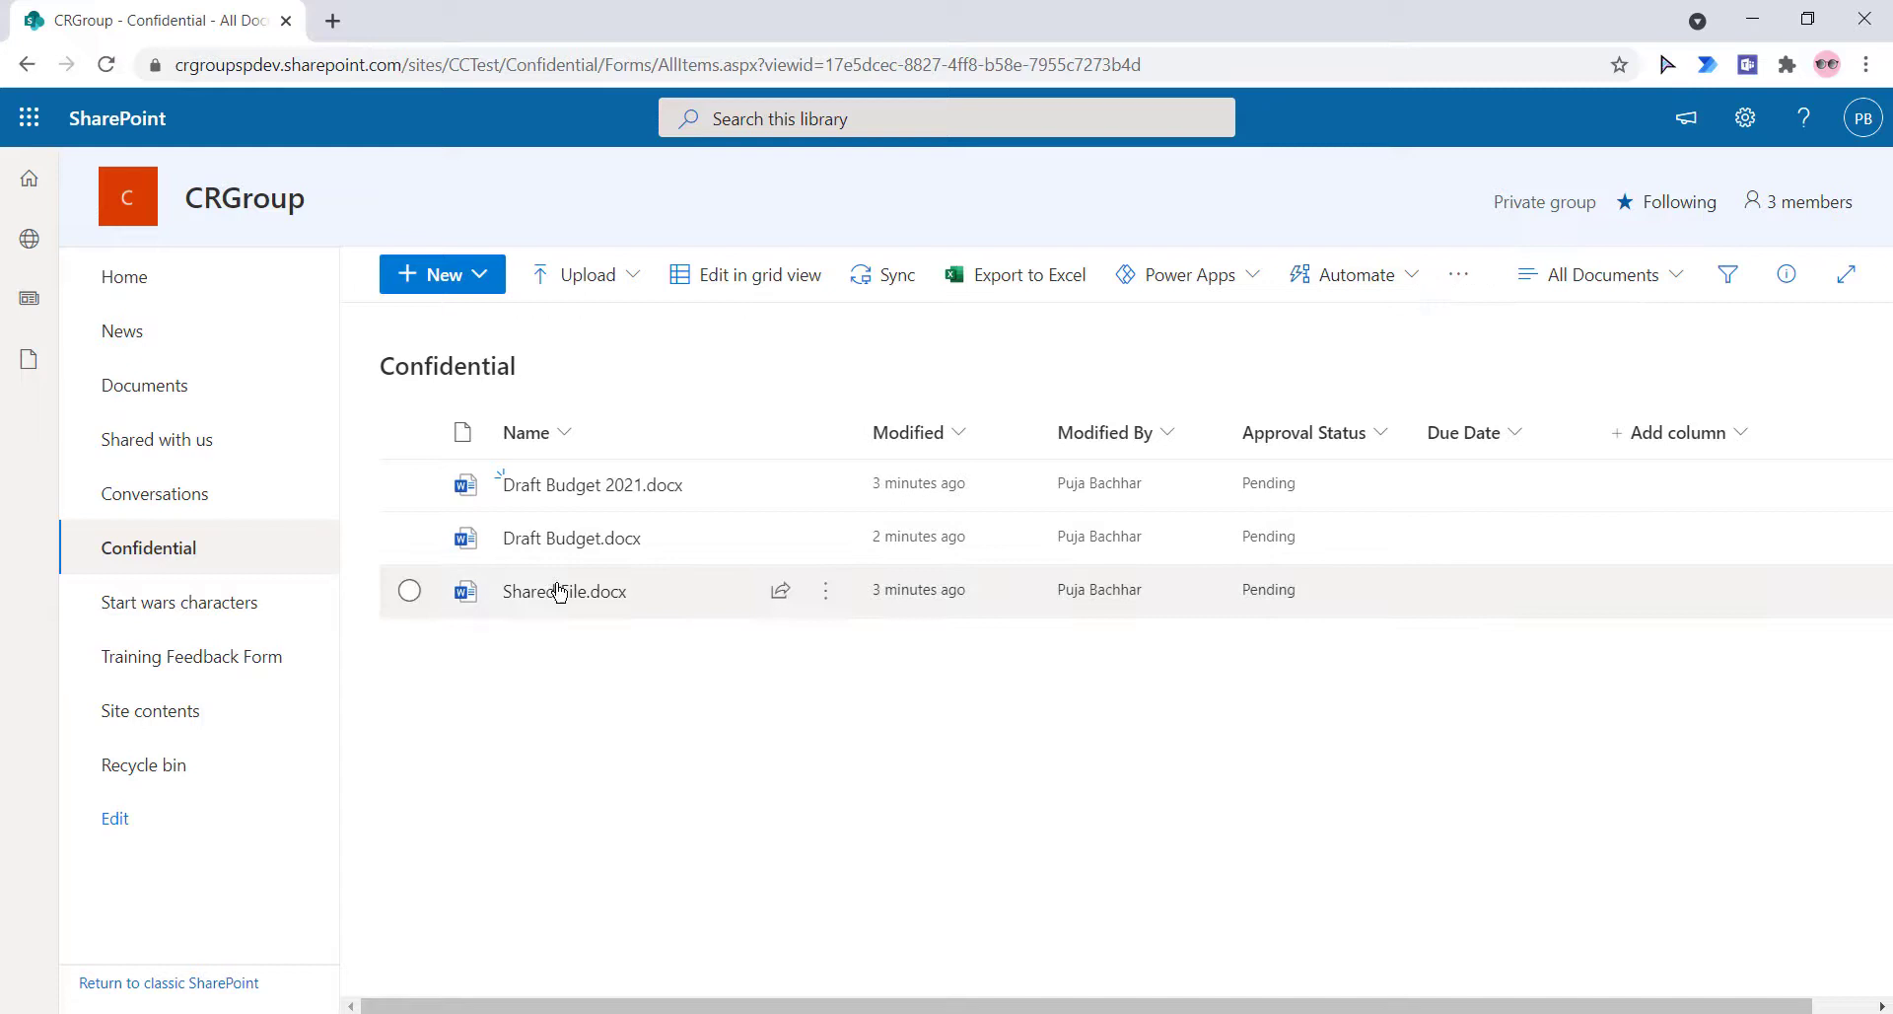
pyautogui.click(409, 483)
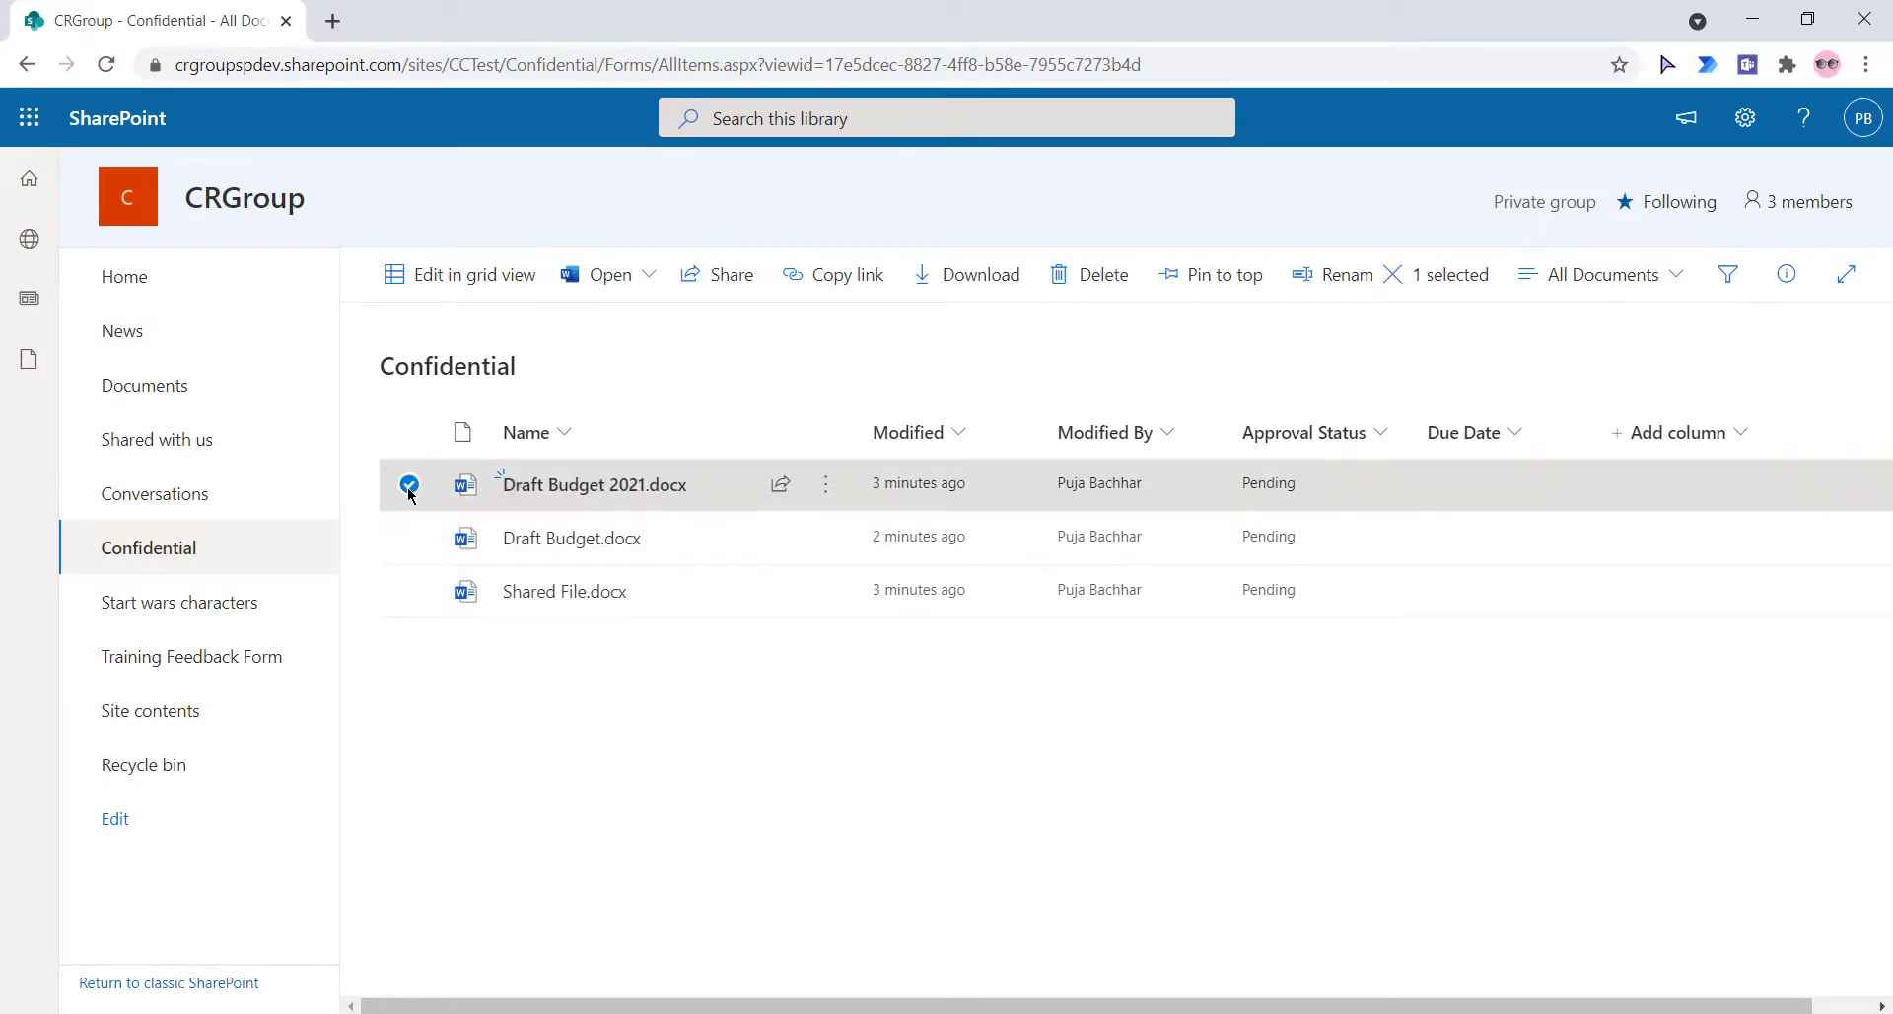
# - Set Draft Budget 2021.docx's due date to 6/11/2021, then select Draft Budget.docx
pyautogui.click(1786, 274)
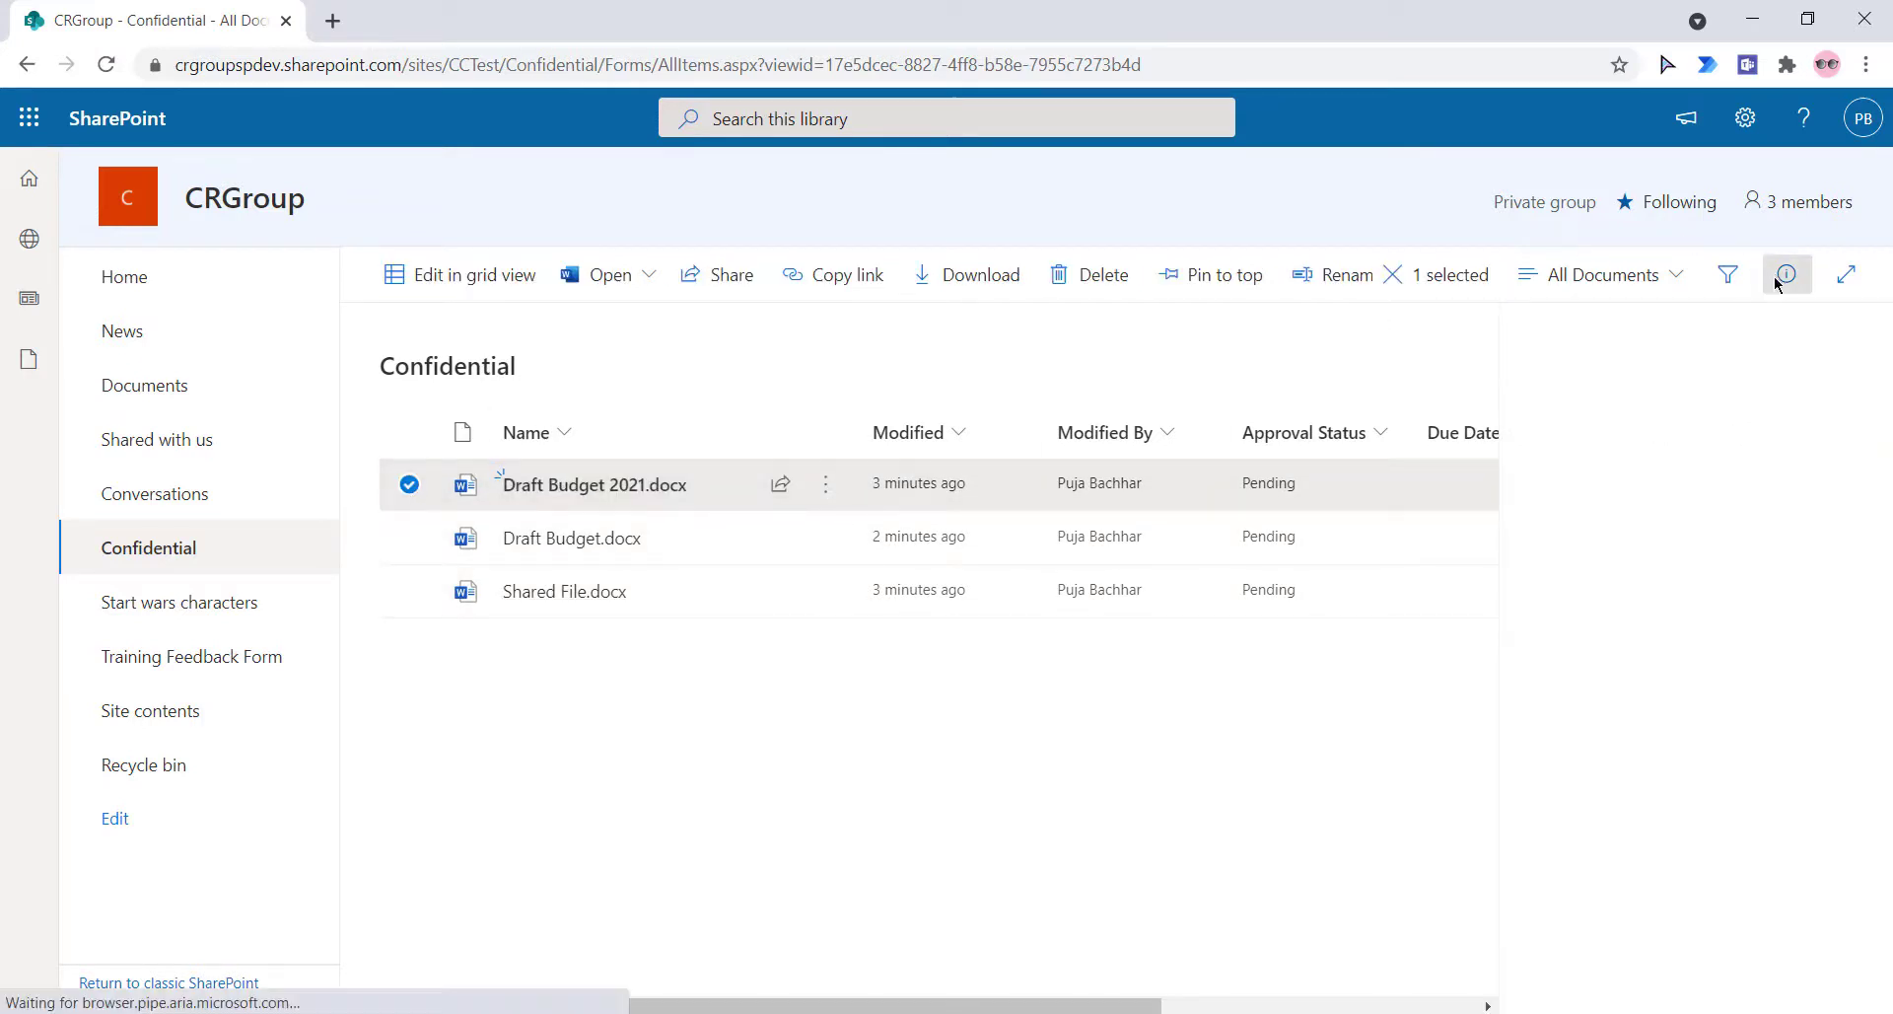
pyautogui.click(1786, 274)
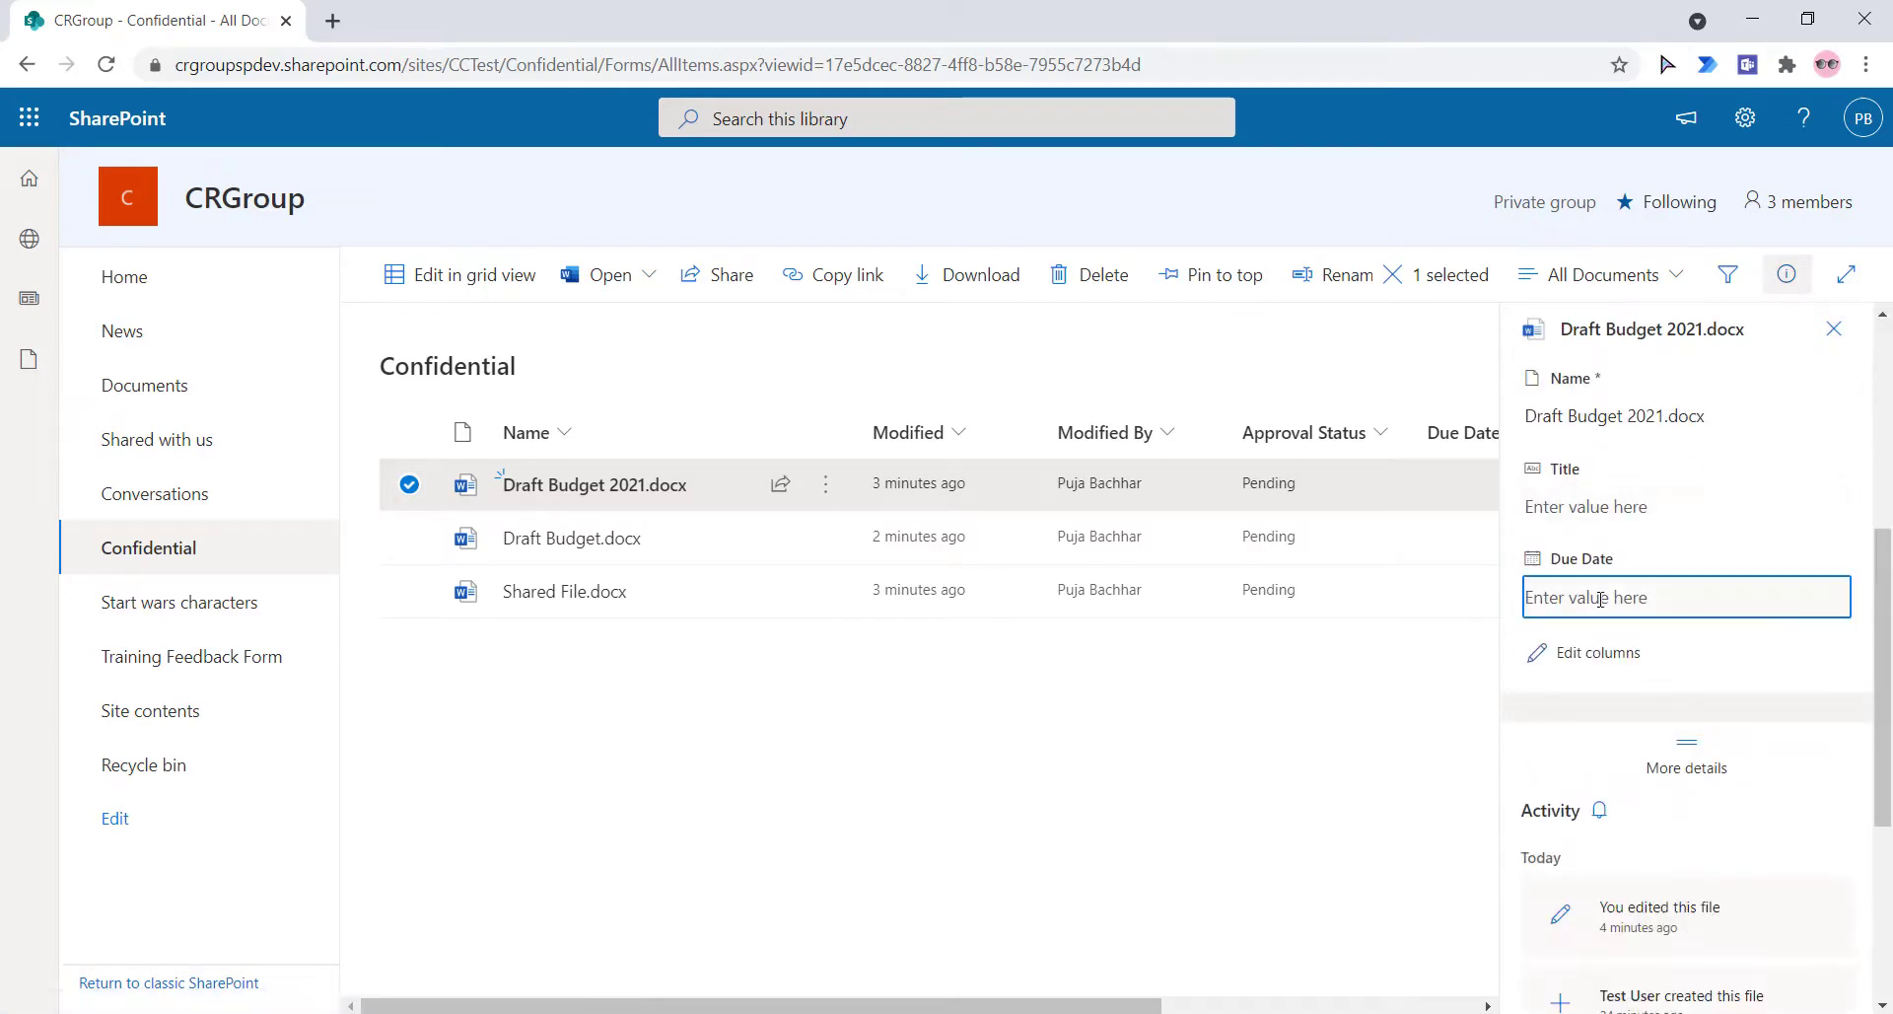
pyautogui.click(1683, 597)
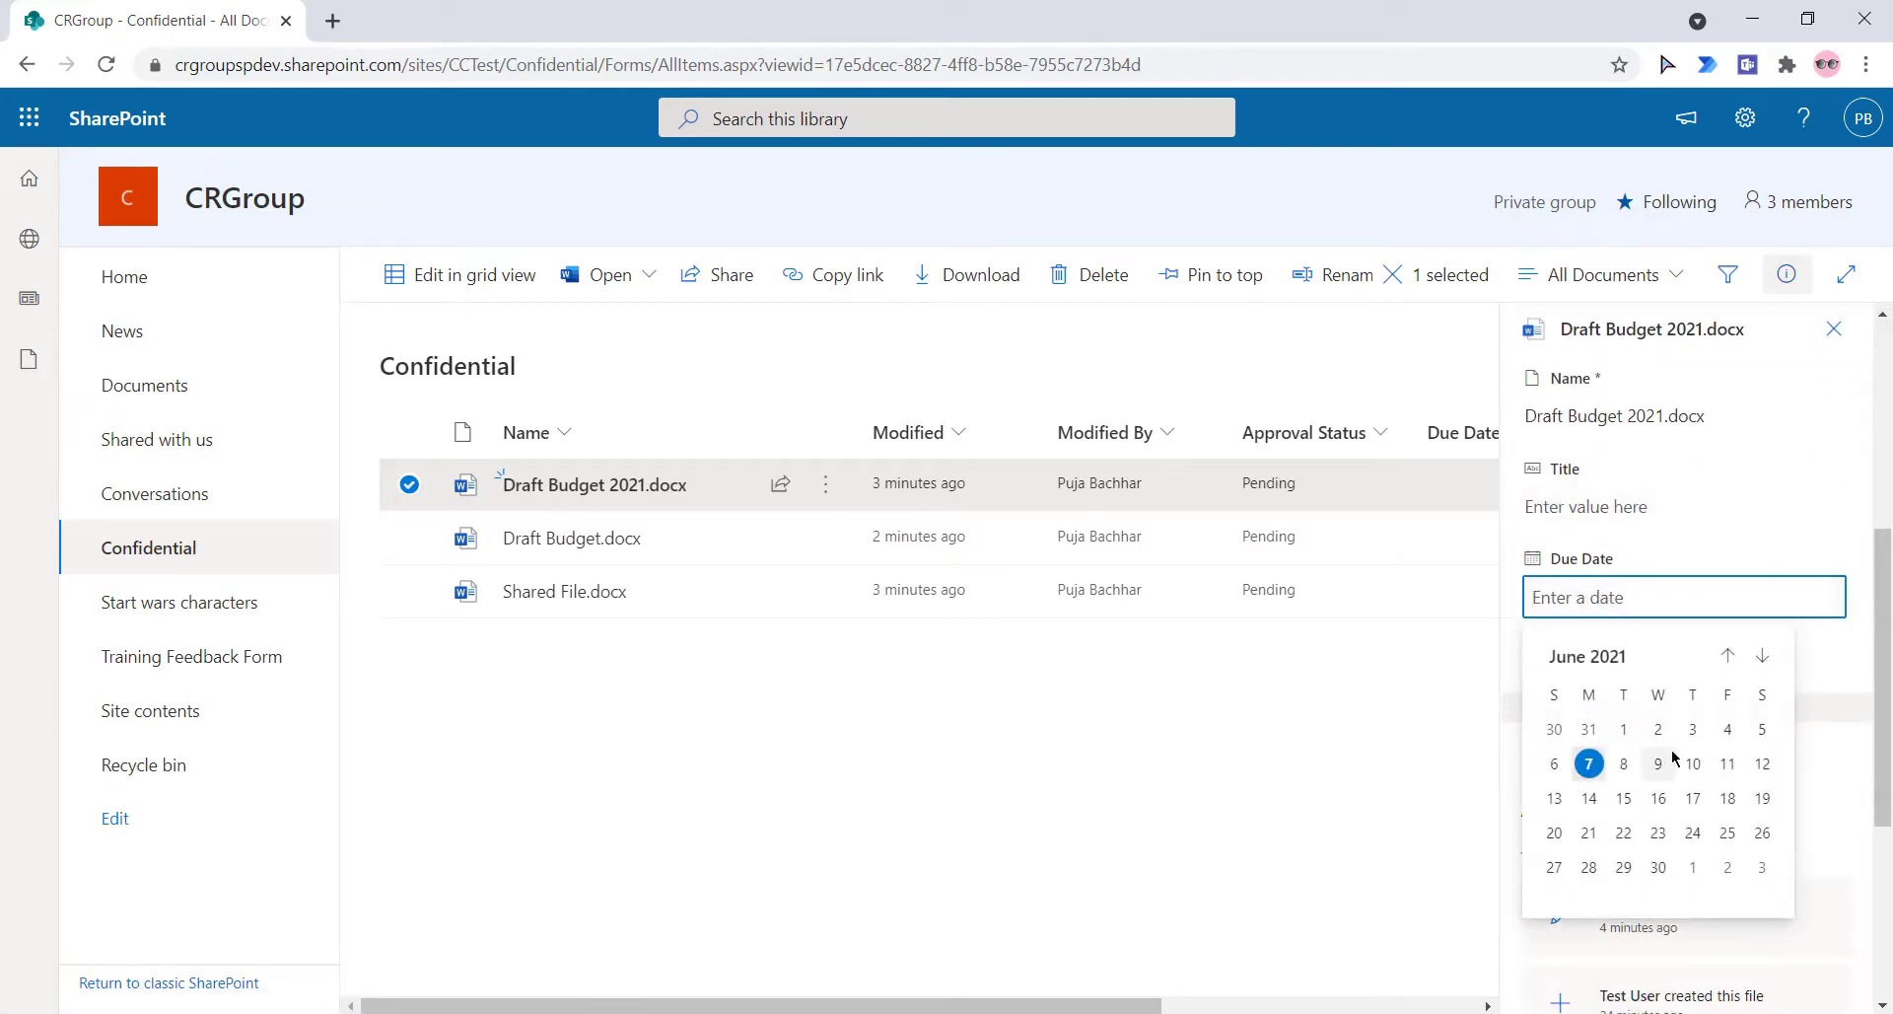
pyautogui.click(1657, 762)
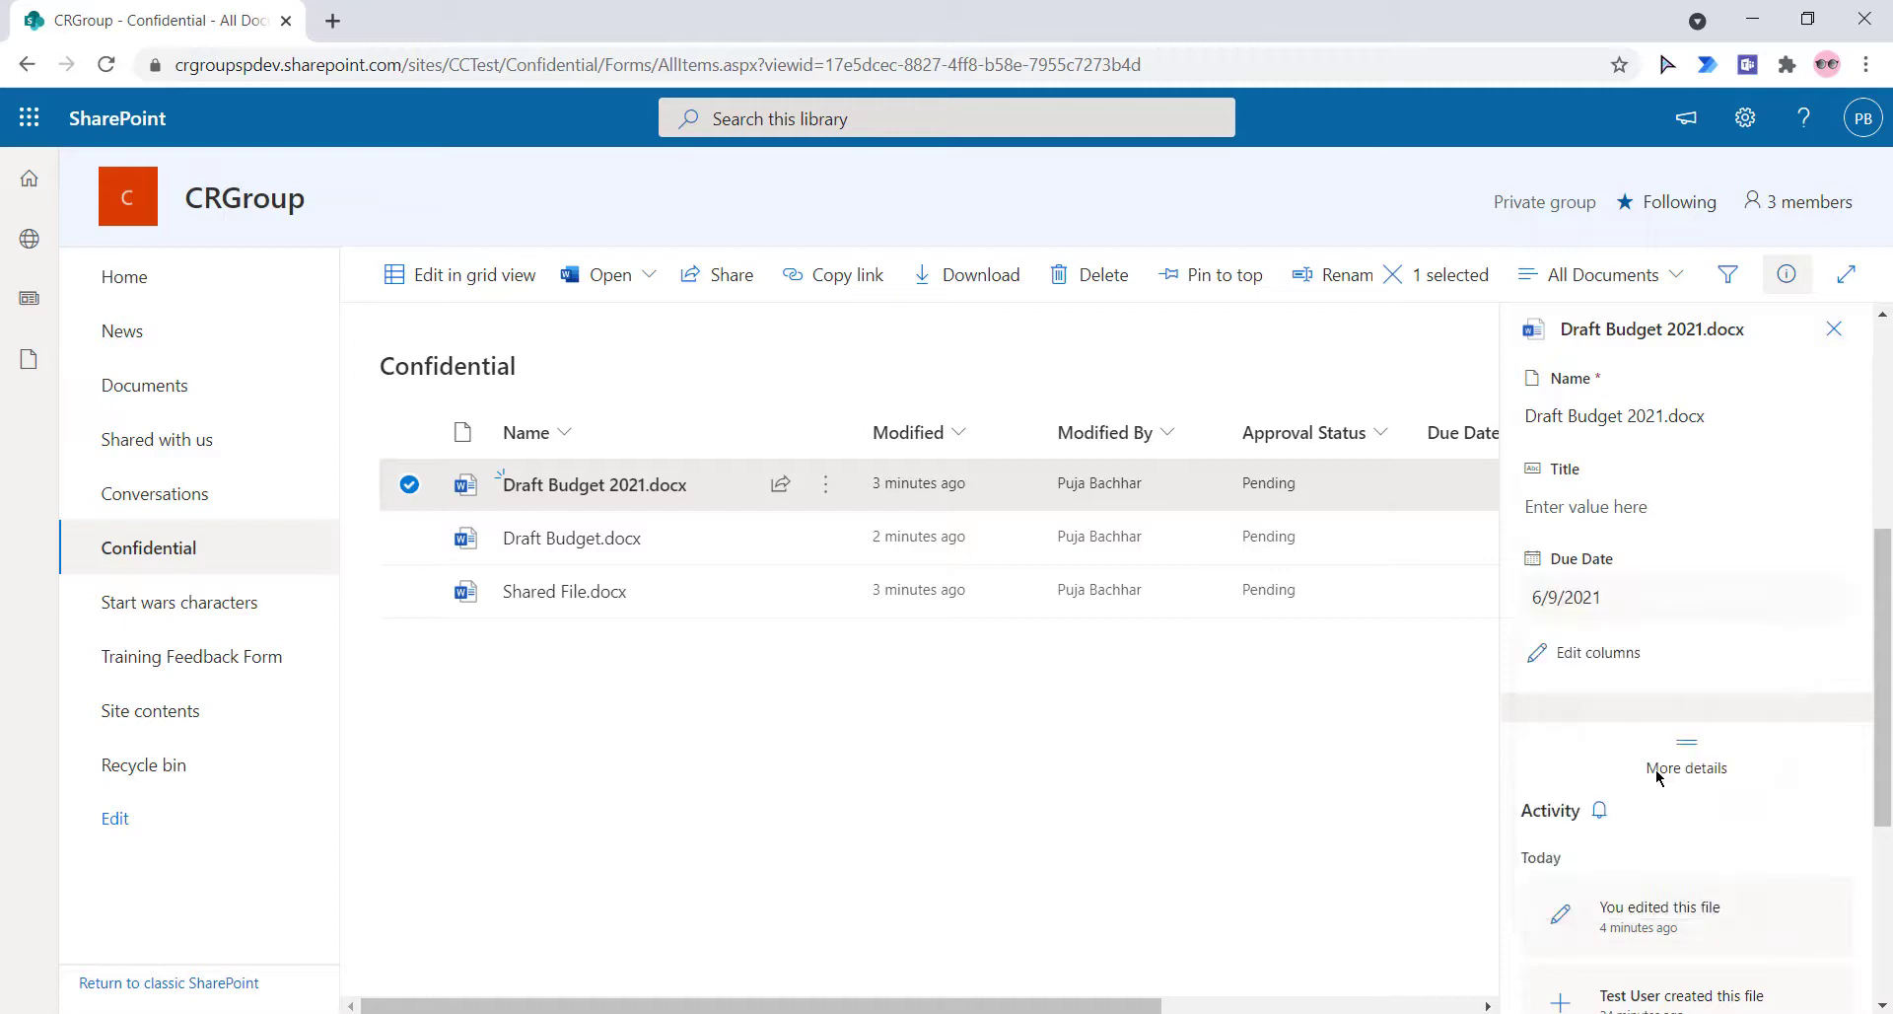
pyautogui.click(1684, 596)
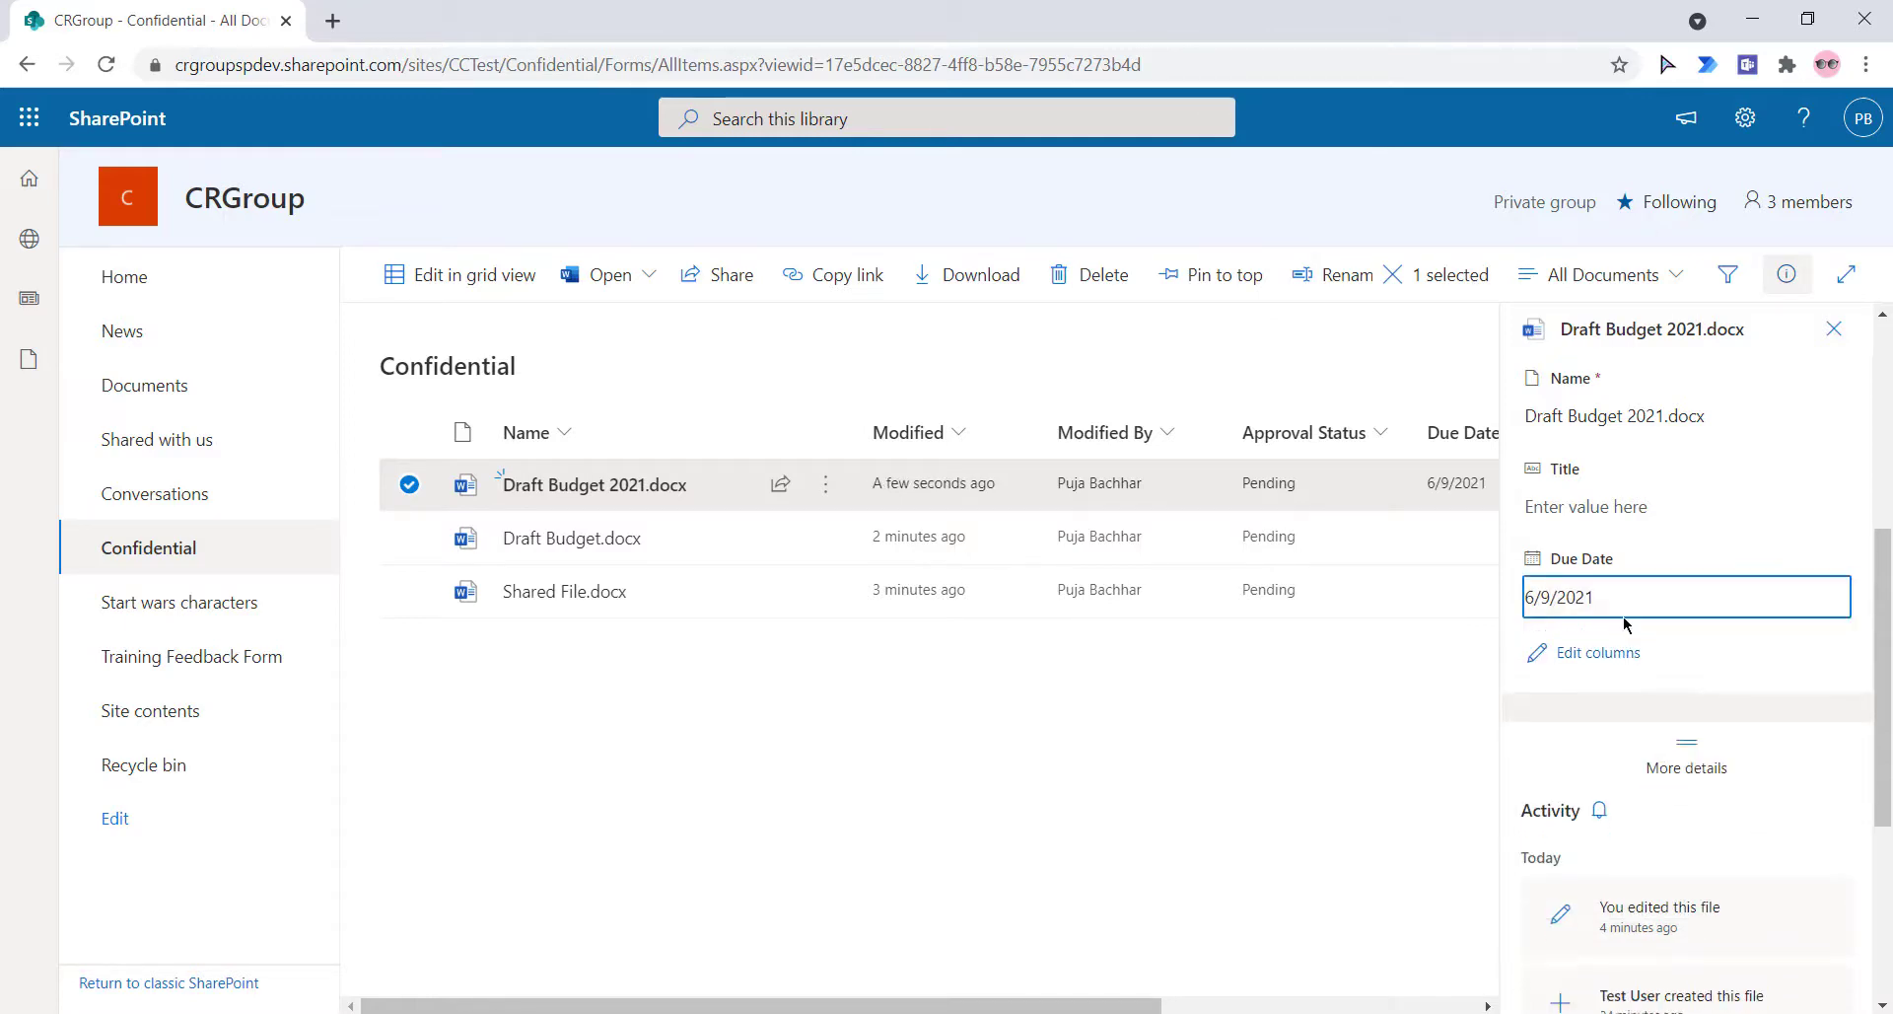
pyautogui.click(1684, 597)
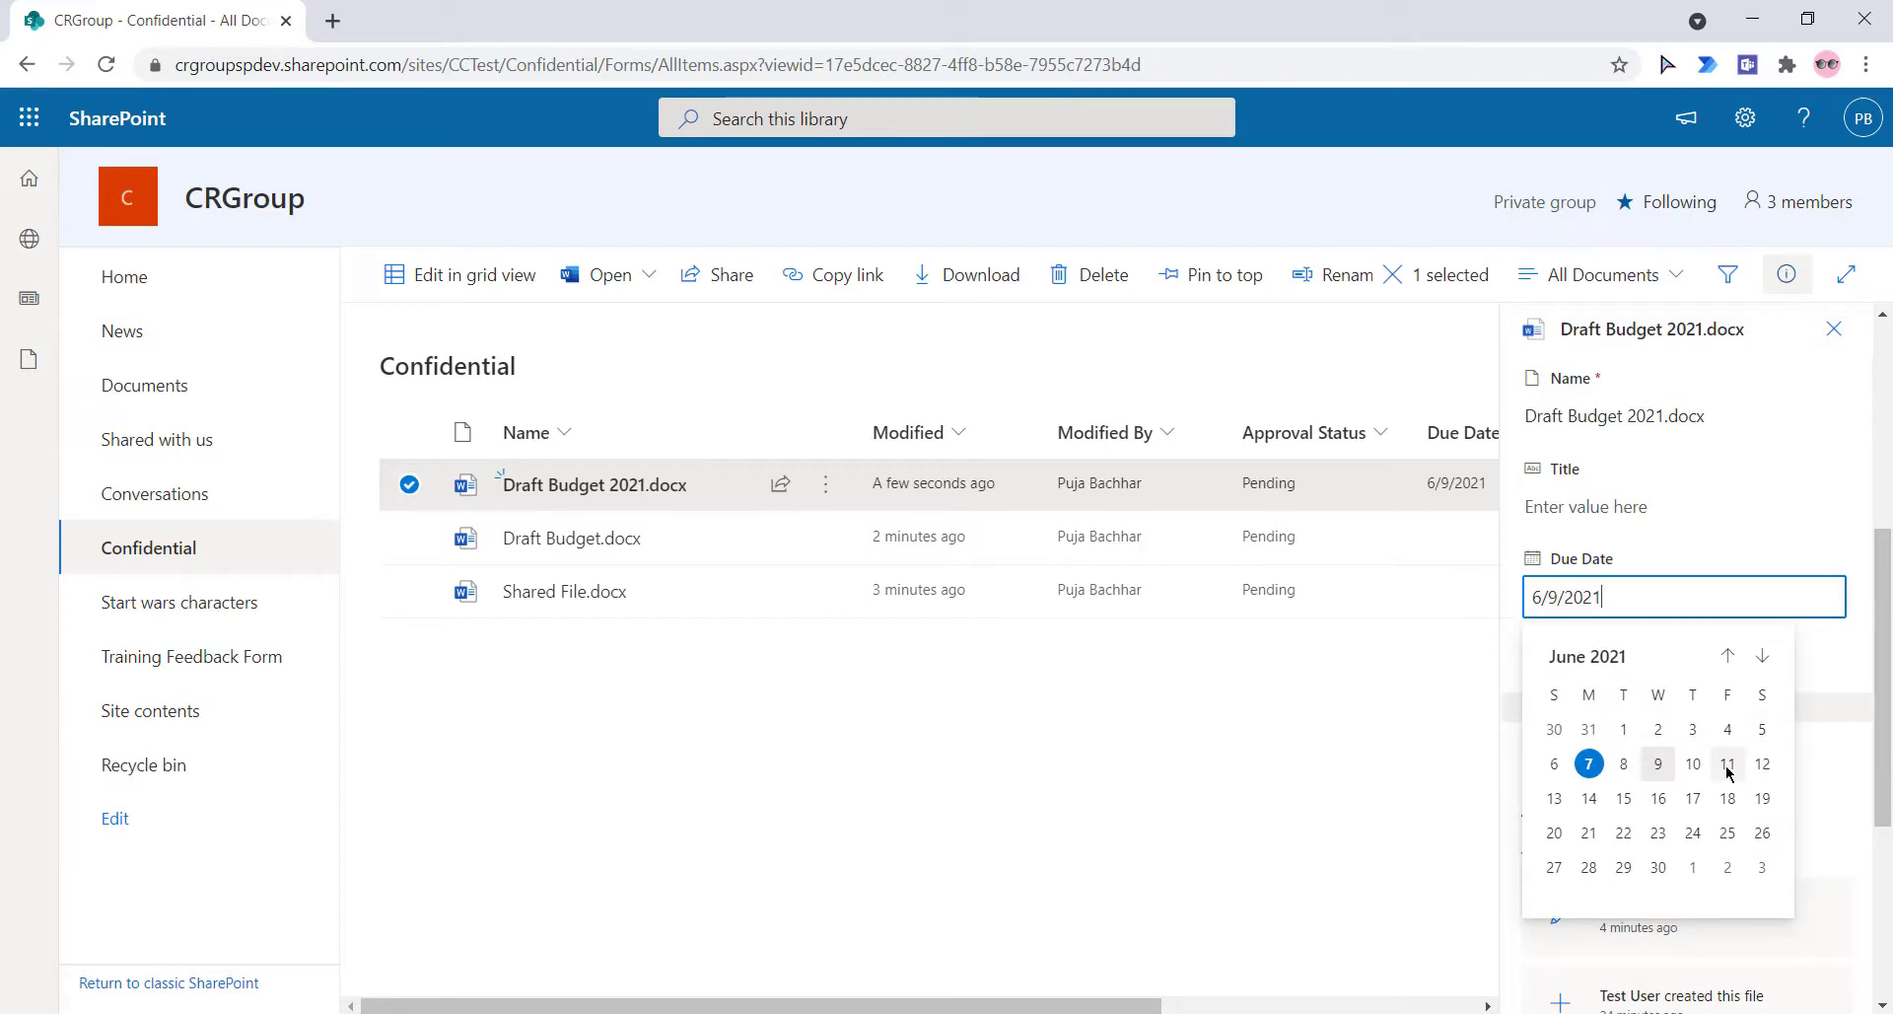
pyautogui.click(1727, 762)
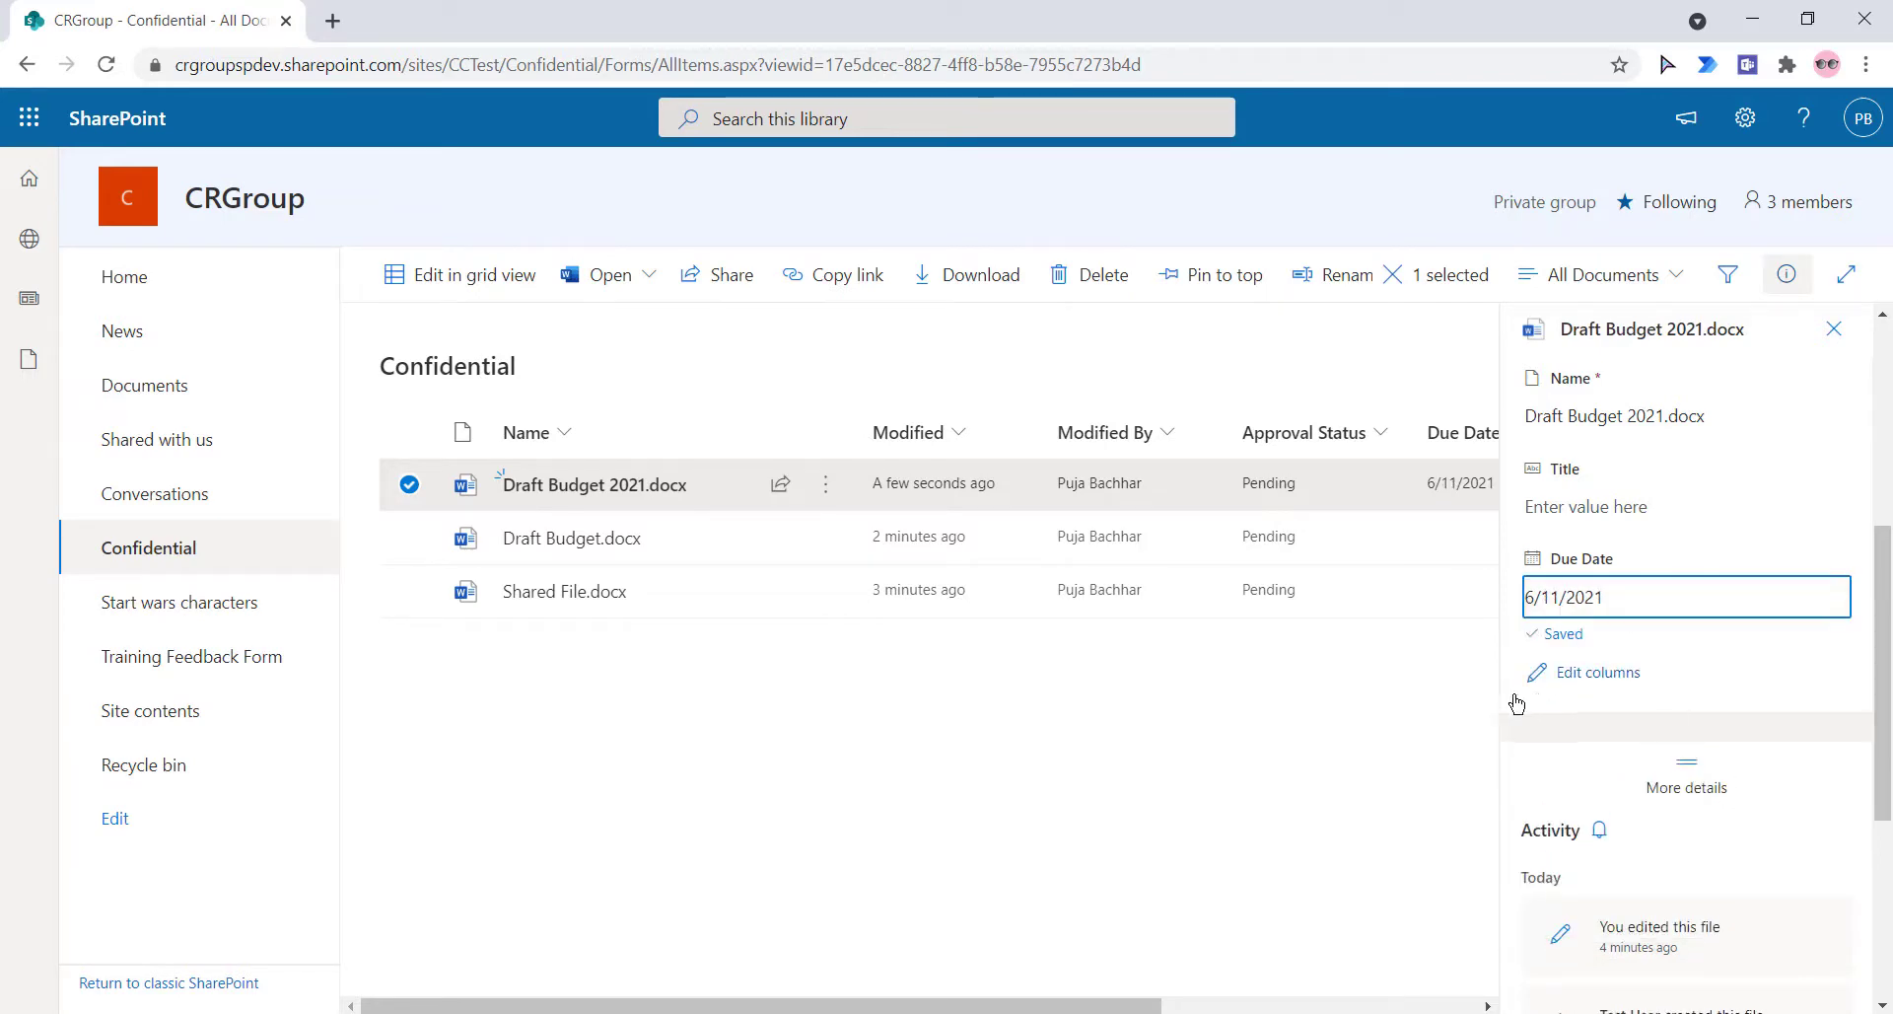
pyautogui.click(572, 537)
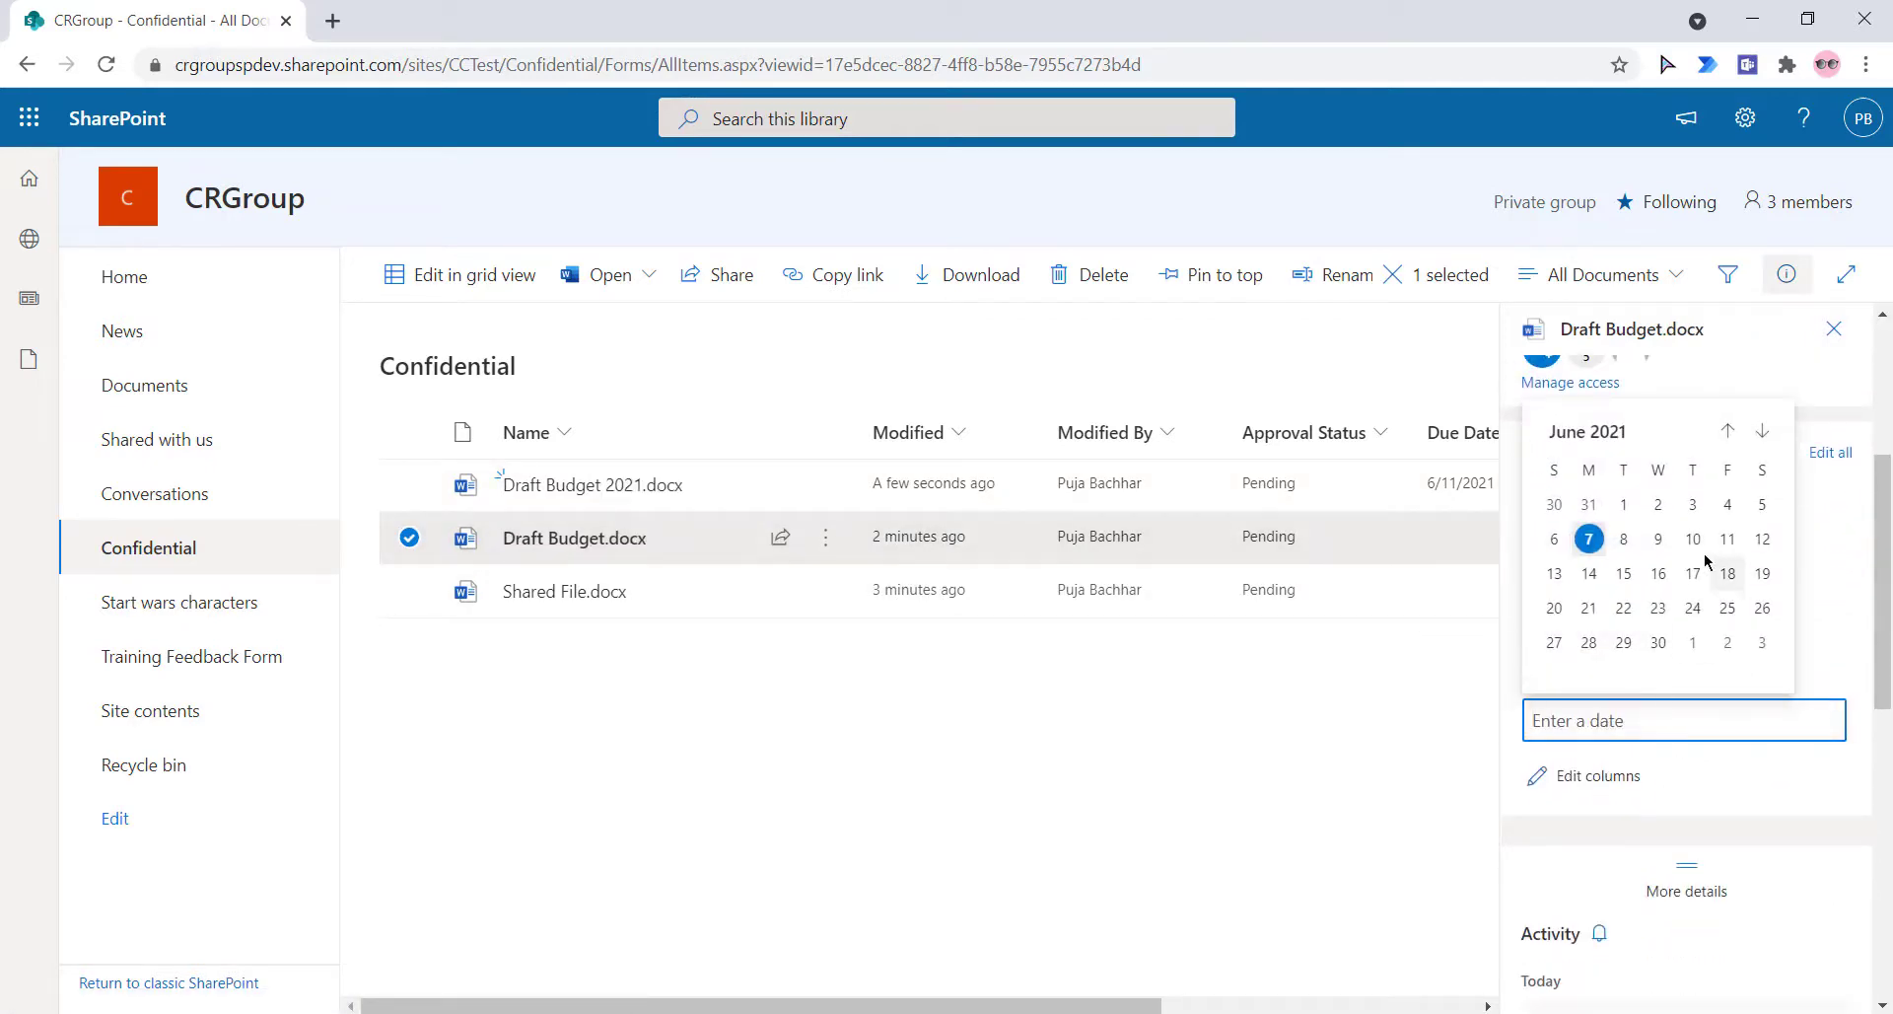
# - Set due dates for Draft Budget.docx (6/10/2021) and Shared File.docx (6/12/2021)
pyautogui.click(1693, 538)
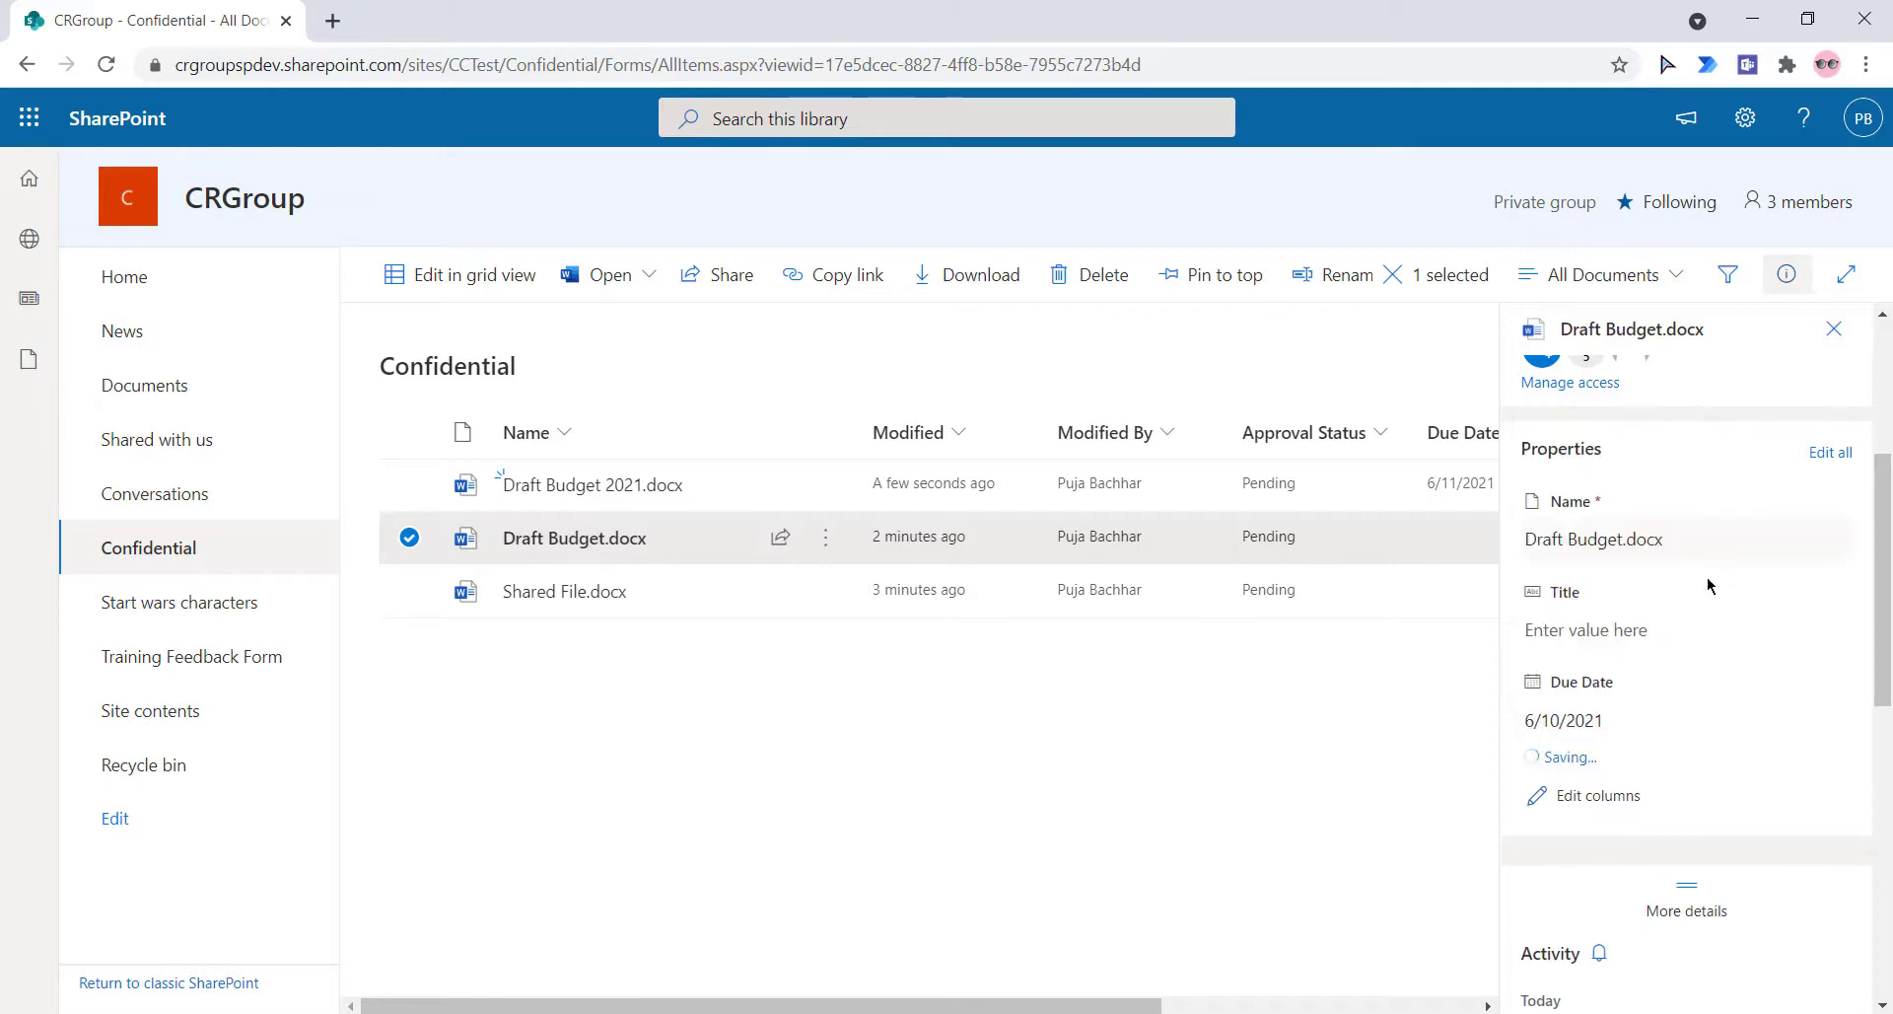
pyautogui.click(564, 590)
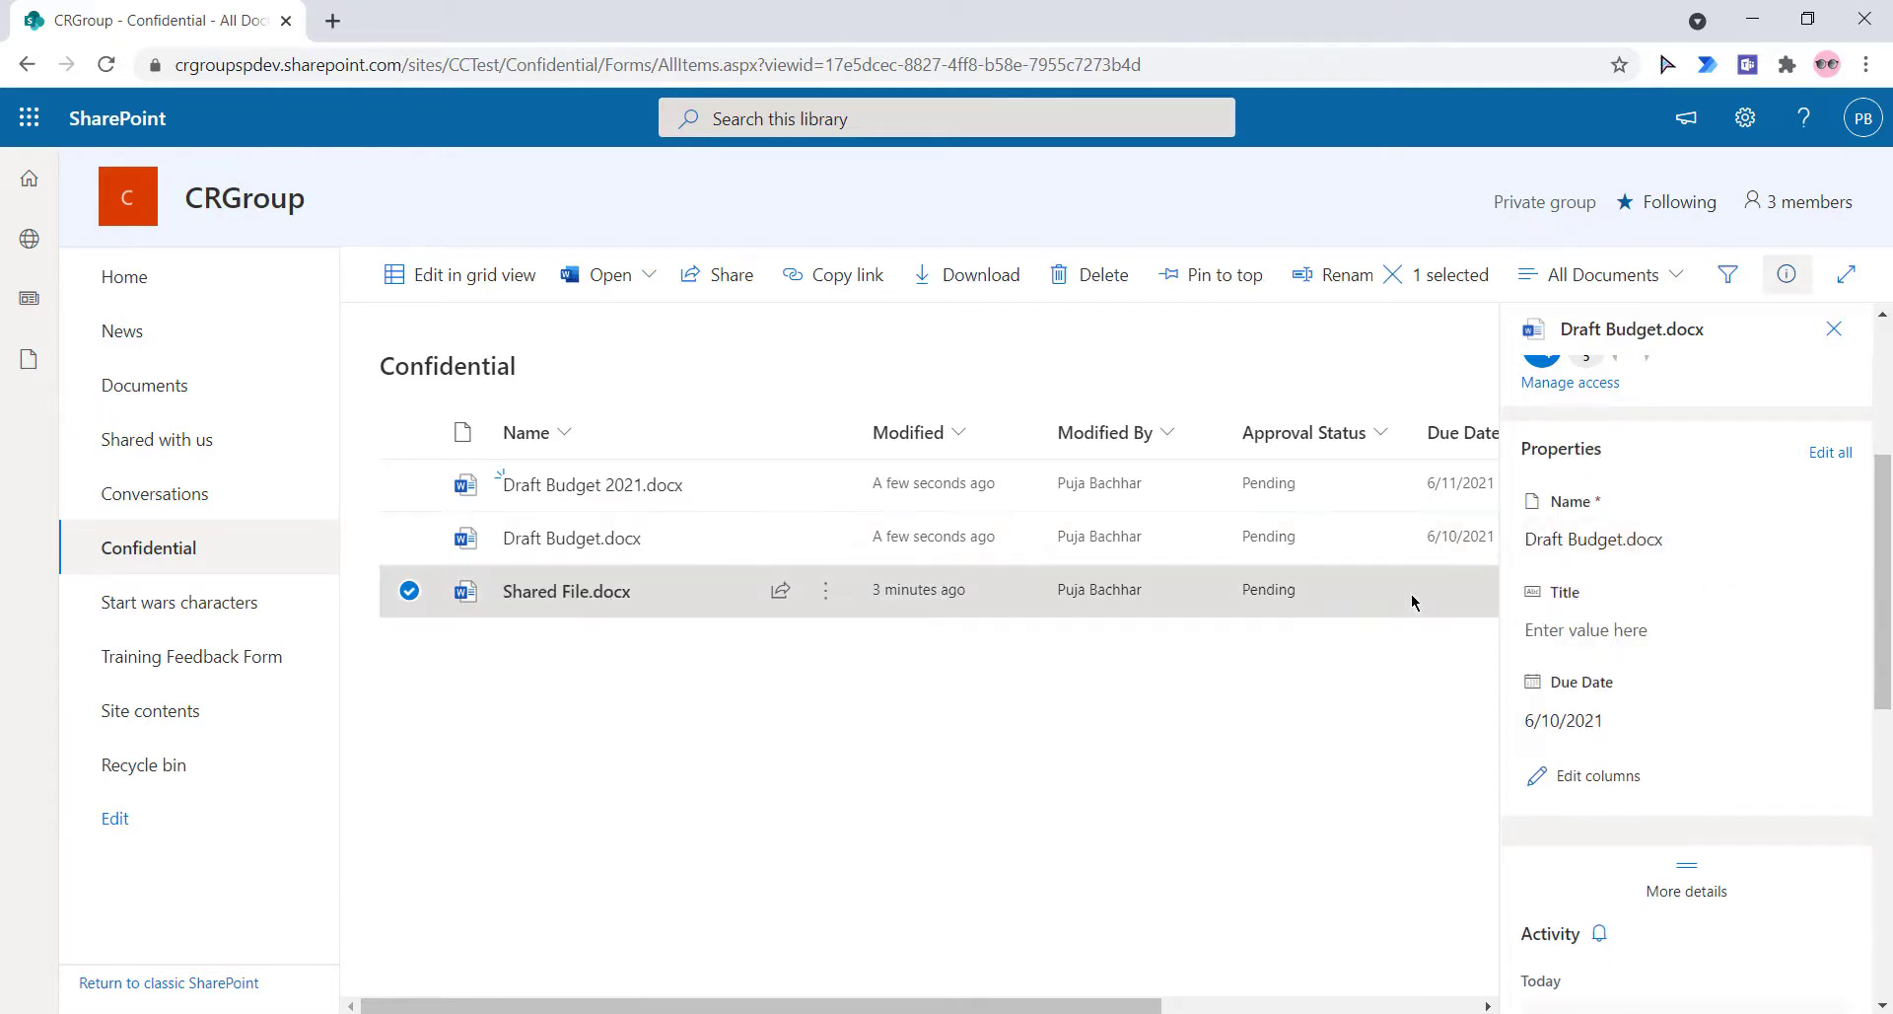
pyautogui.click(565, 589)
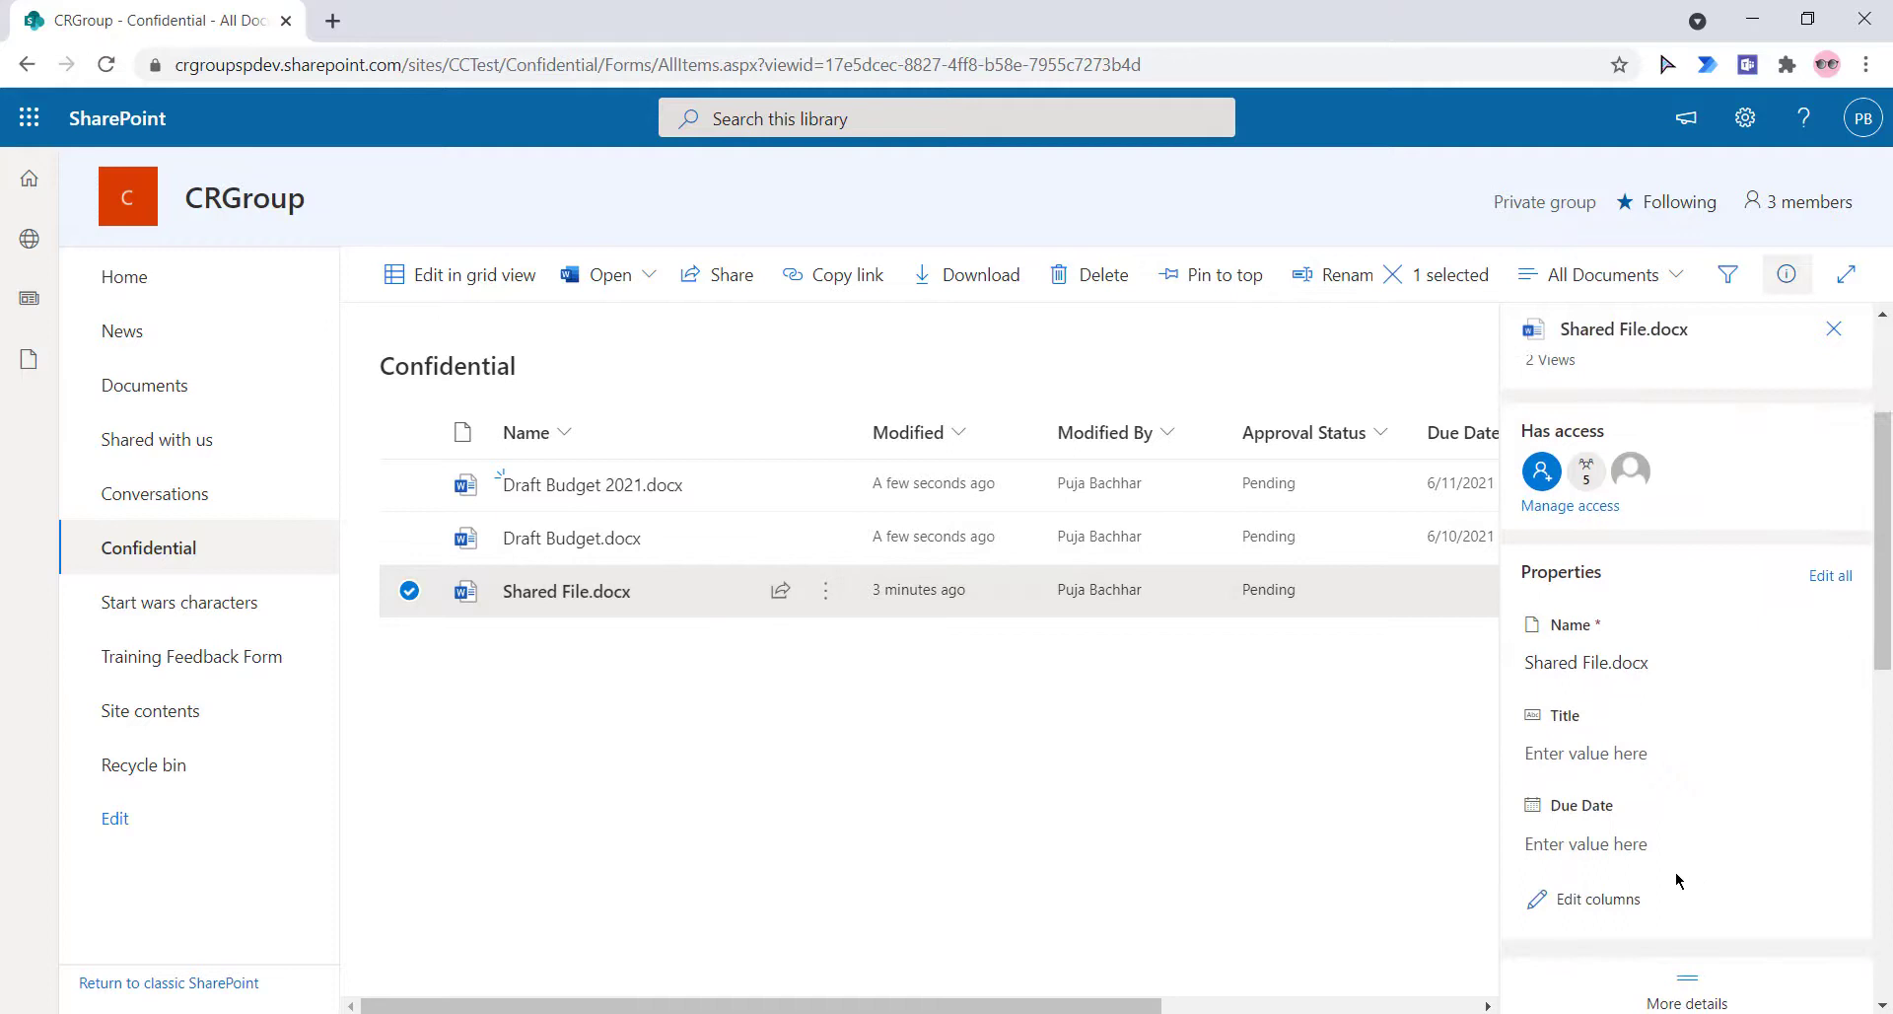
pyautogui.click(1586, 843)
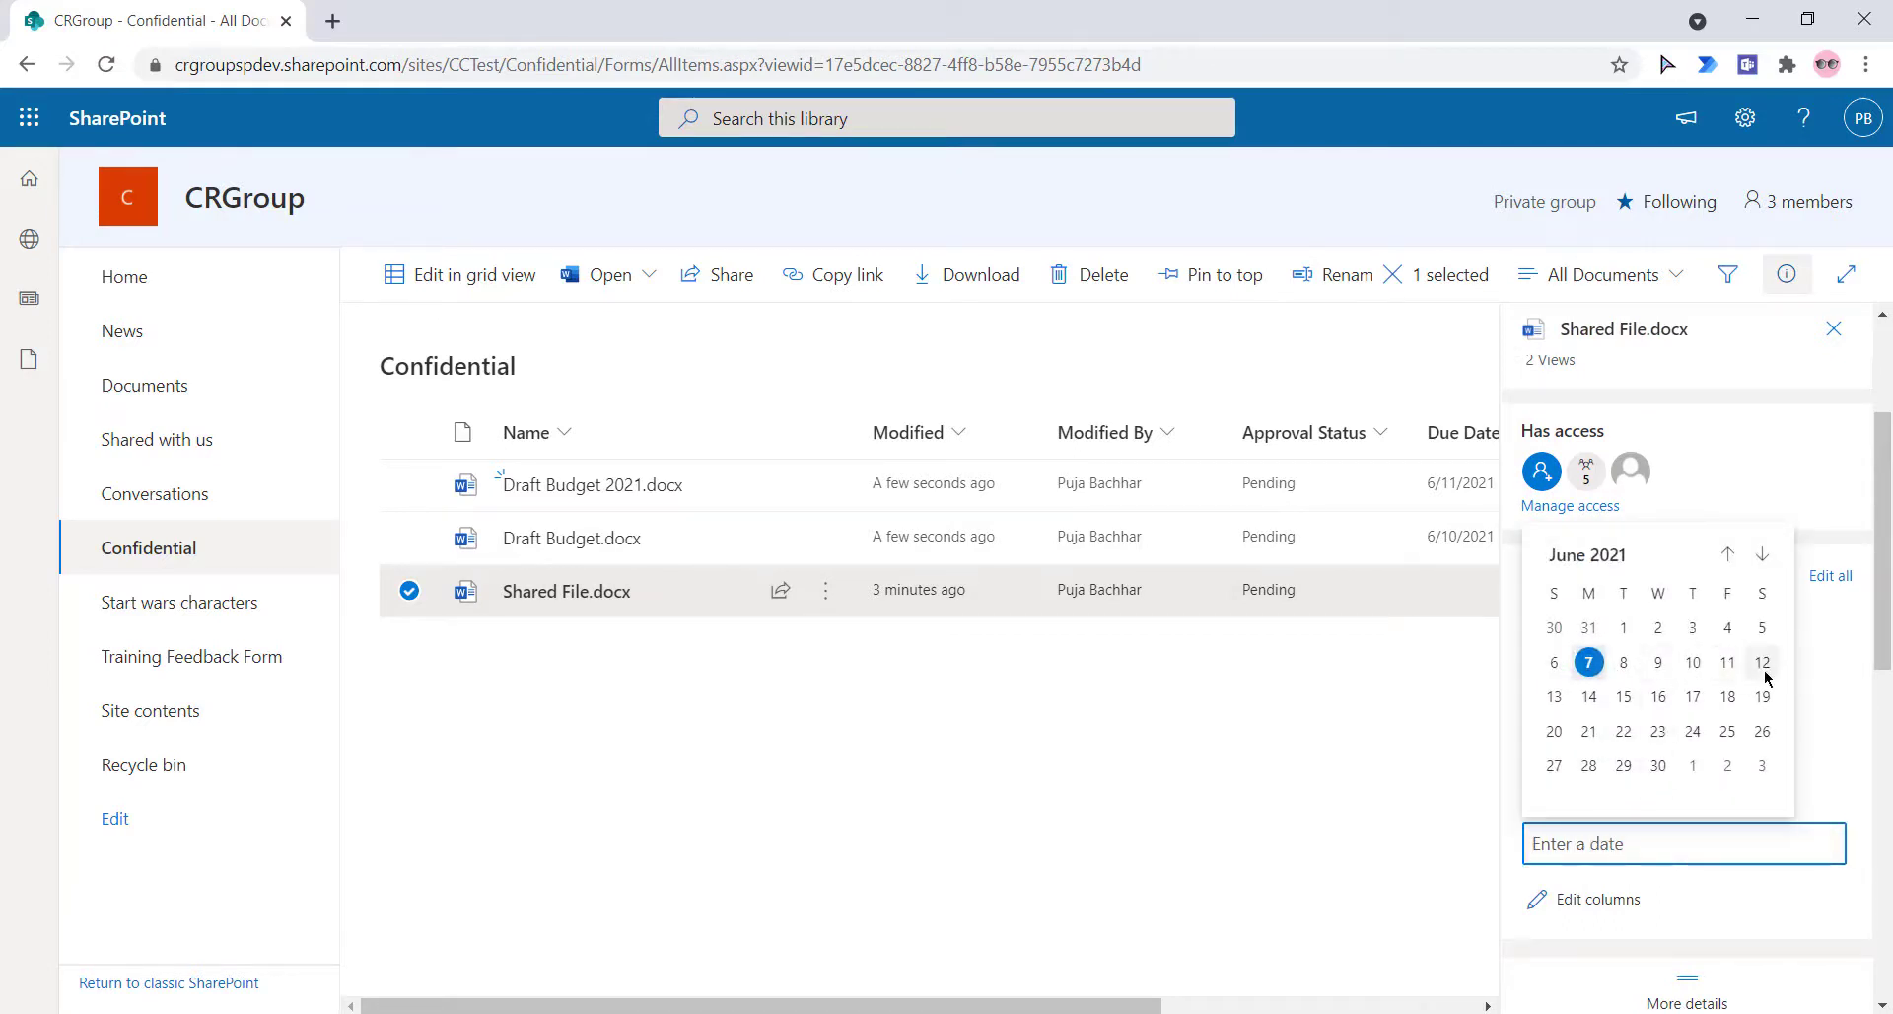
pyautogui.click(1762, 662)
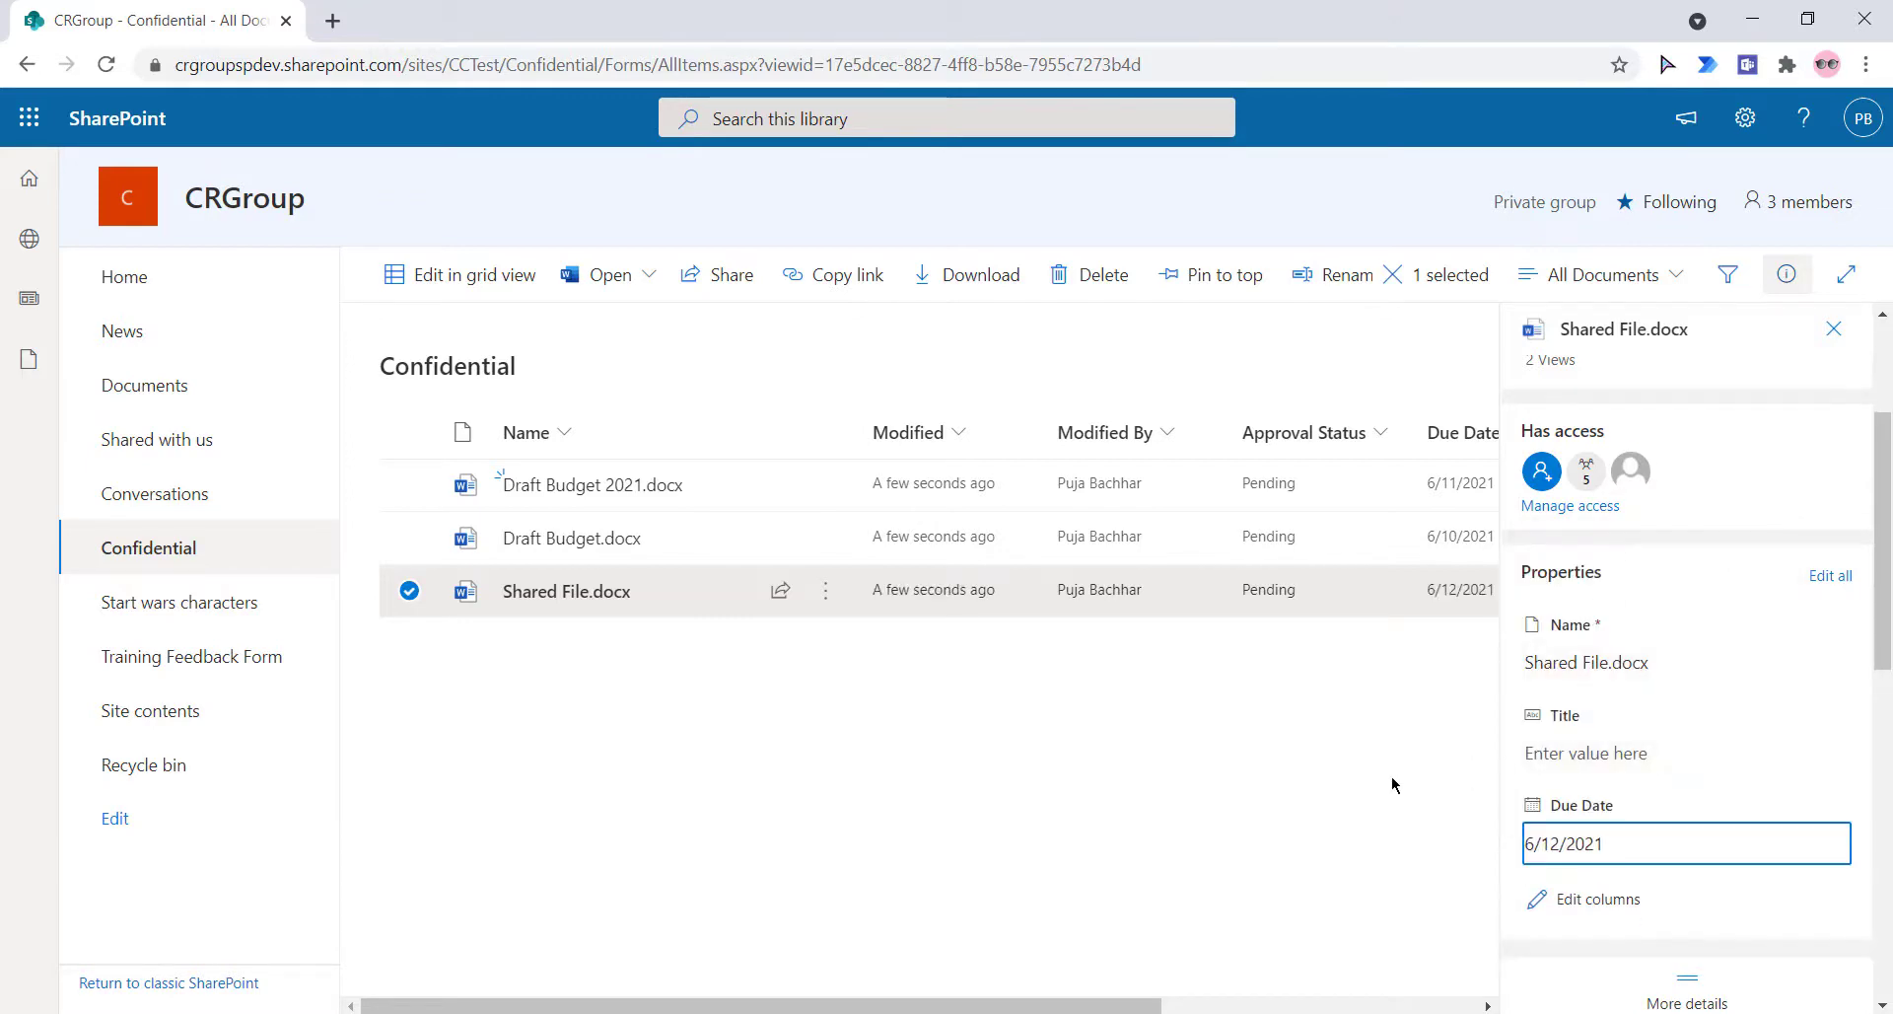
# - Deselect the files and choose Automate > Set a reminder > Due Date
pyautogui.click(1834, 328)
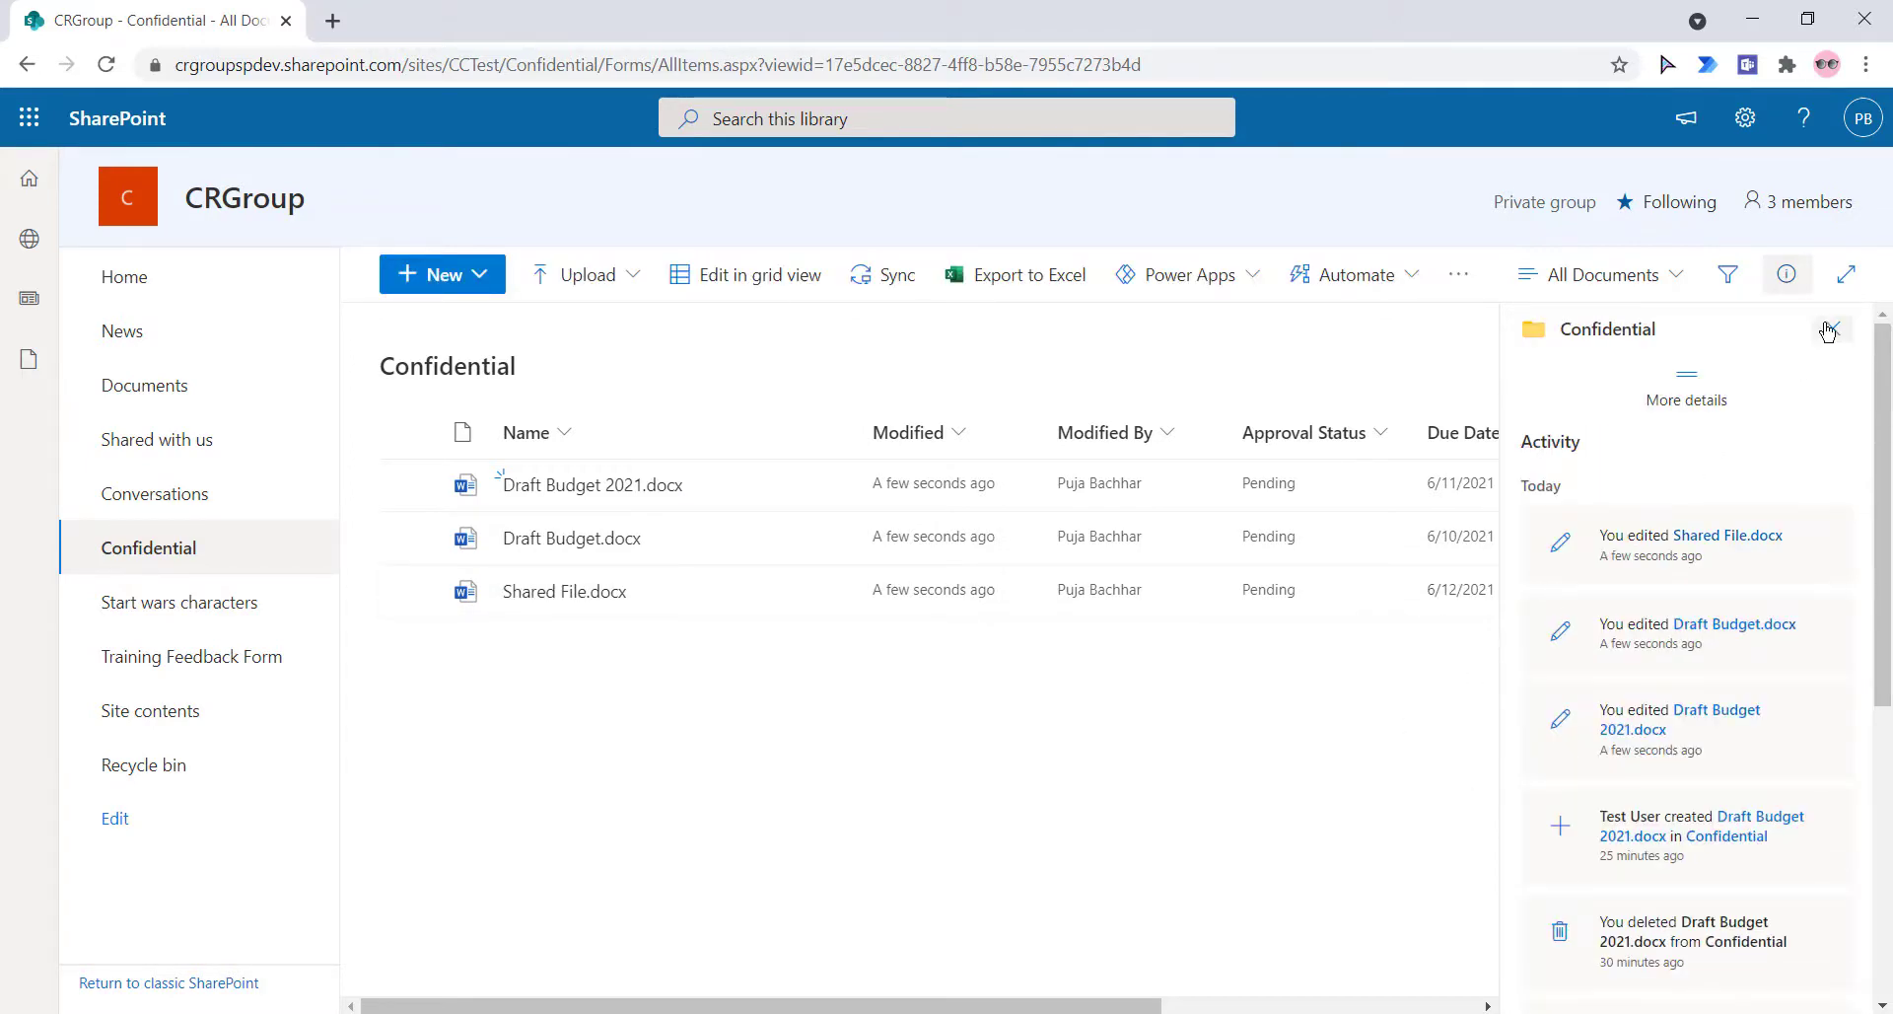
pyautogui.click(1829, 329)
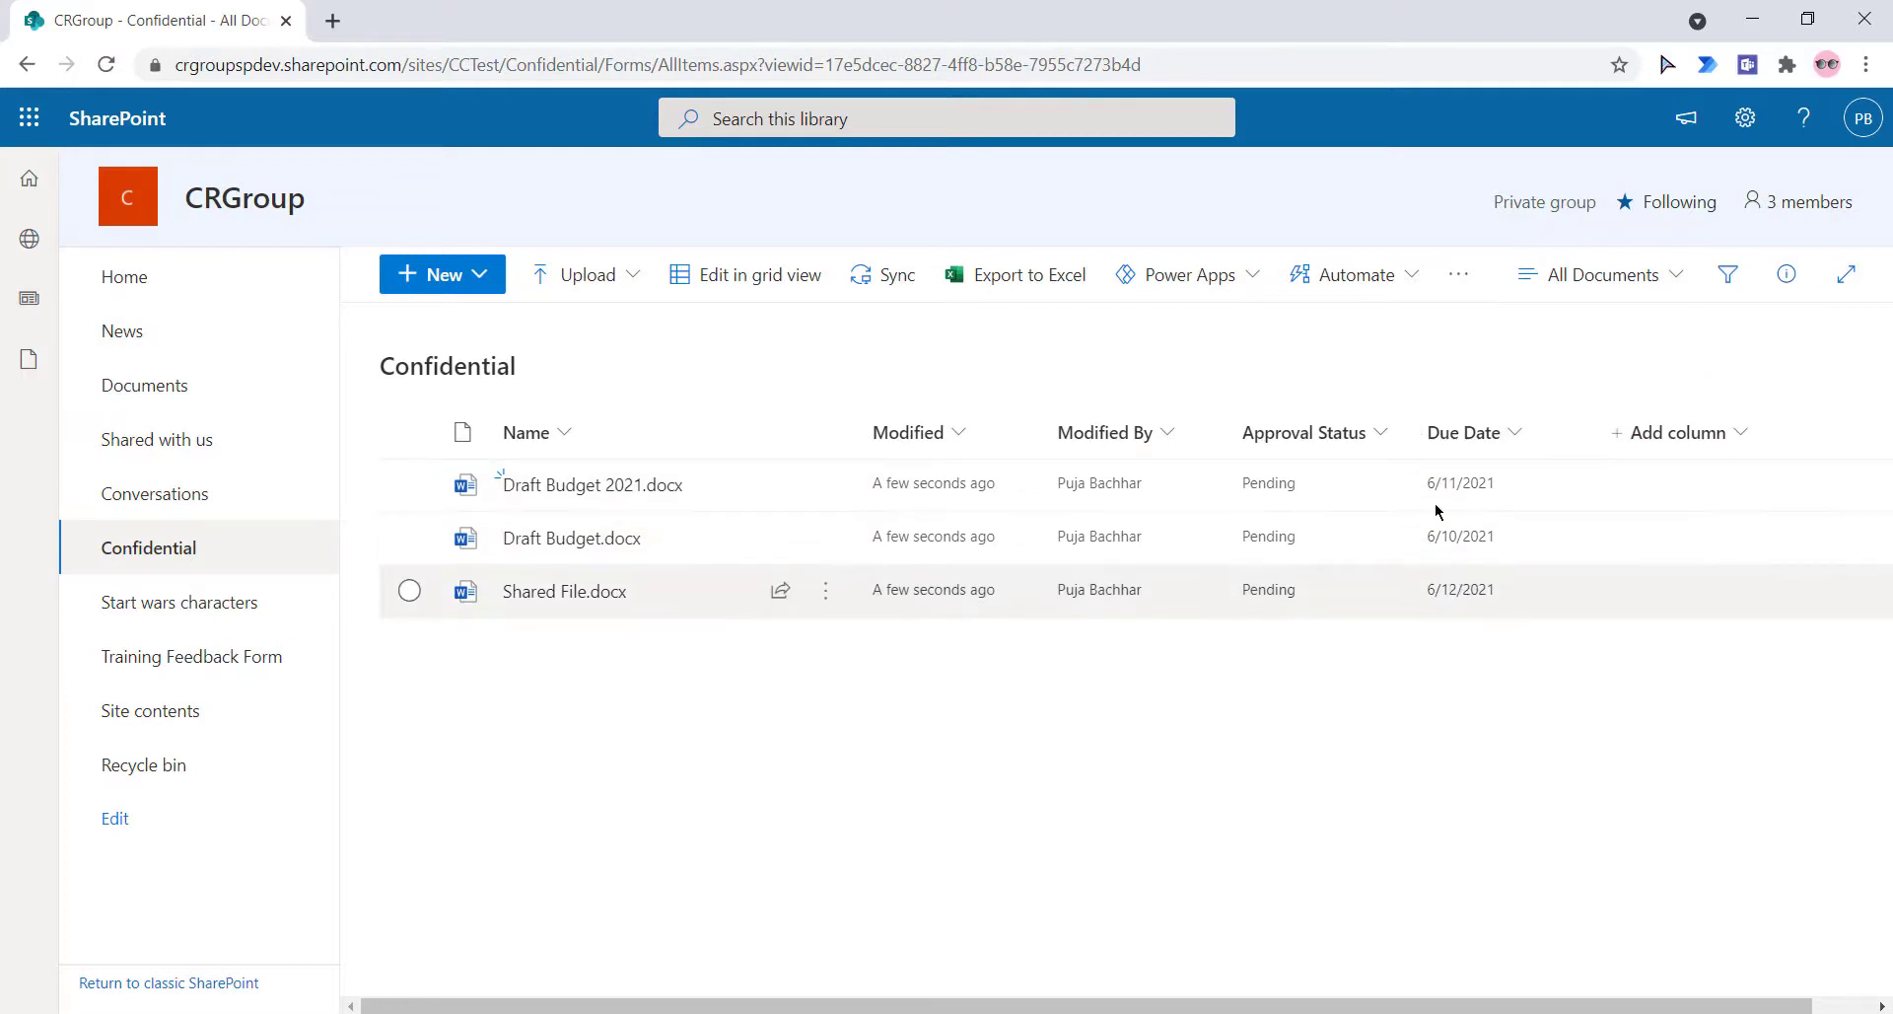
pyautogui.click(1351, 274)
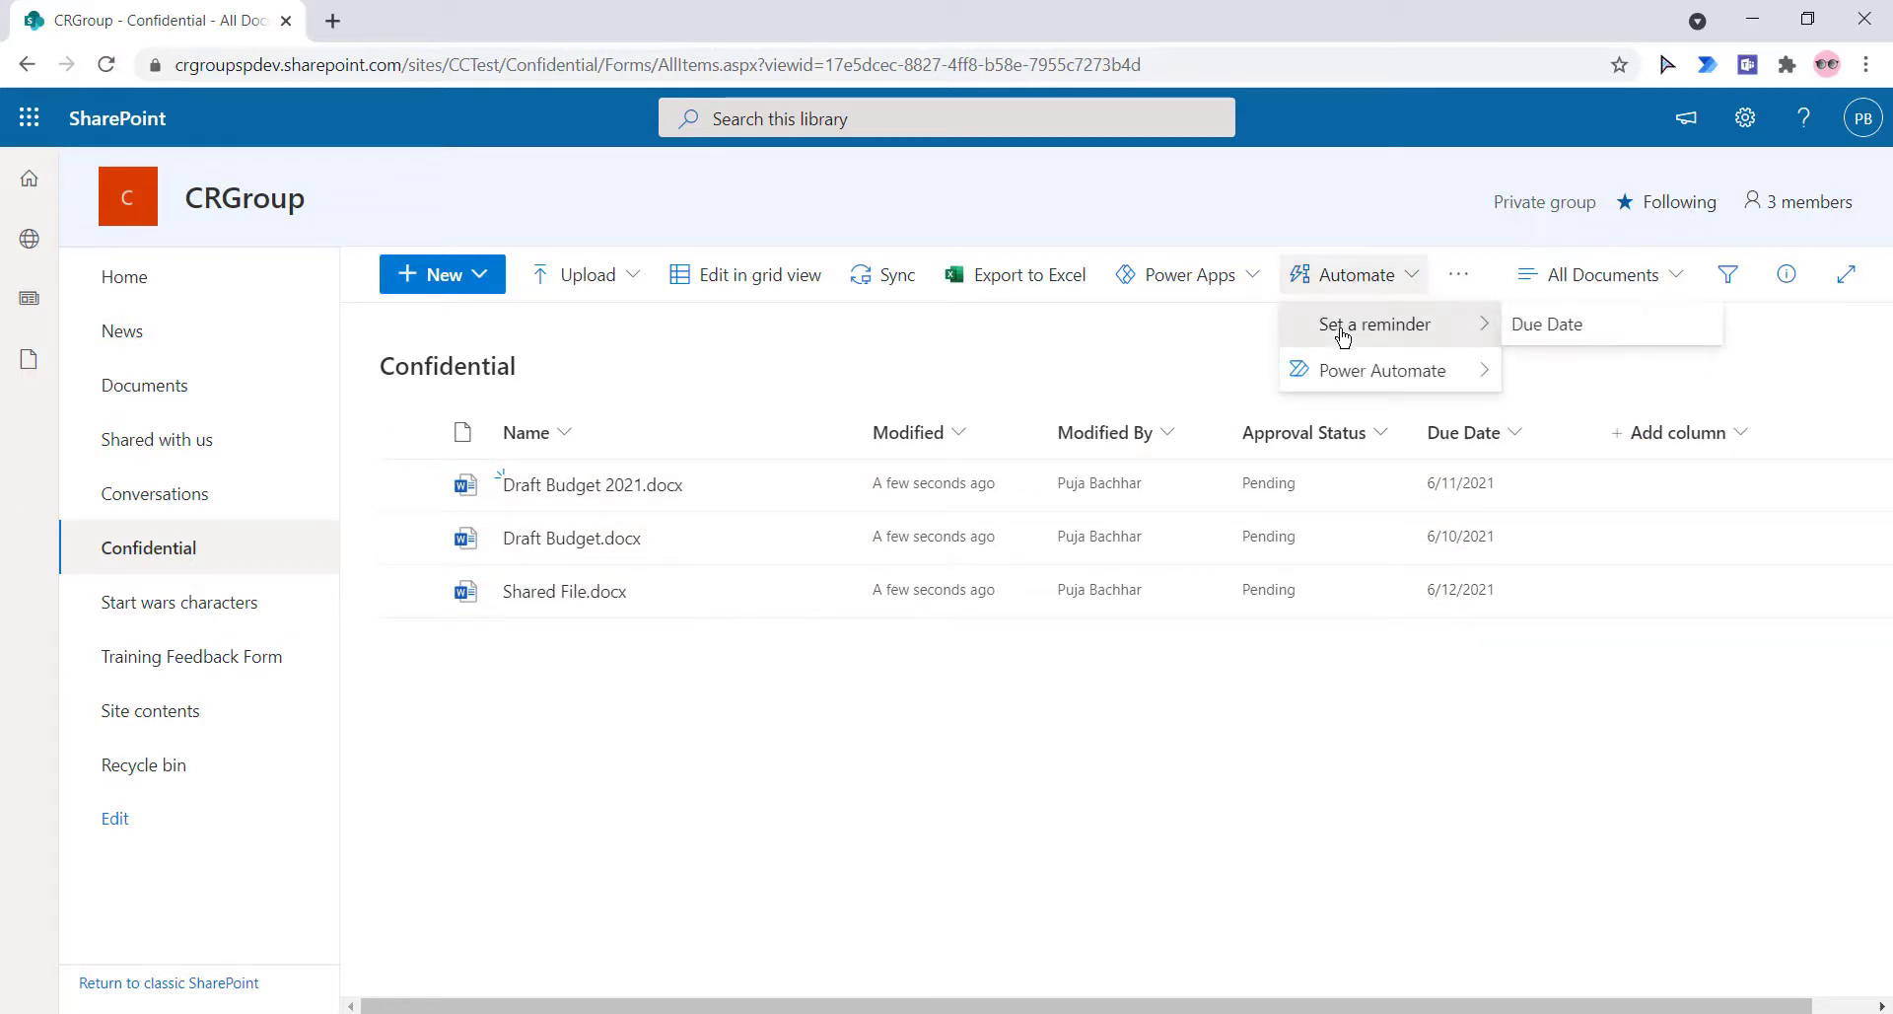
pyautogui.moveTo(1547, 323)
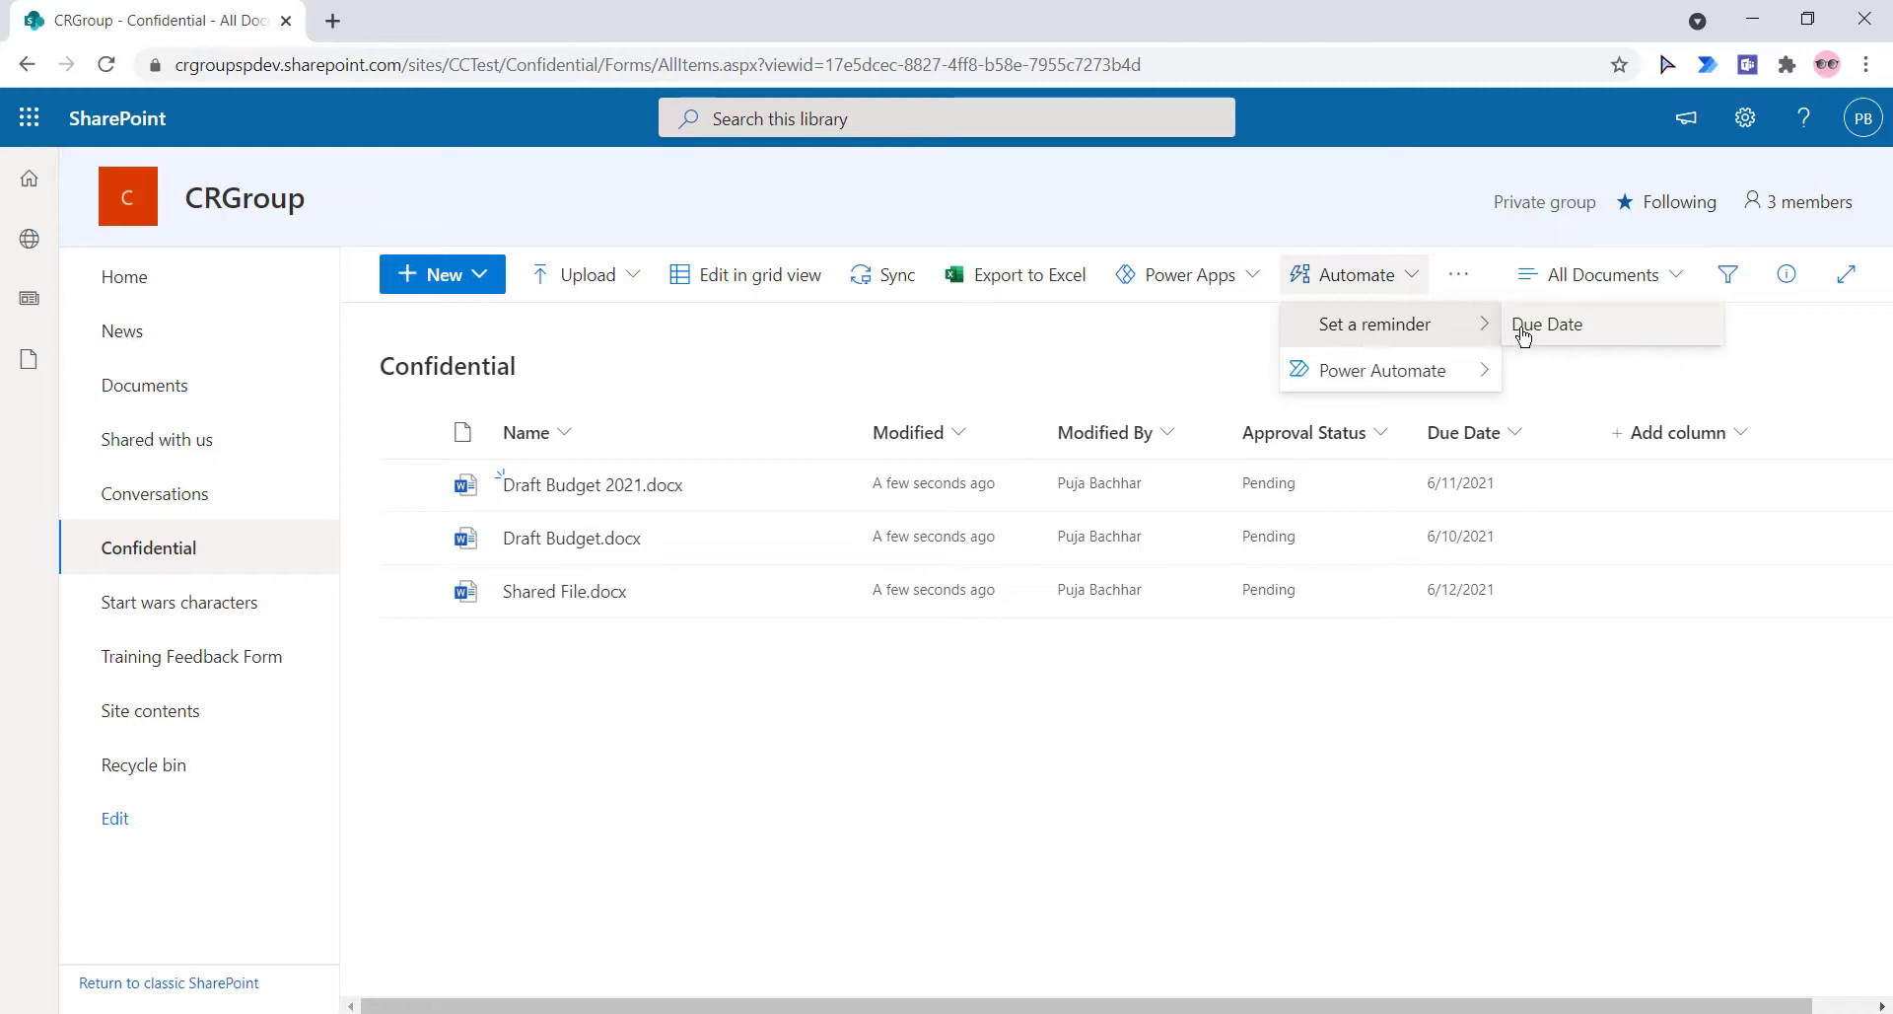
pyautogui.click(1548, 324)
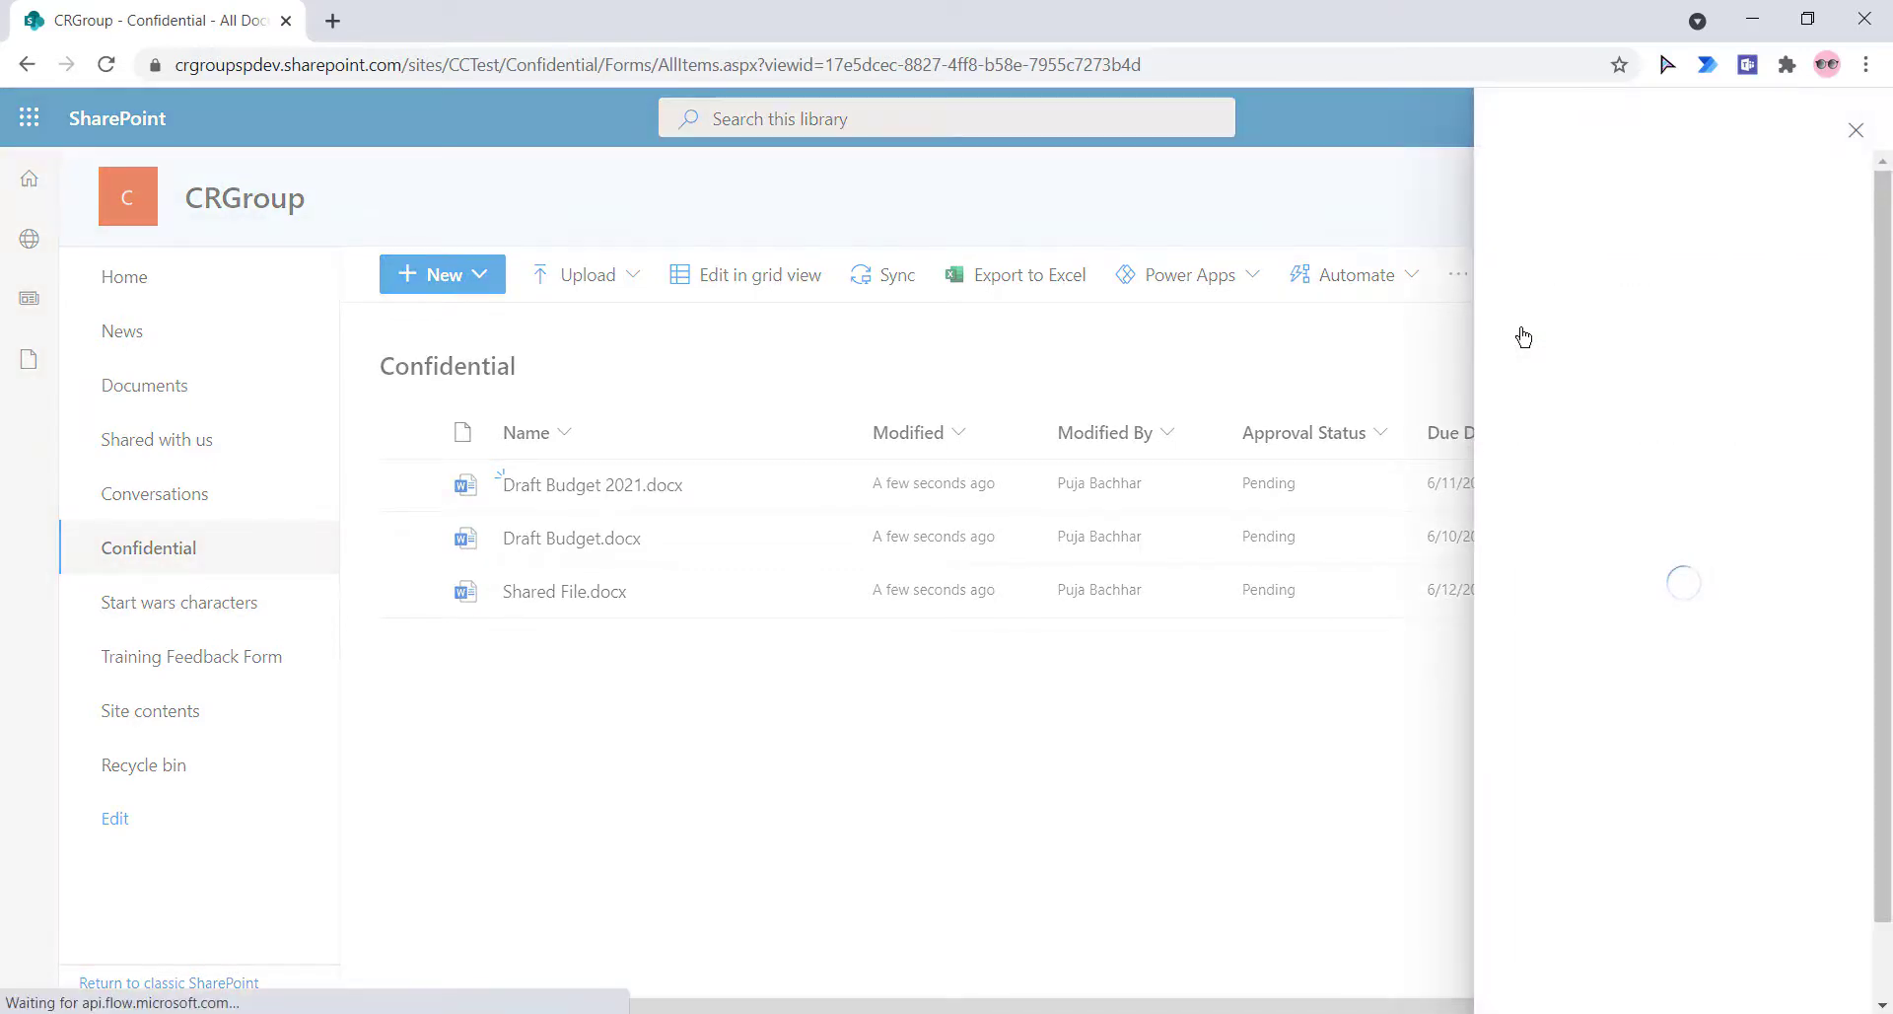
pyautogui.moveTo(1549, 328)
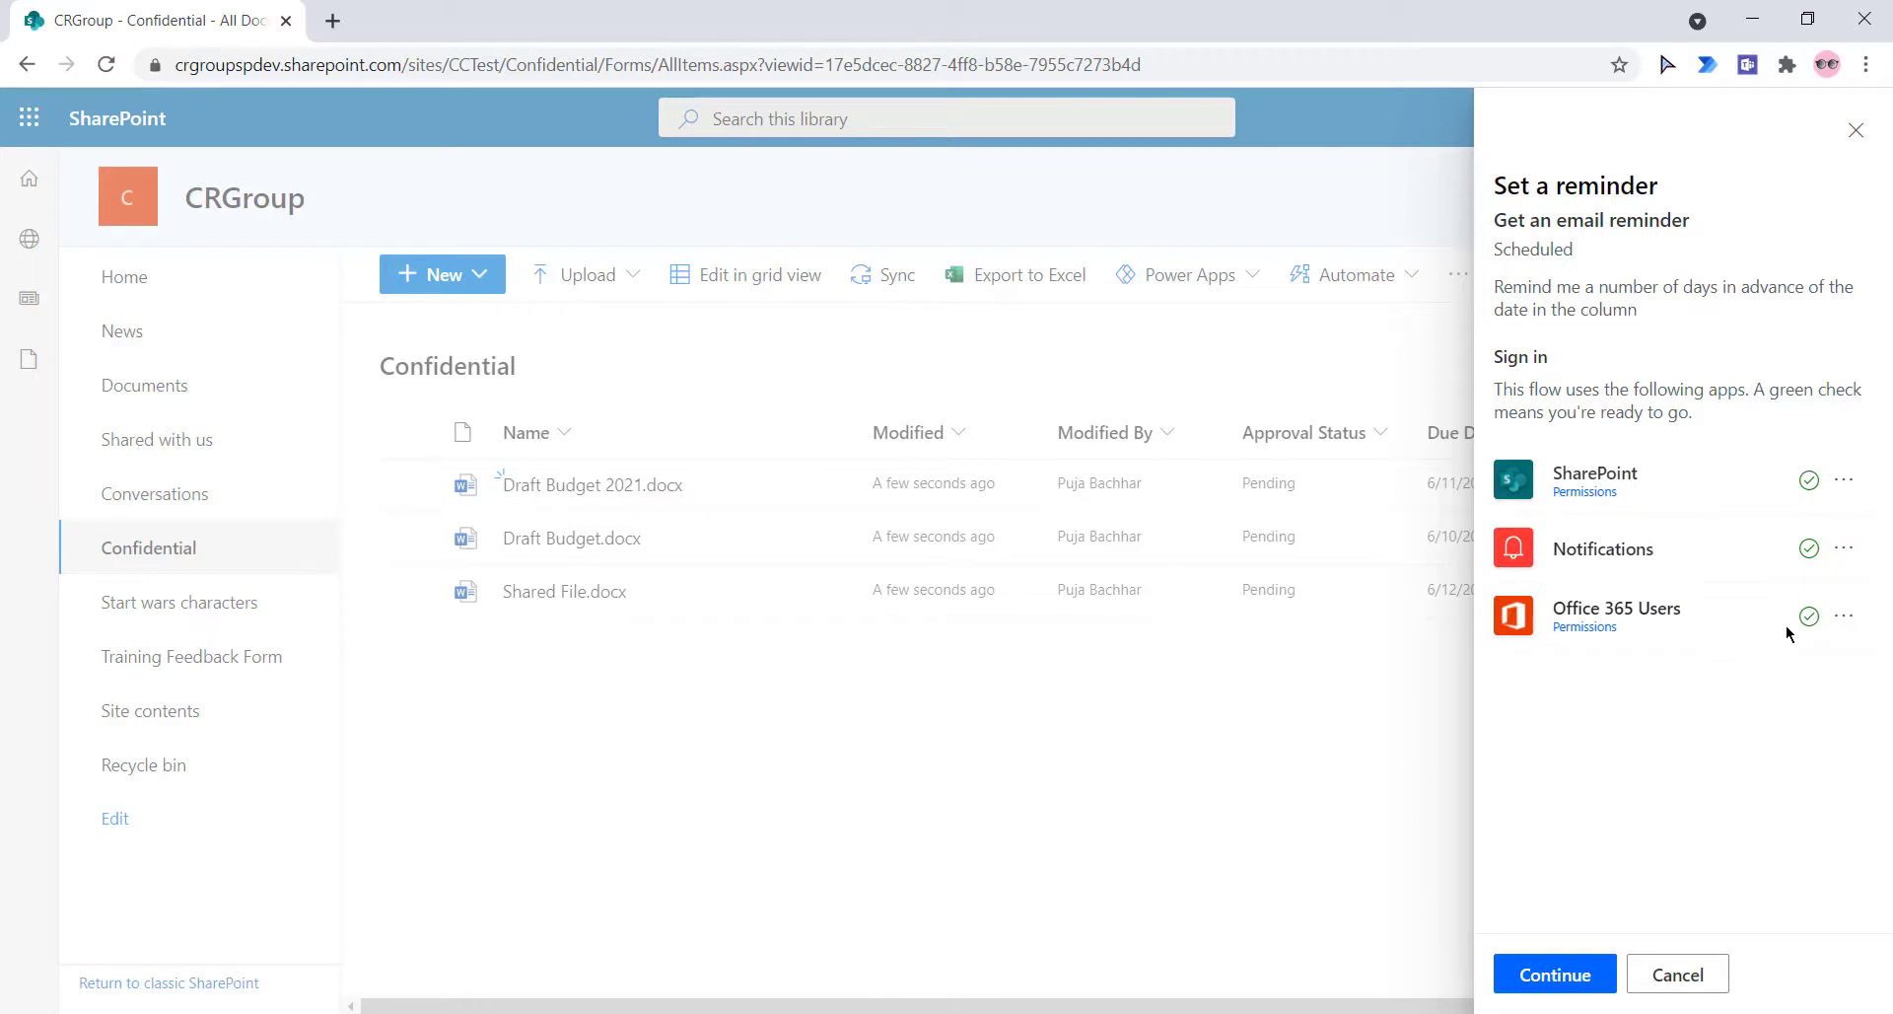
pyautogui.moveTo(1558, 987)
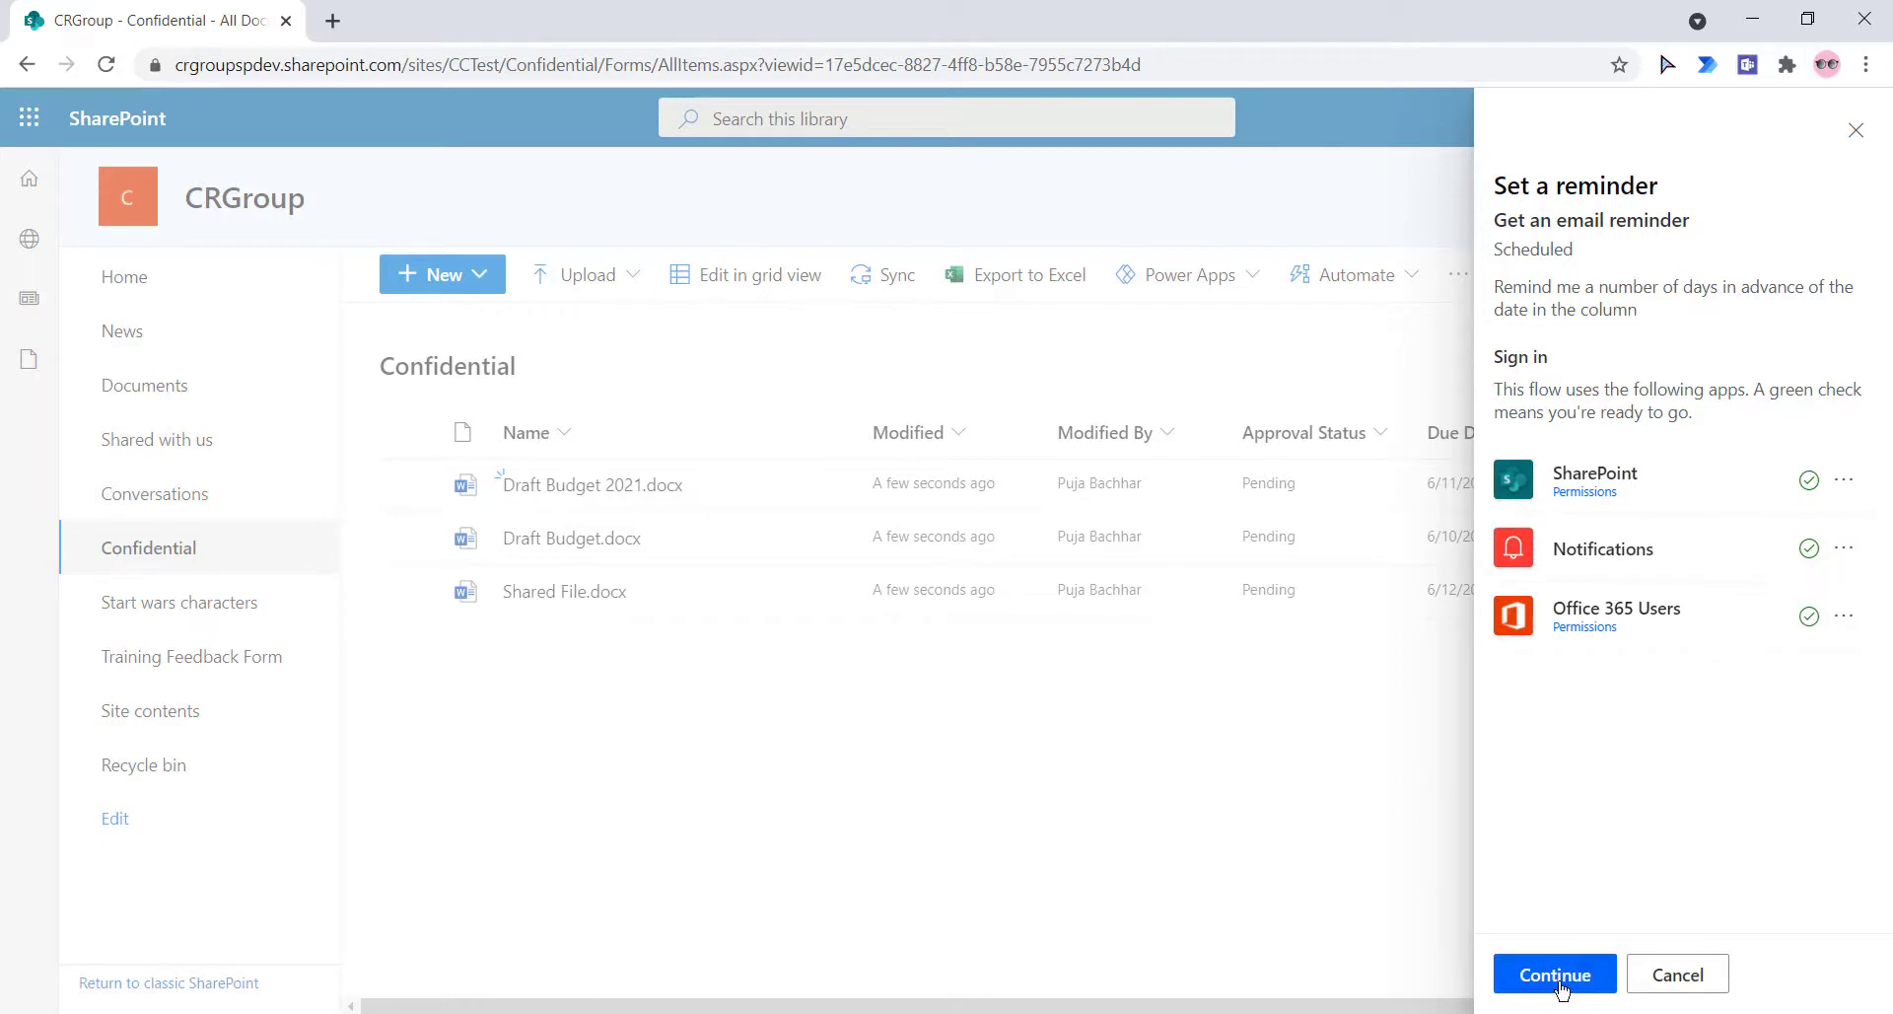
# - Create the 'Get an email reminder' flow with a 3-day advance reminder
pyautogui.click(1554, 974)
pyautogui.write('4')
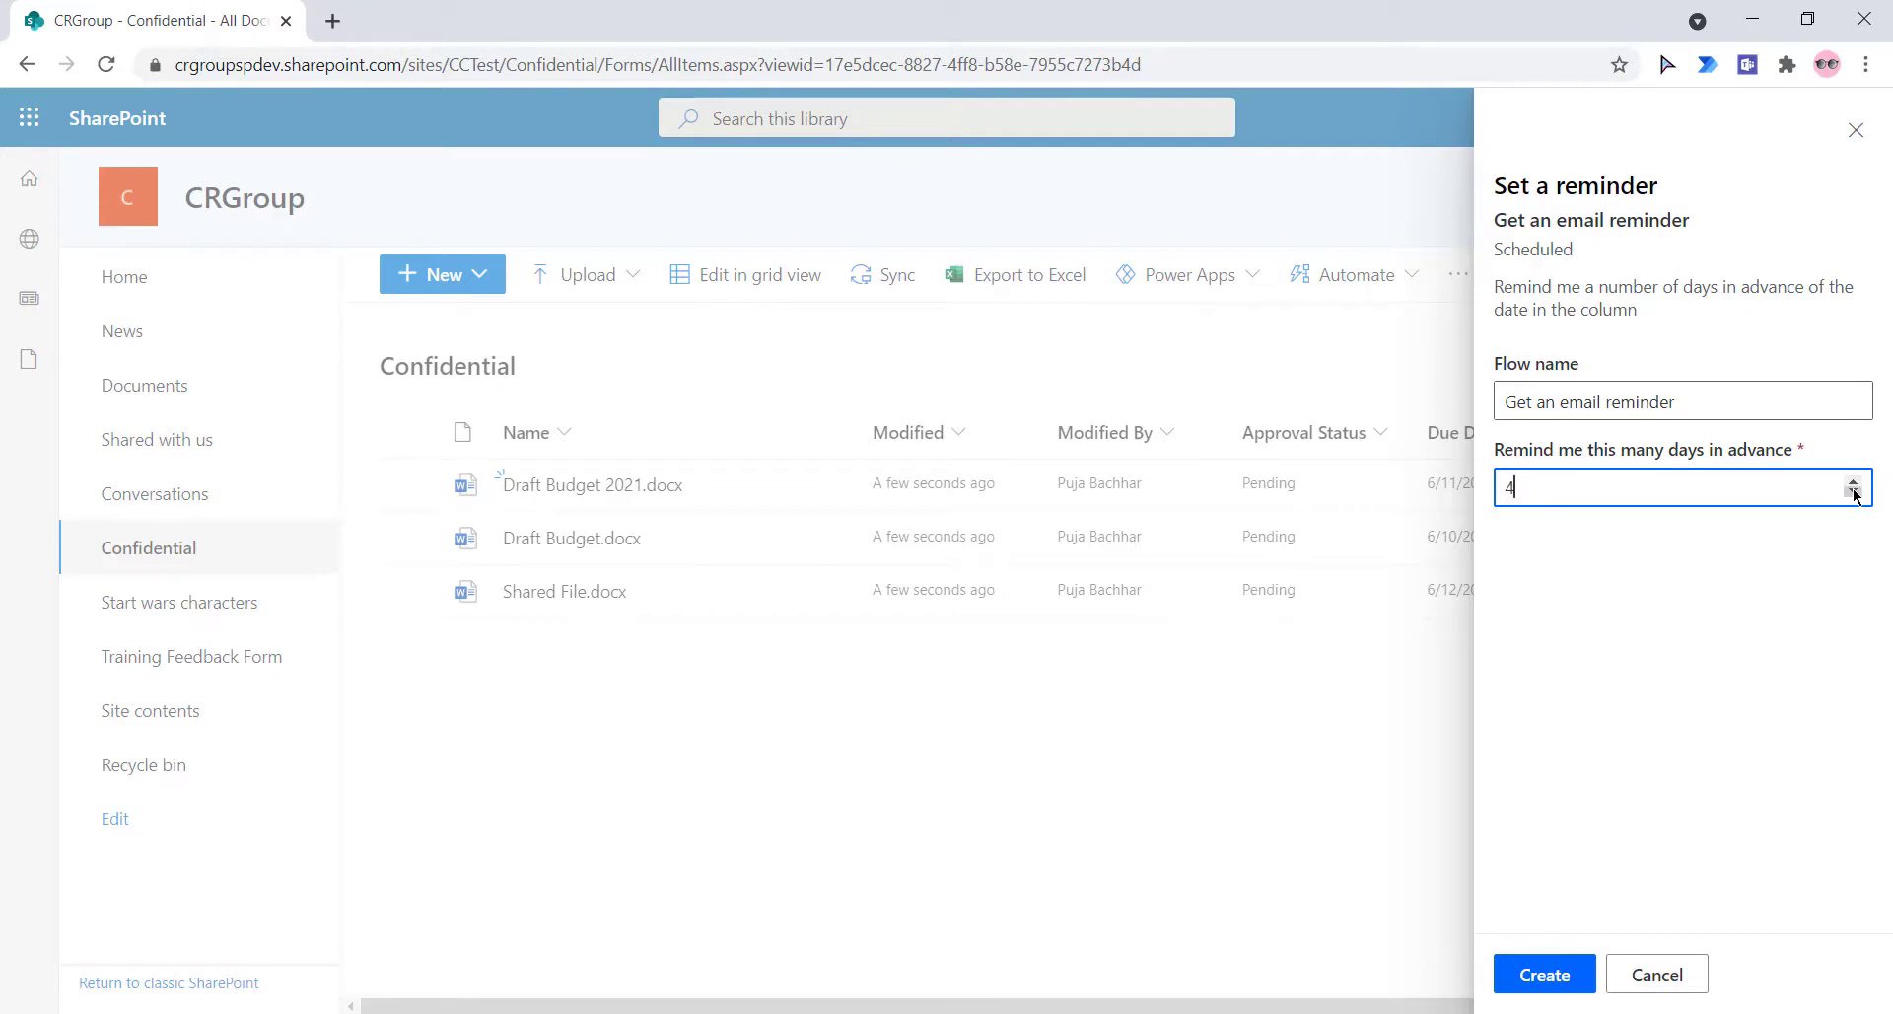
pyautogui.click(1857, 495)
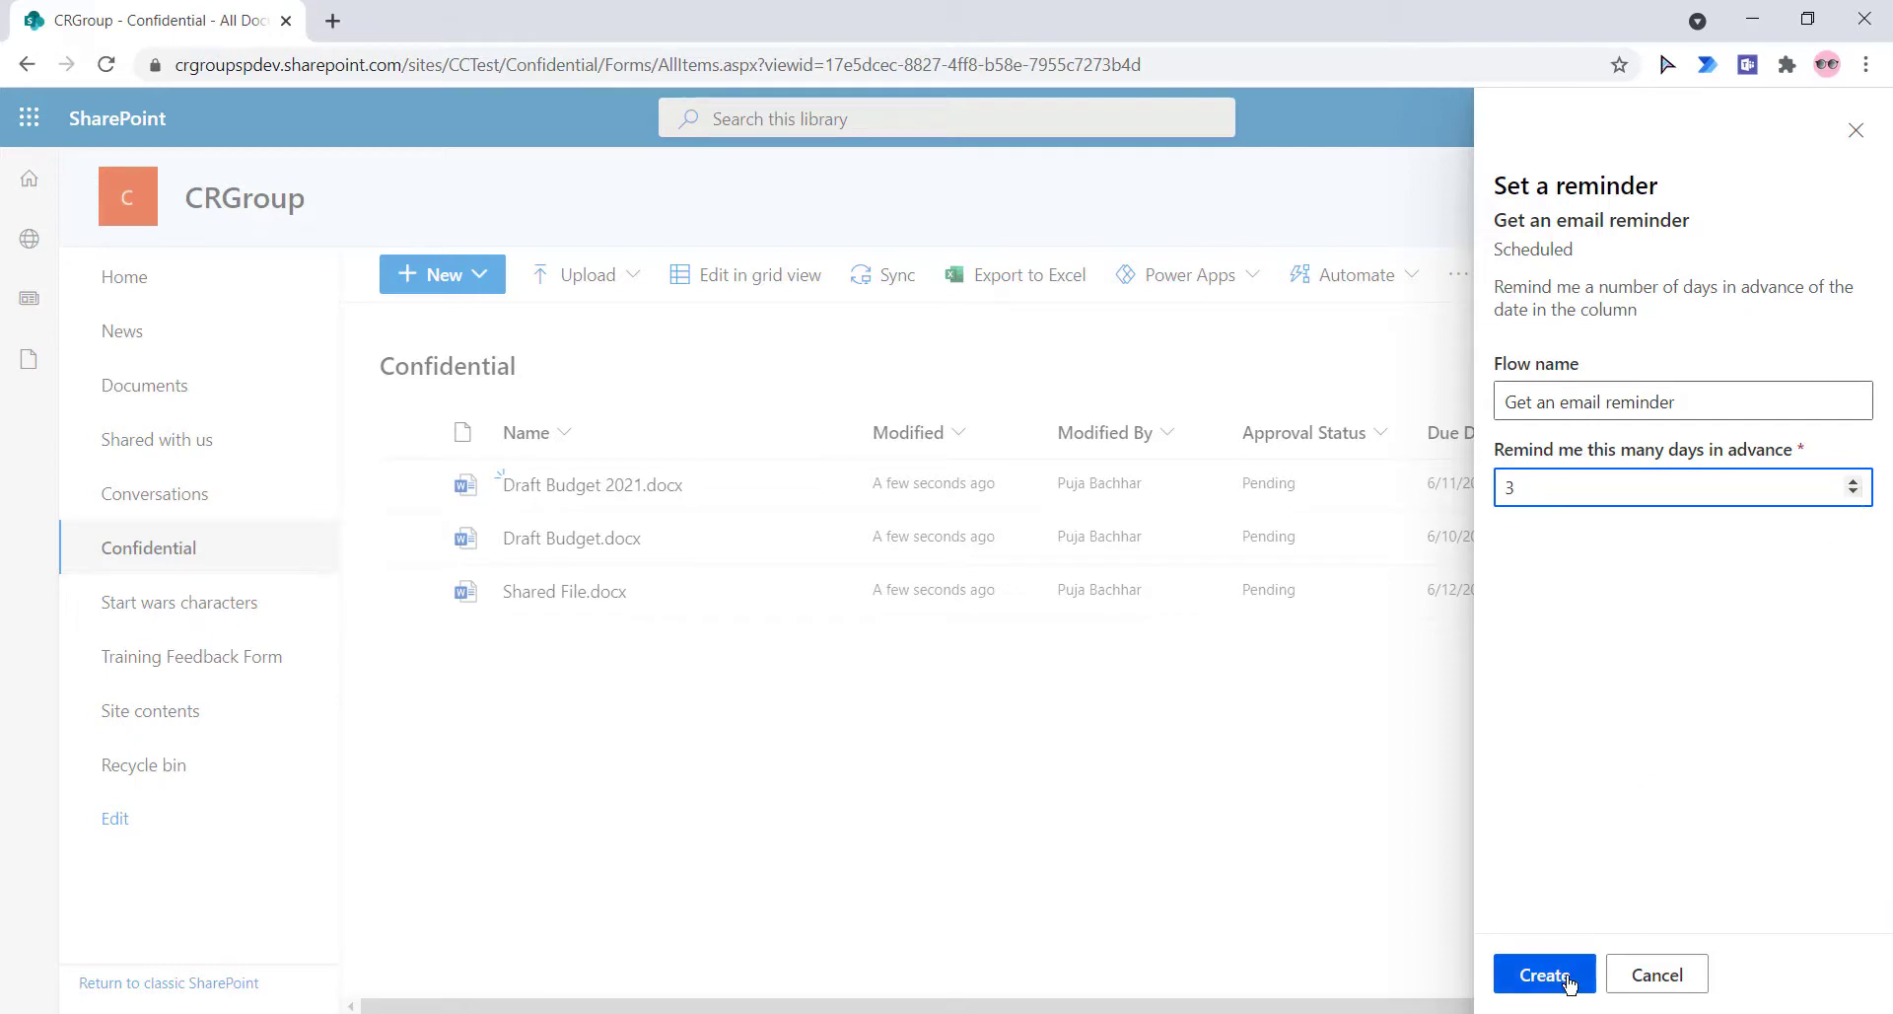
pyautogui.click(1543, 975)
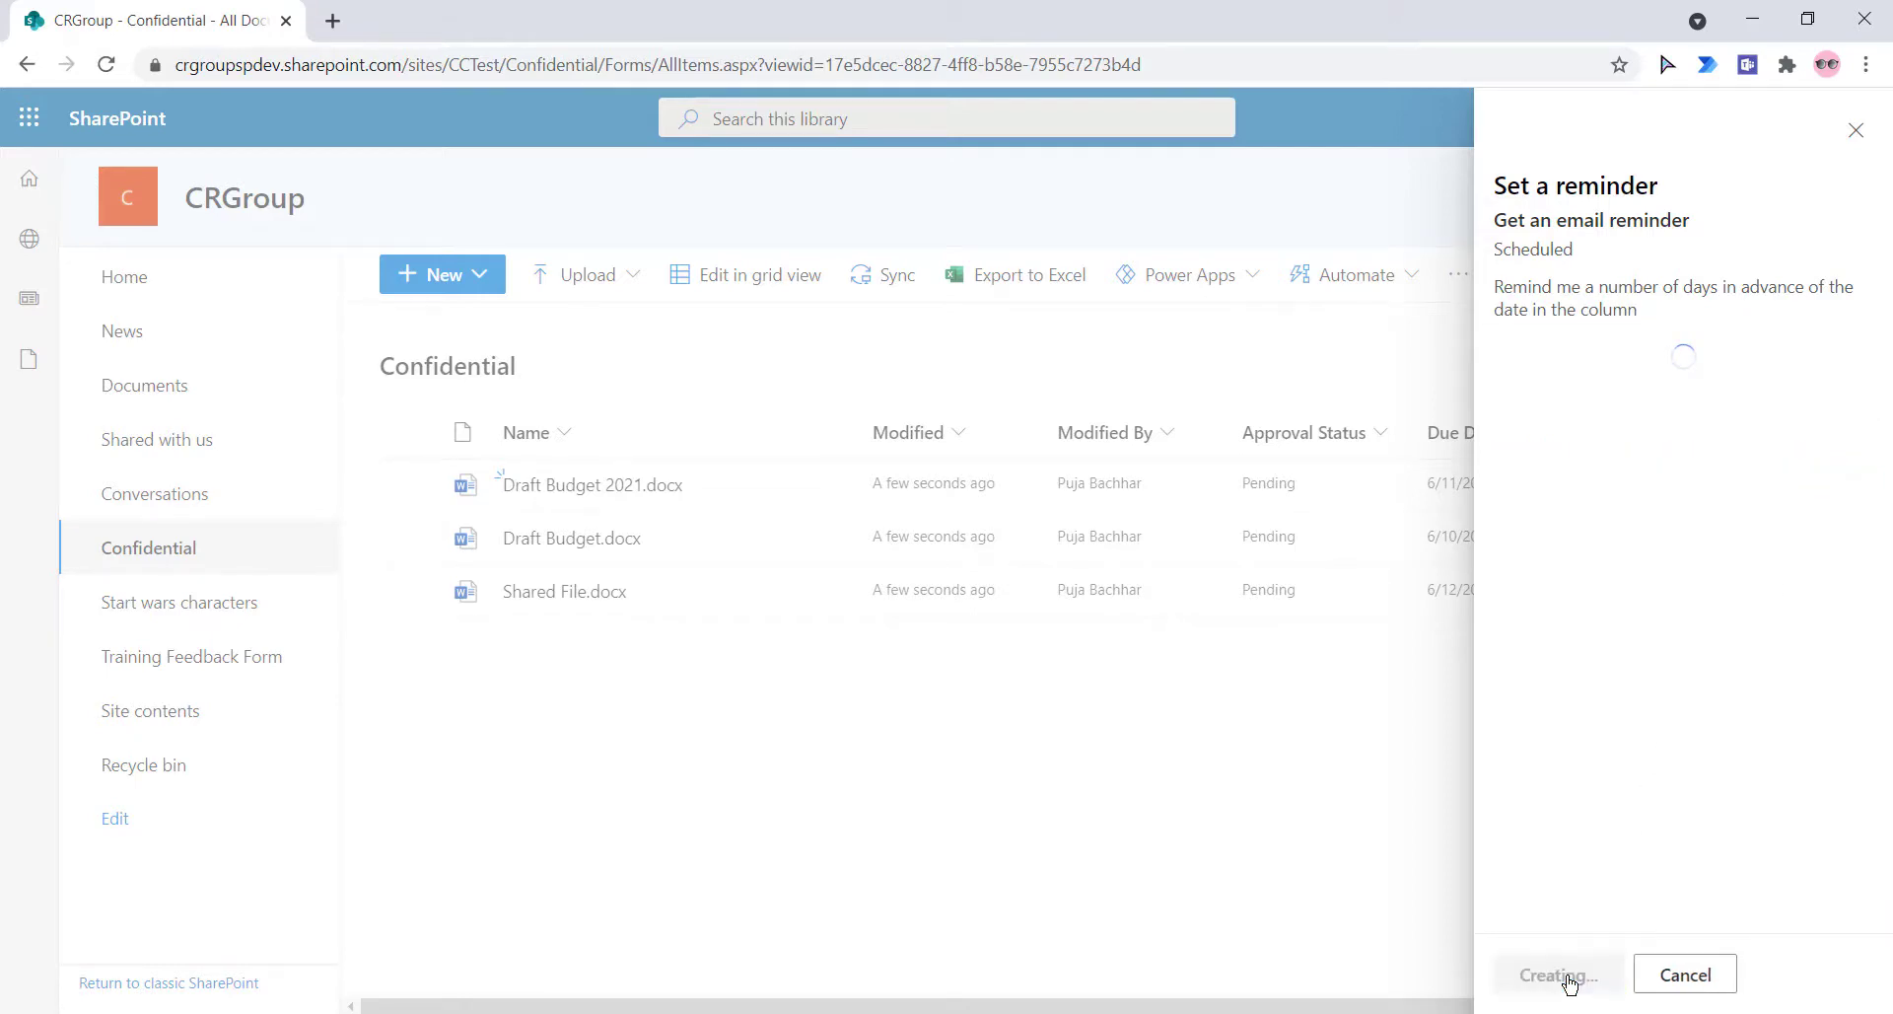
pyautogui.click(1558, 974)
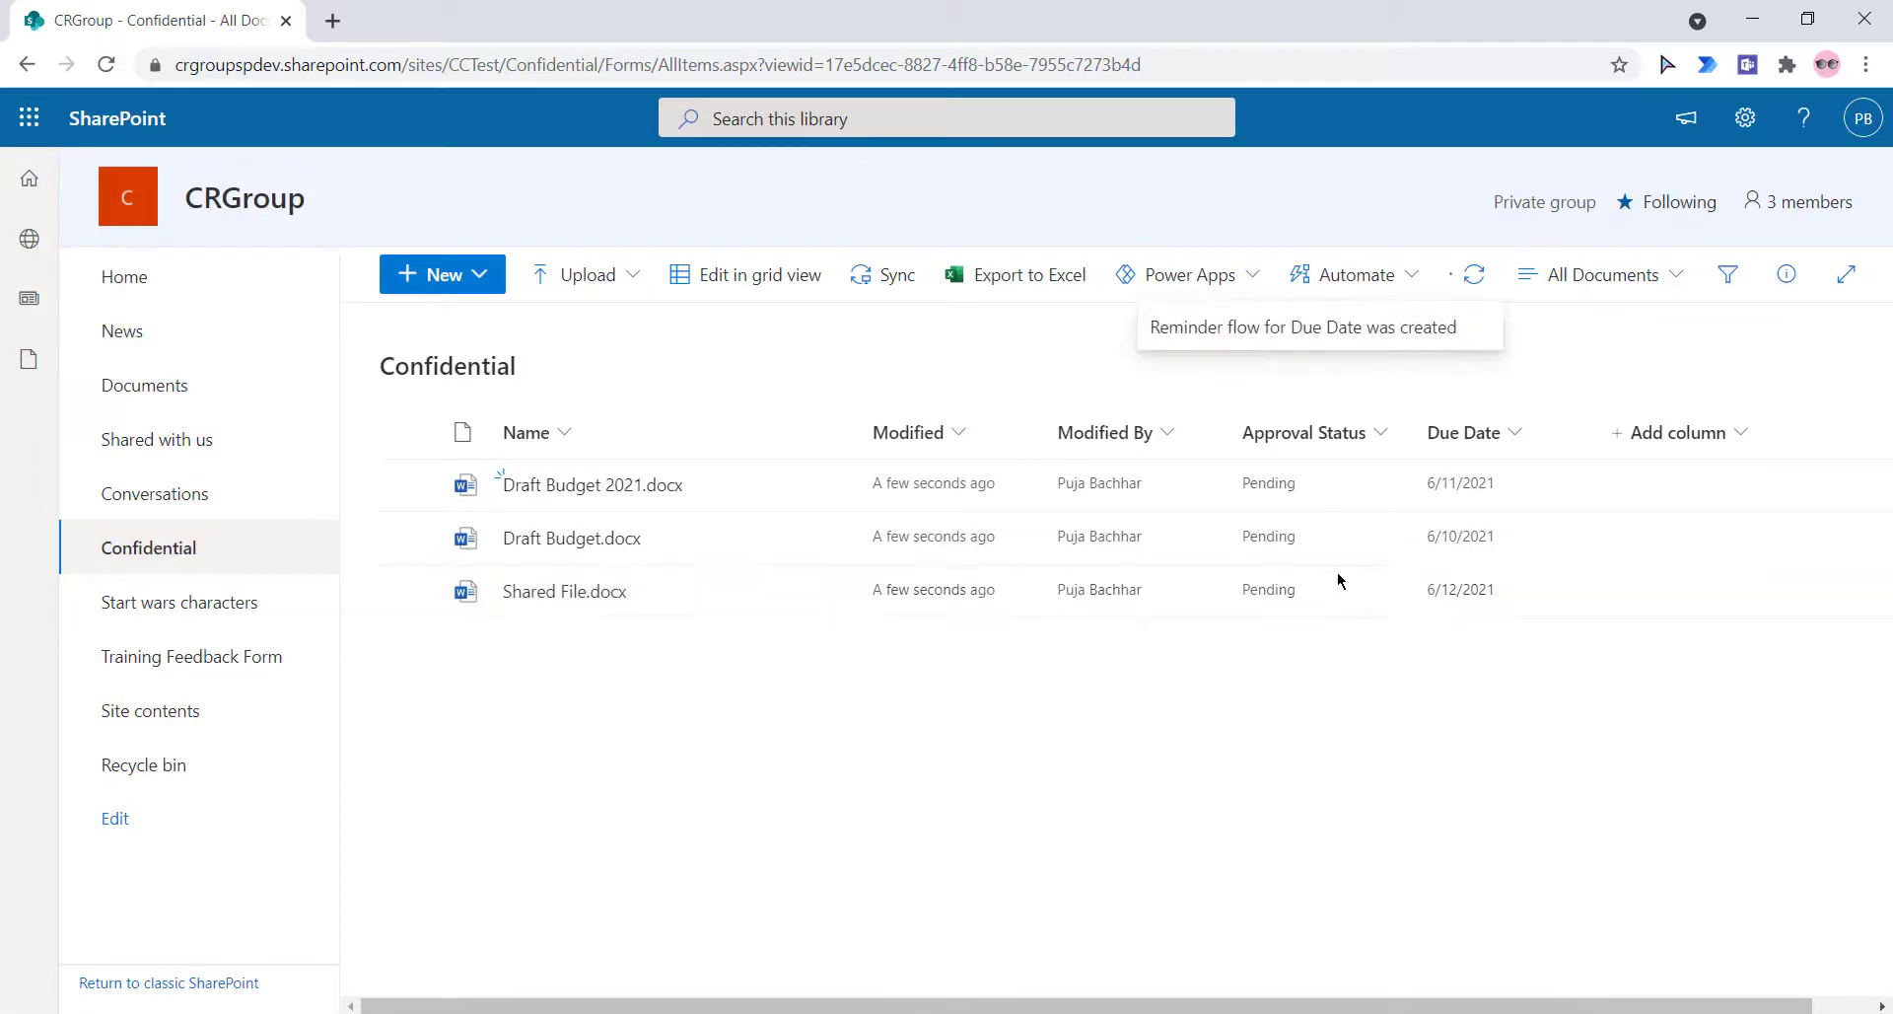
pyautogui.moveTo(1368, 339)
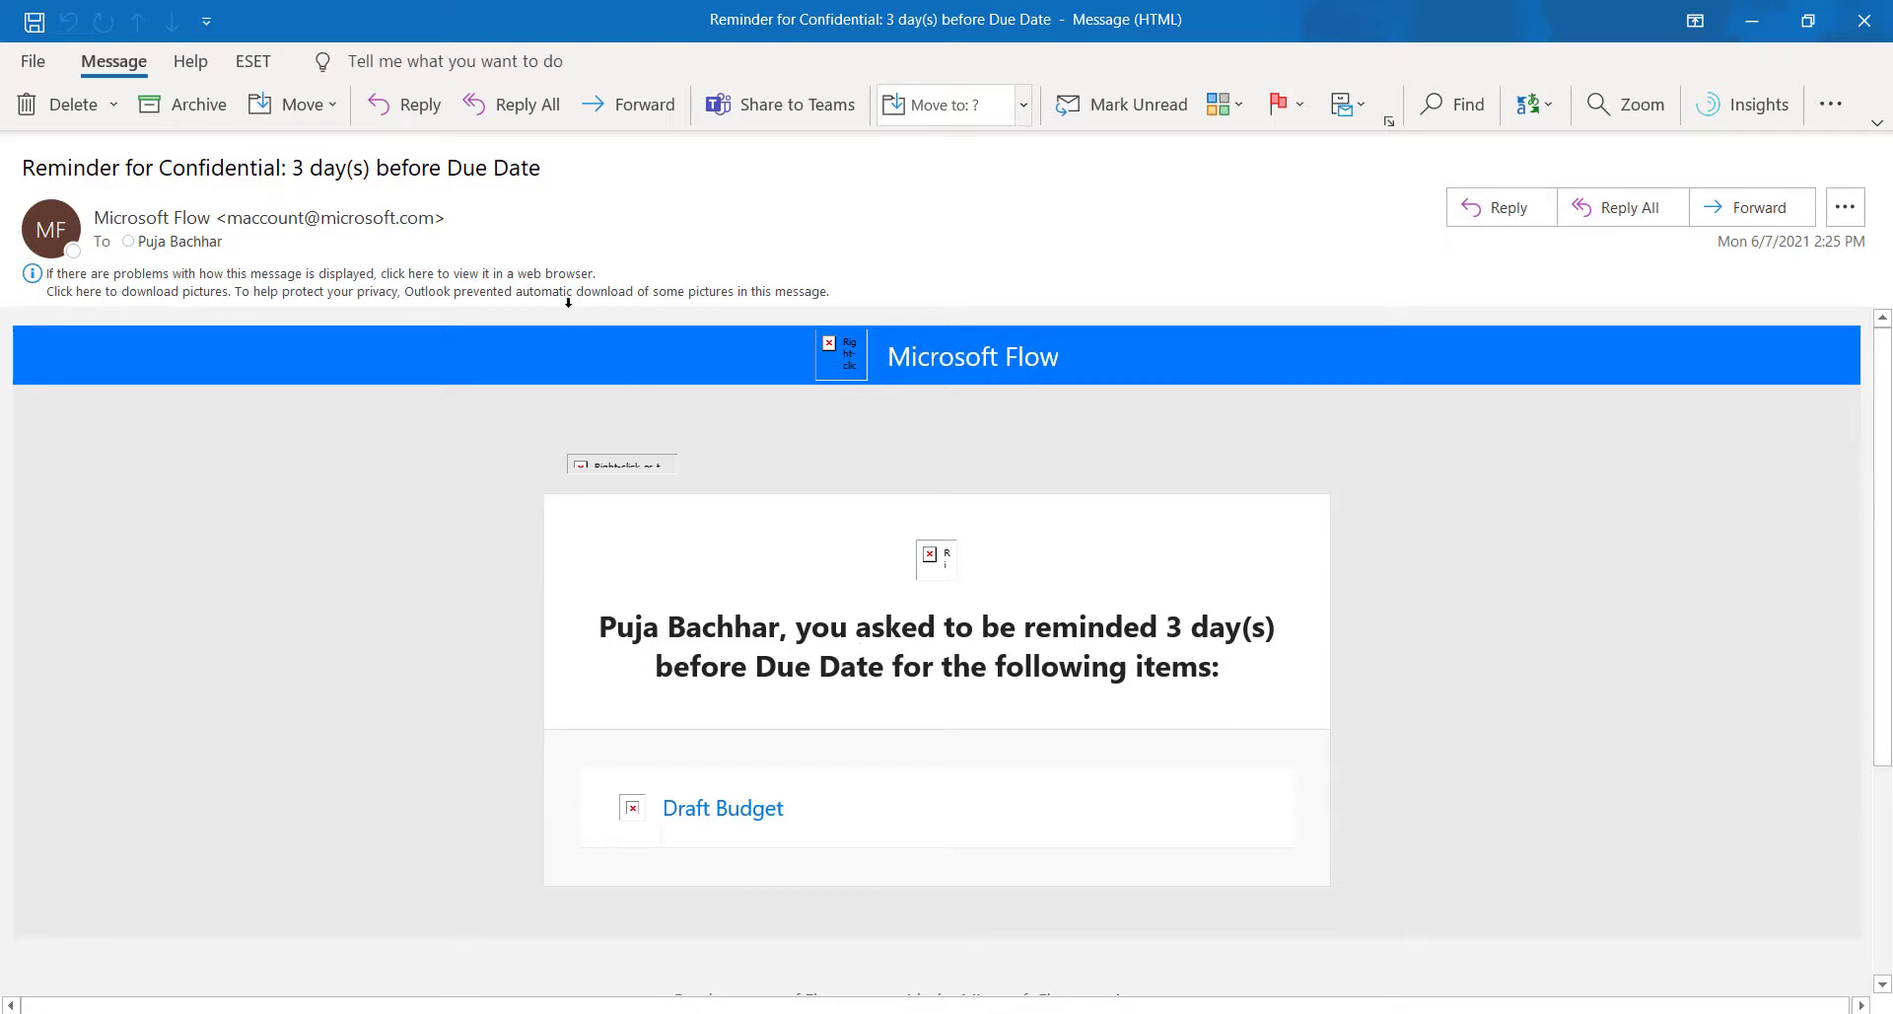
pyautogui.moveTo(1123, 682)
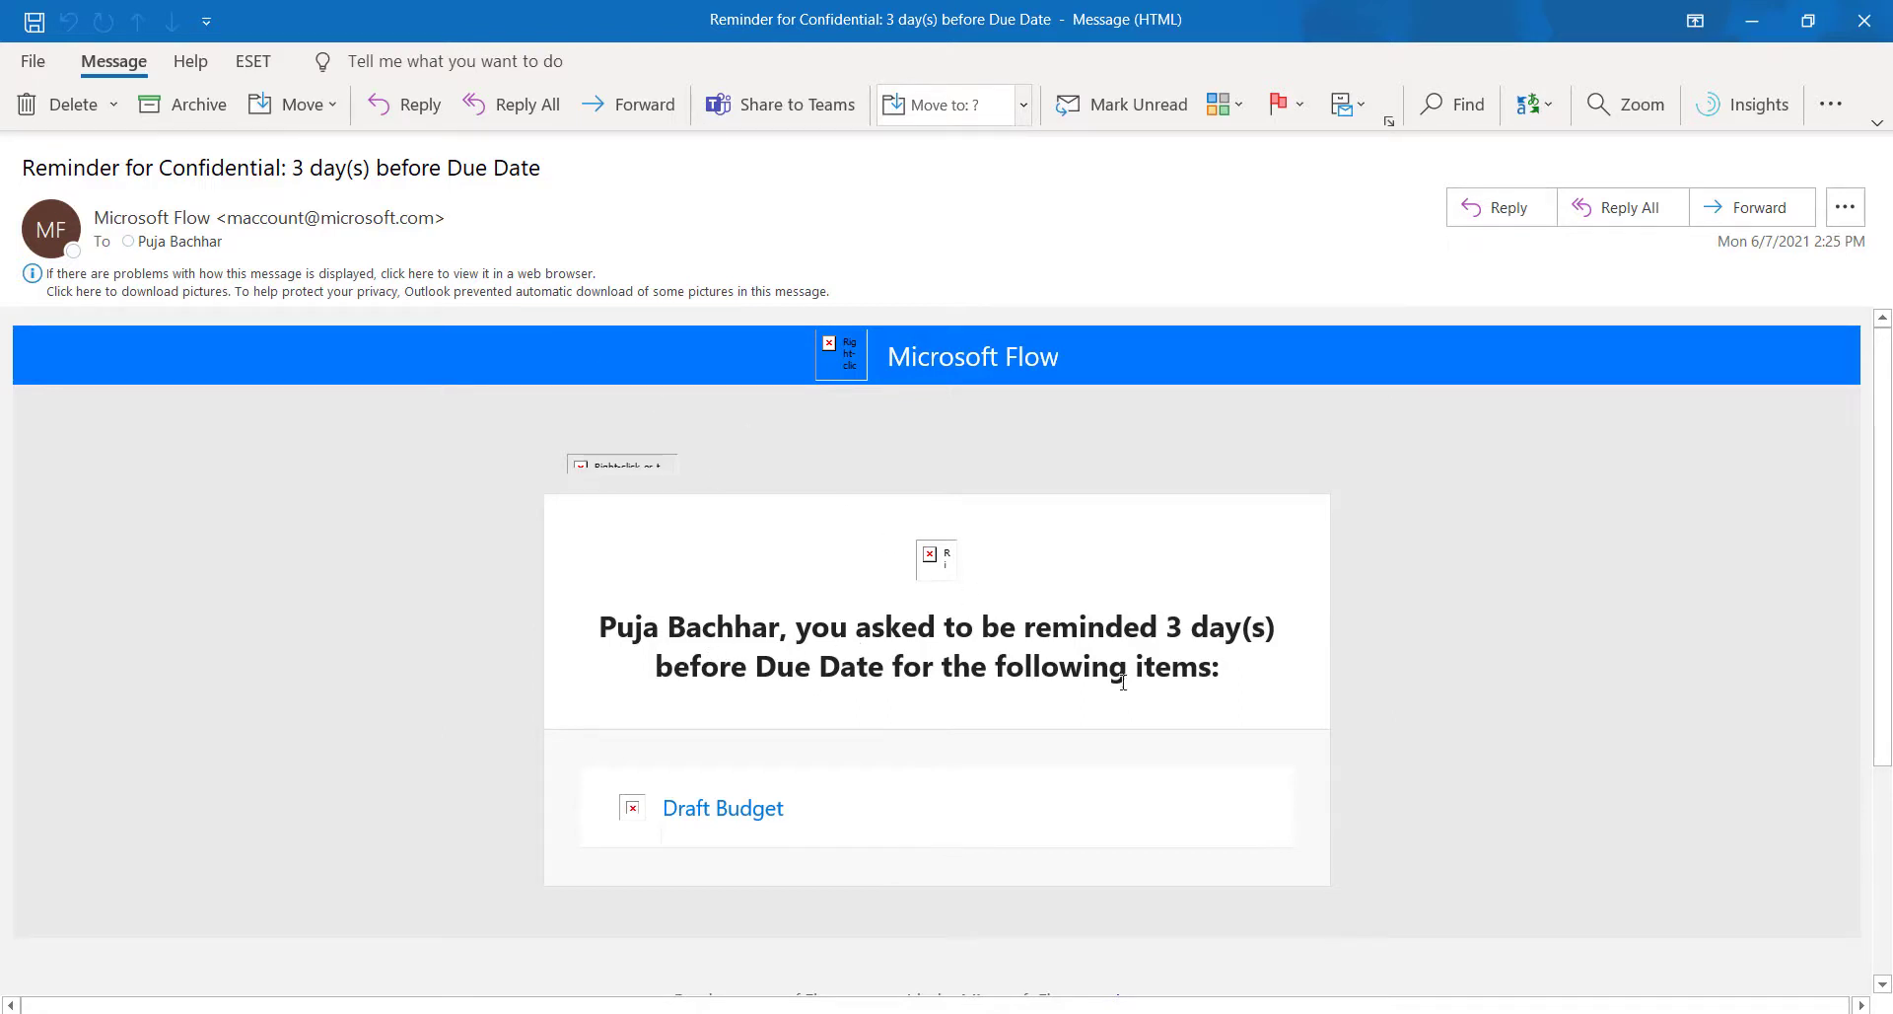
pyautogui.moveTo(1462, 212)
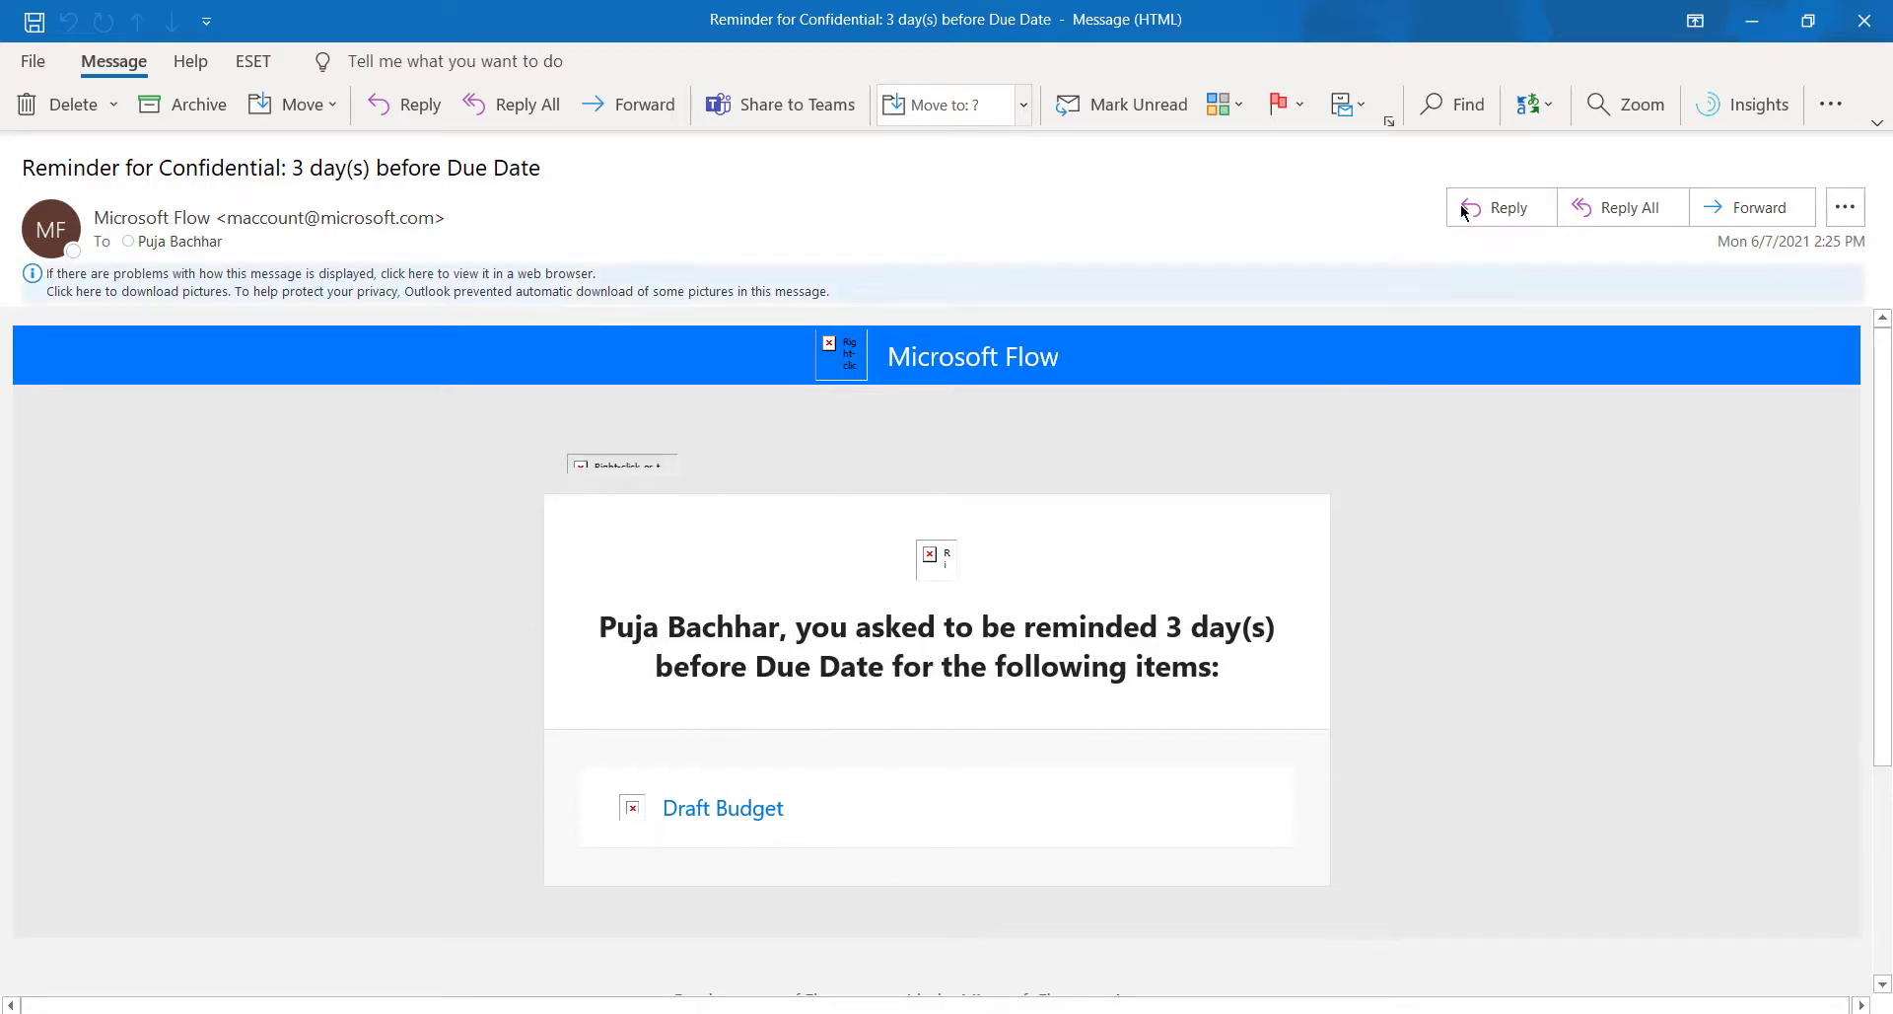
# - Switch back from the Outlook reminder email to the SharePoint library
pyautogui.click(721, 808)
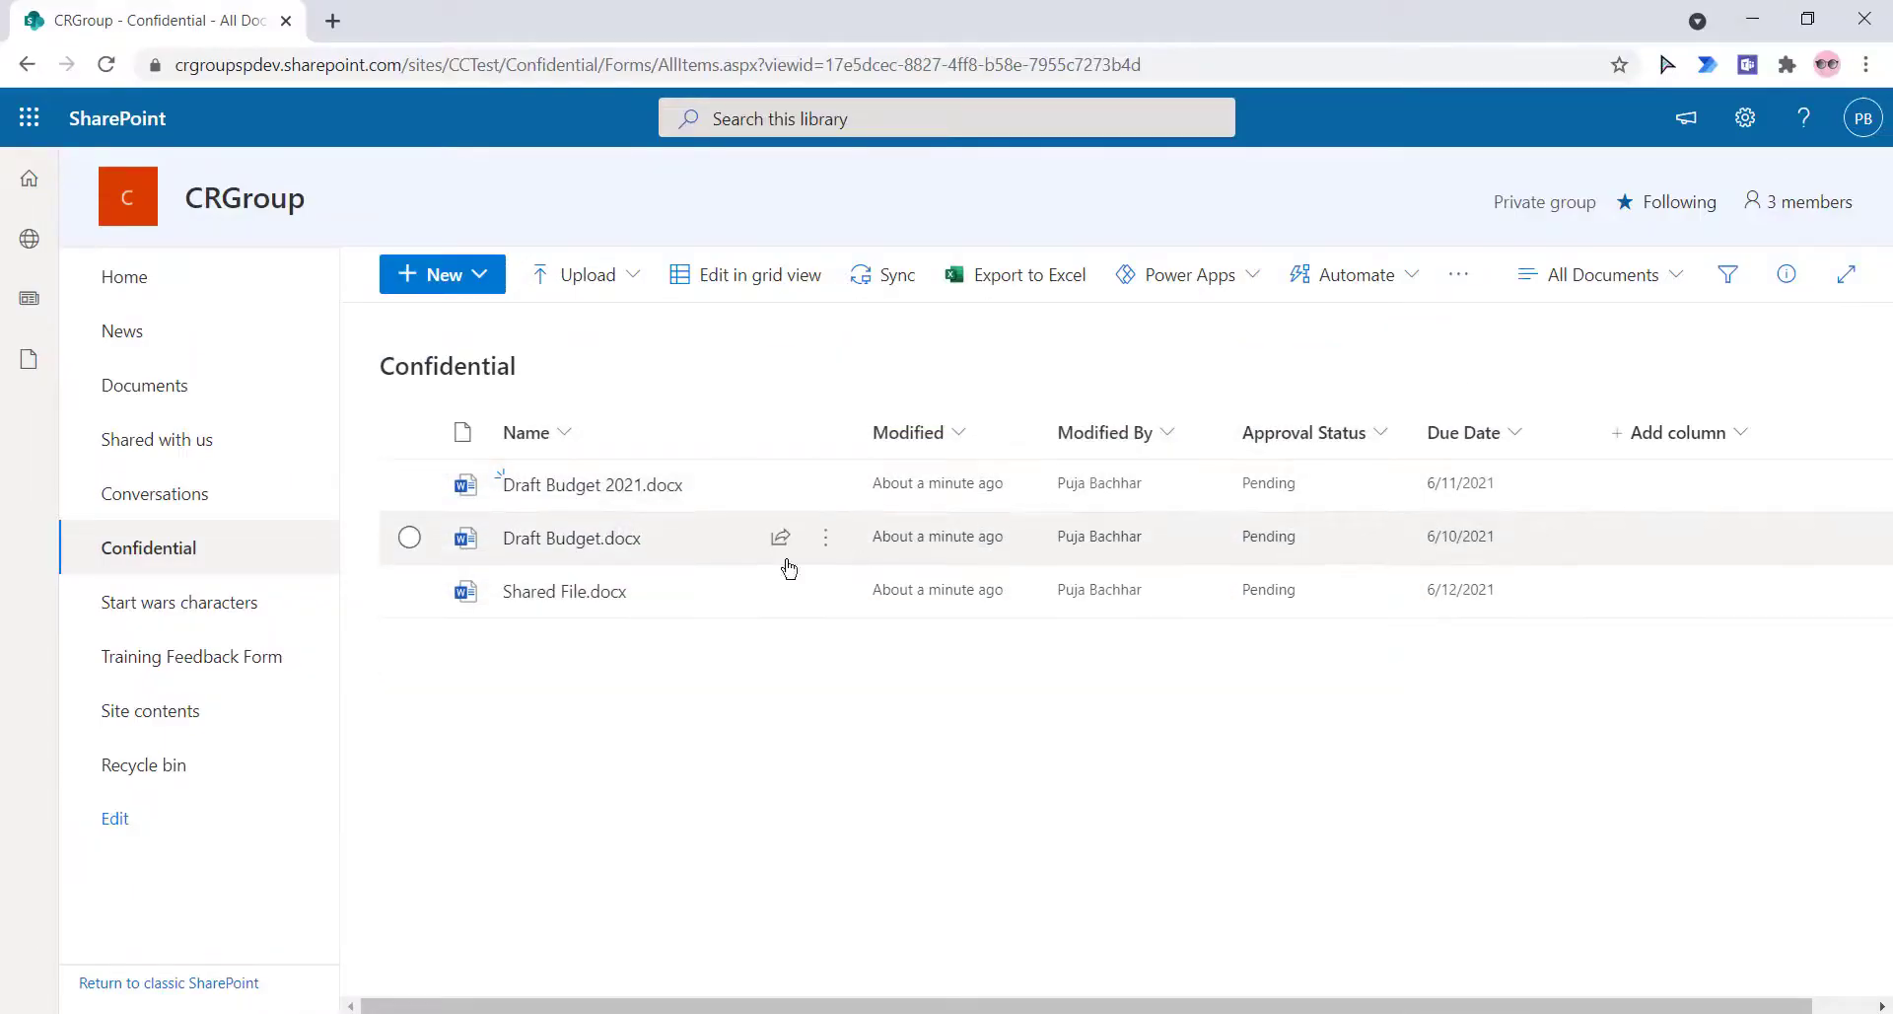
pyautogui.moveTo(1371, 333)
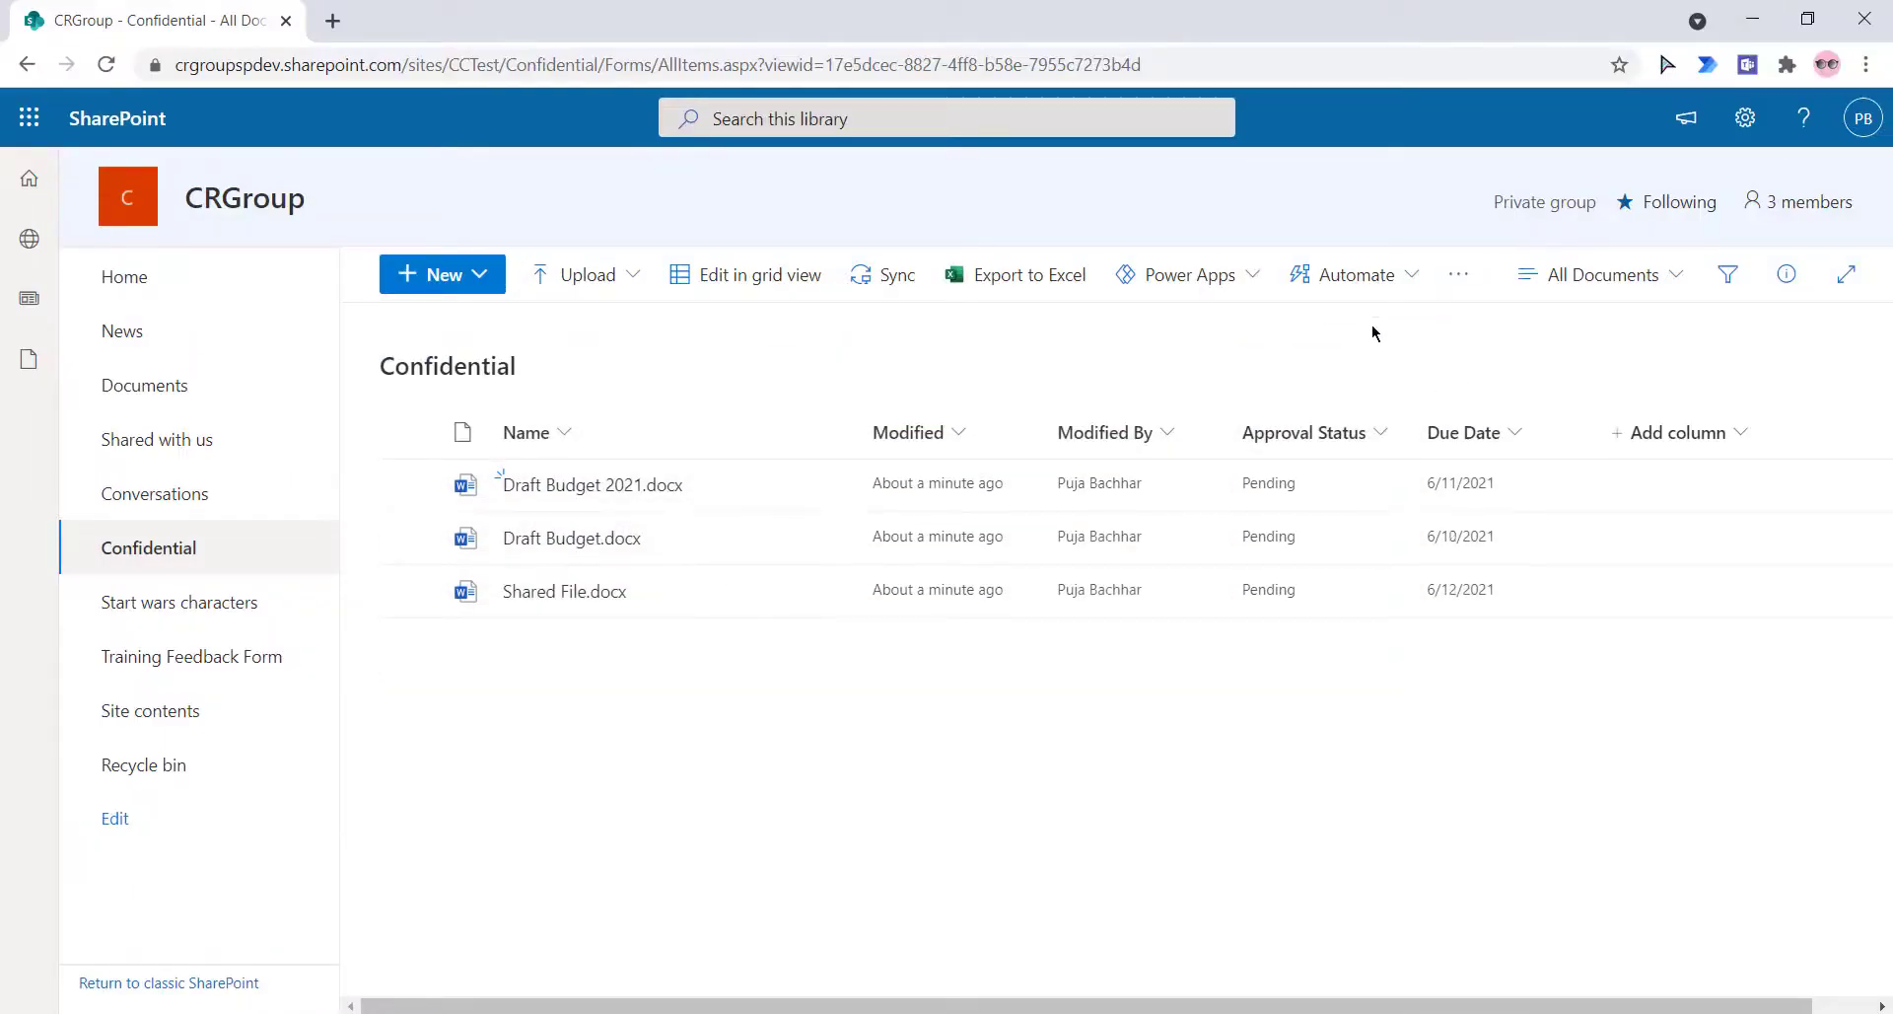
# - Choose Automate > Power Automate > See your flows
pyautogui.click(1351, 274)
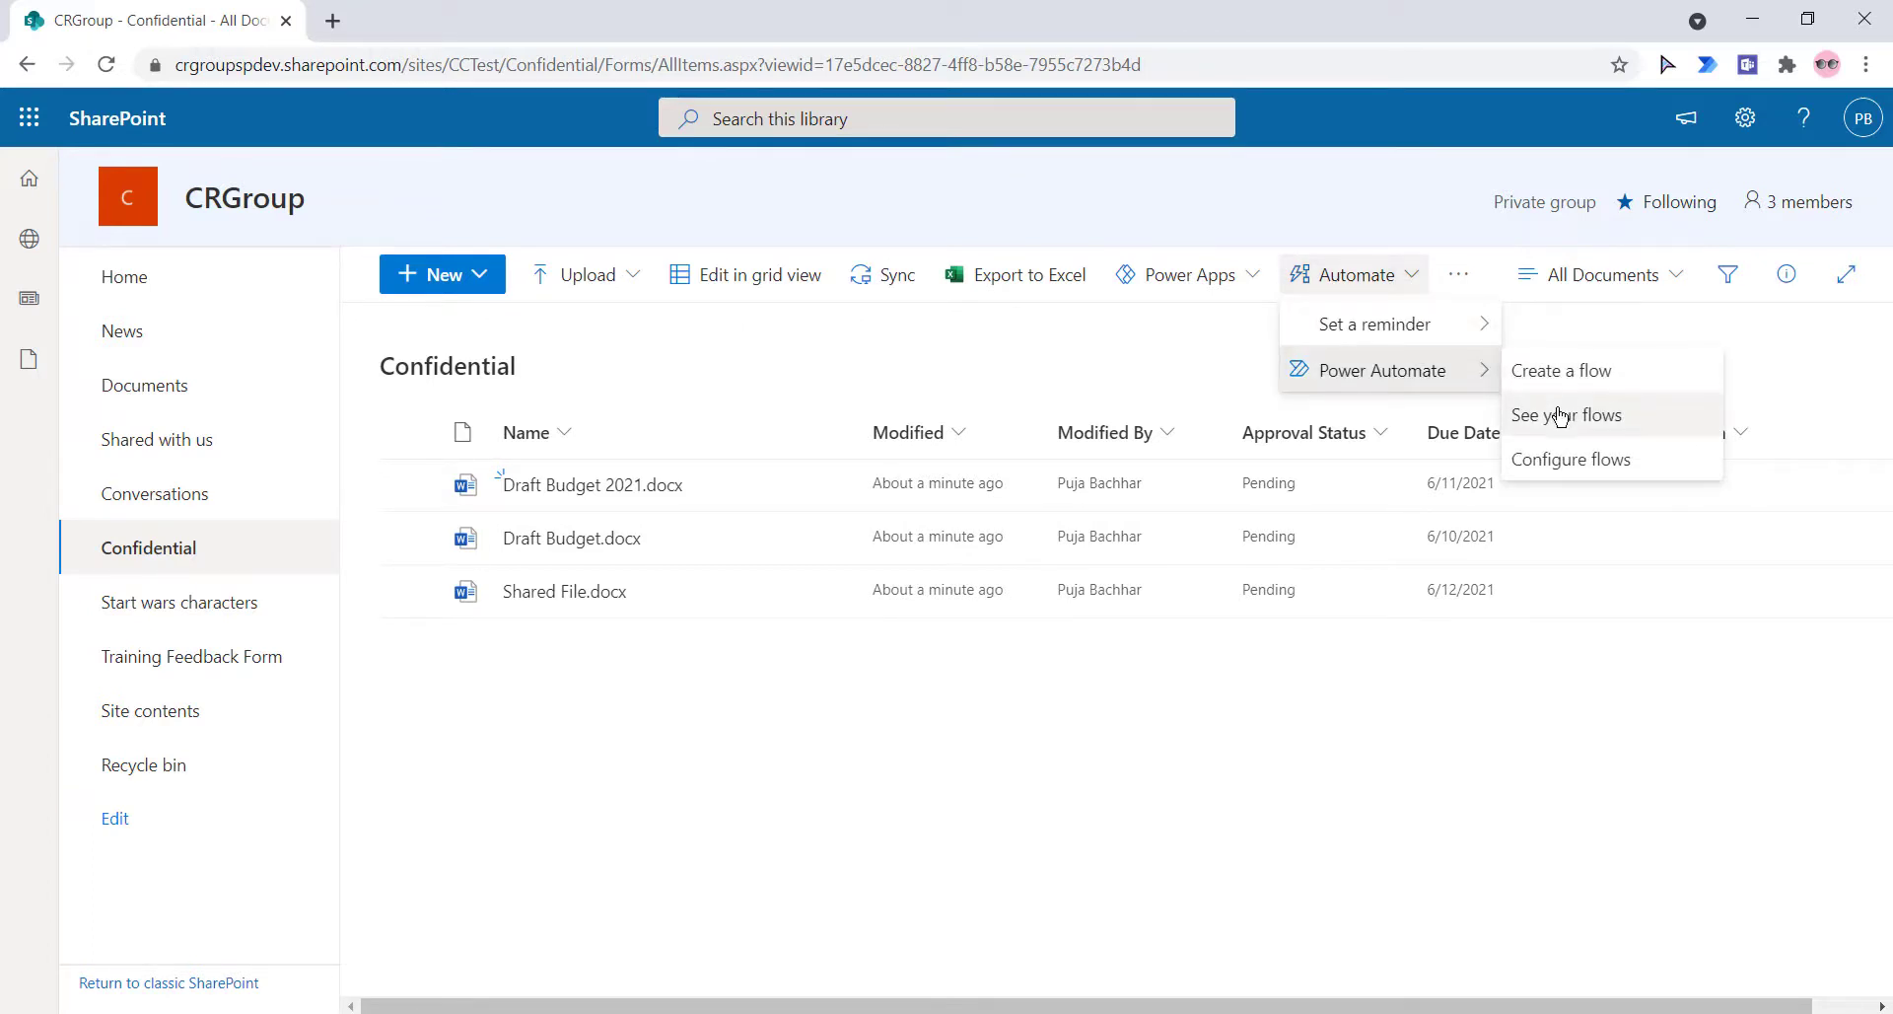
pyautogui.click(1565, 415)
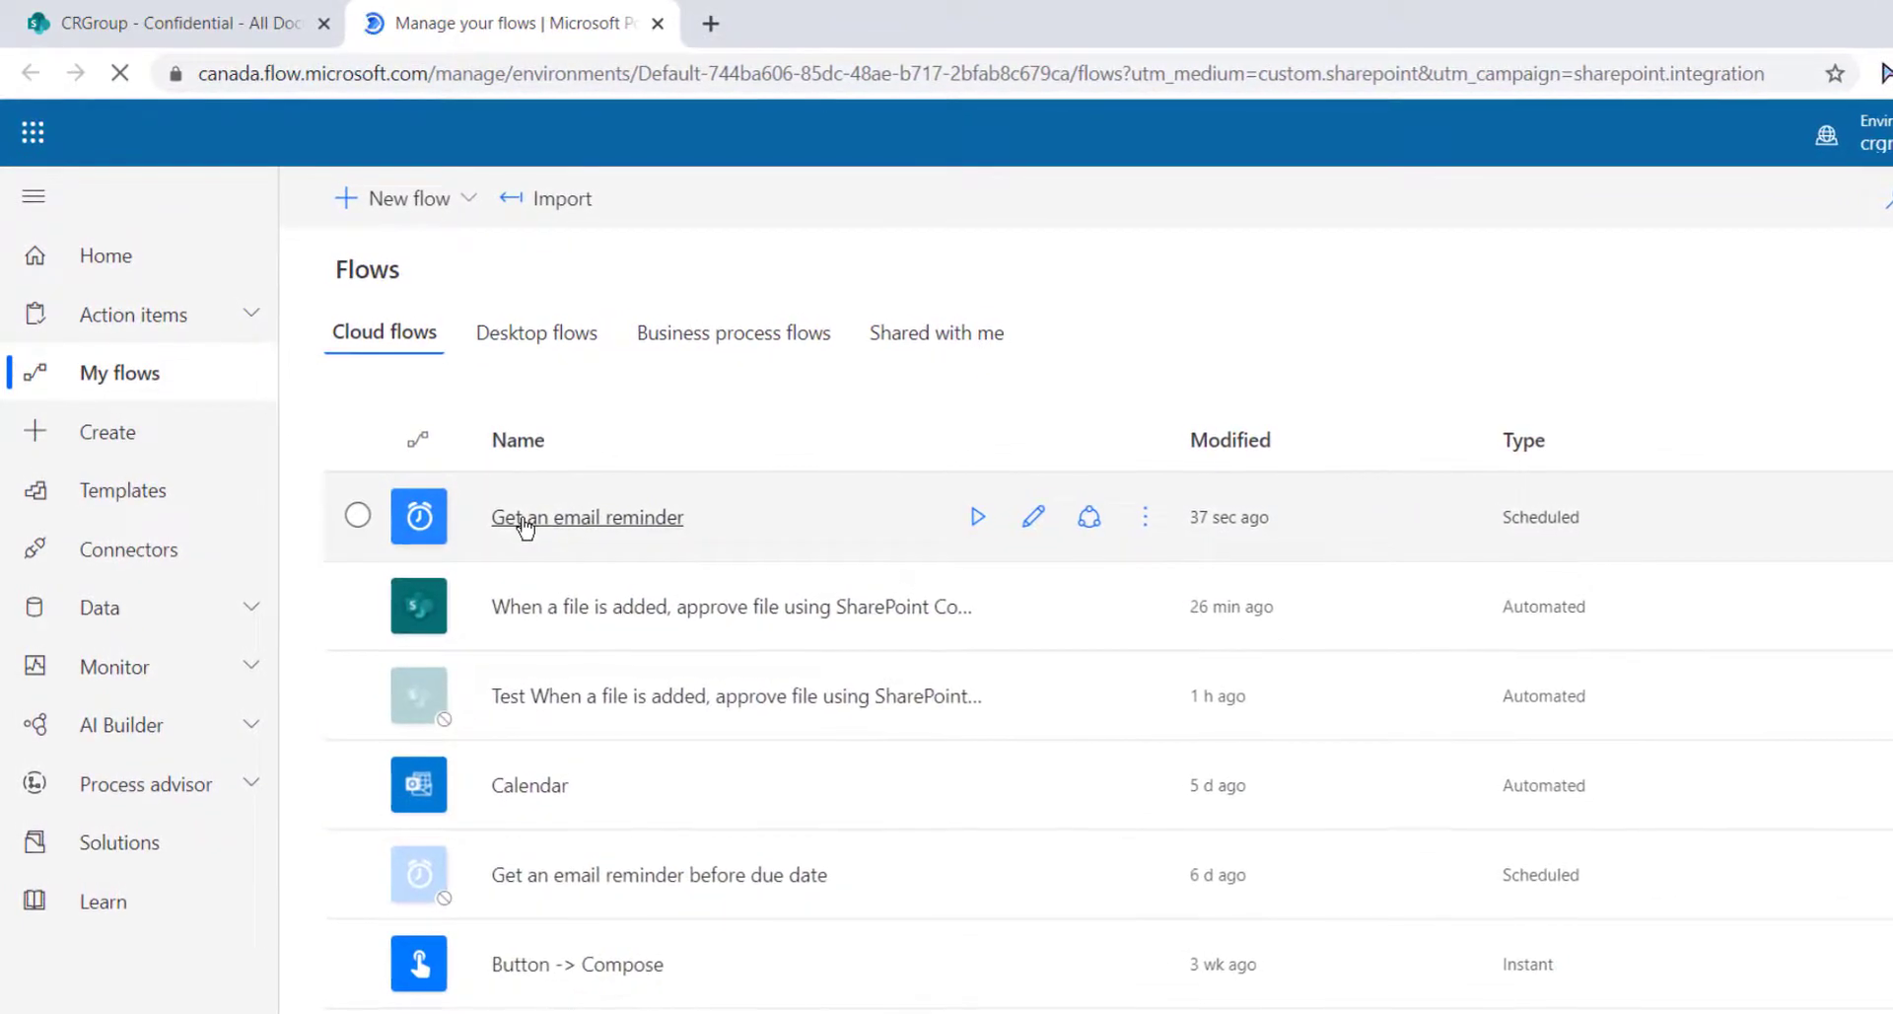
# - Open the 'Get an email reminder' flow's details page and enter edit mode
pyautogui.click(587, 516)
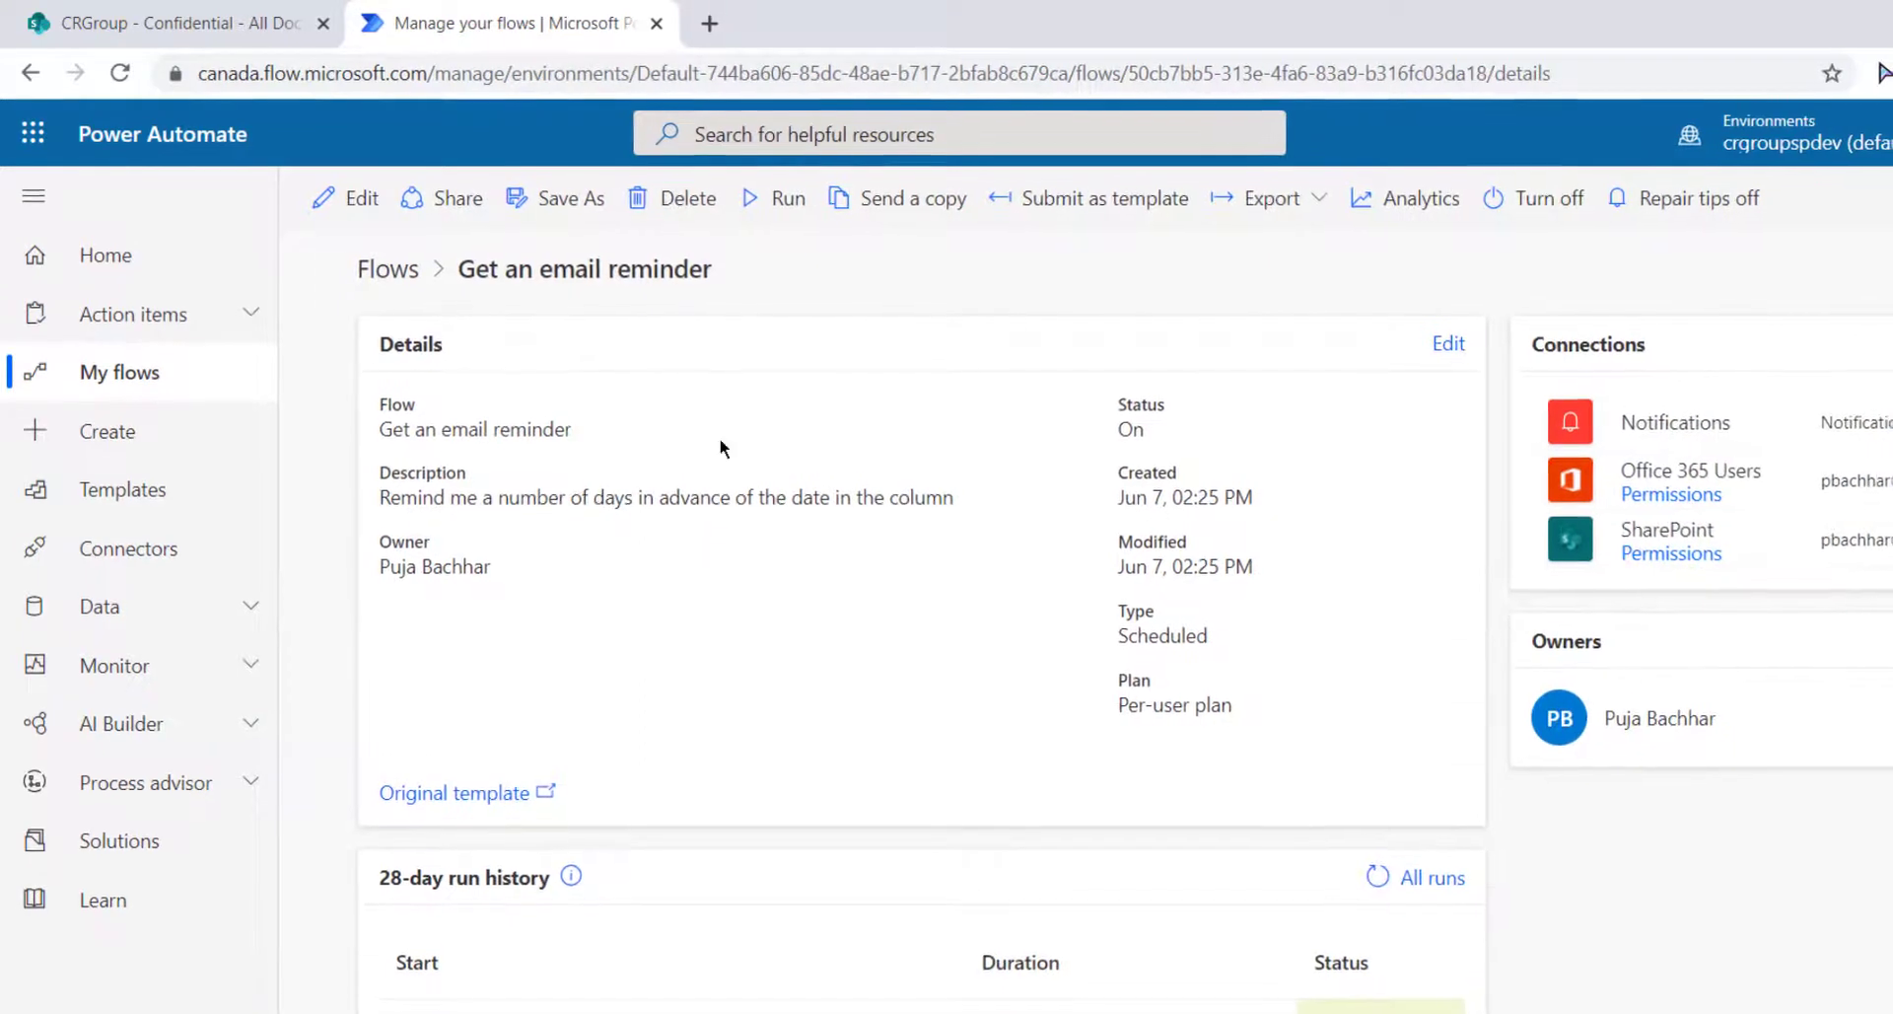
pyautogui.click(360, 198)
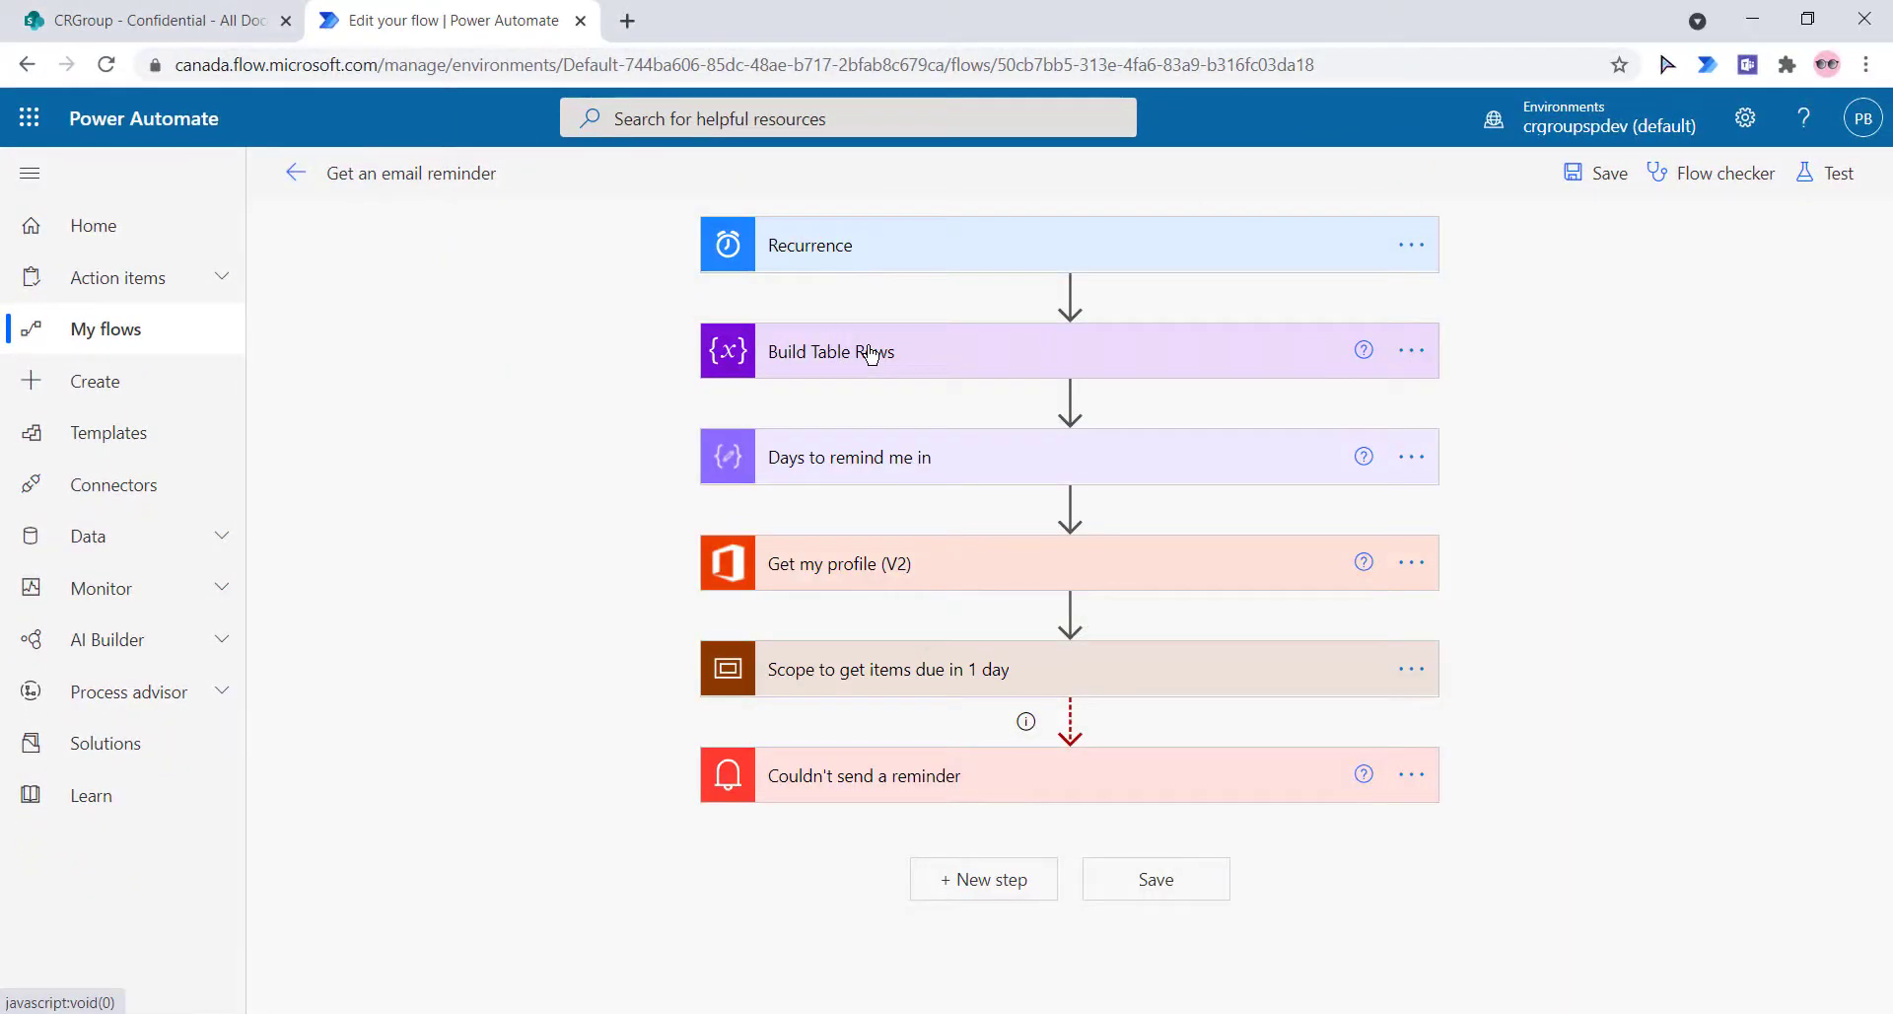
# - Reveal the Recurrence step's advanced schedule options and edit the 3-day 'Days to remind me in' value
pyautogui.click(829, 351)
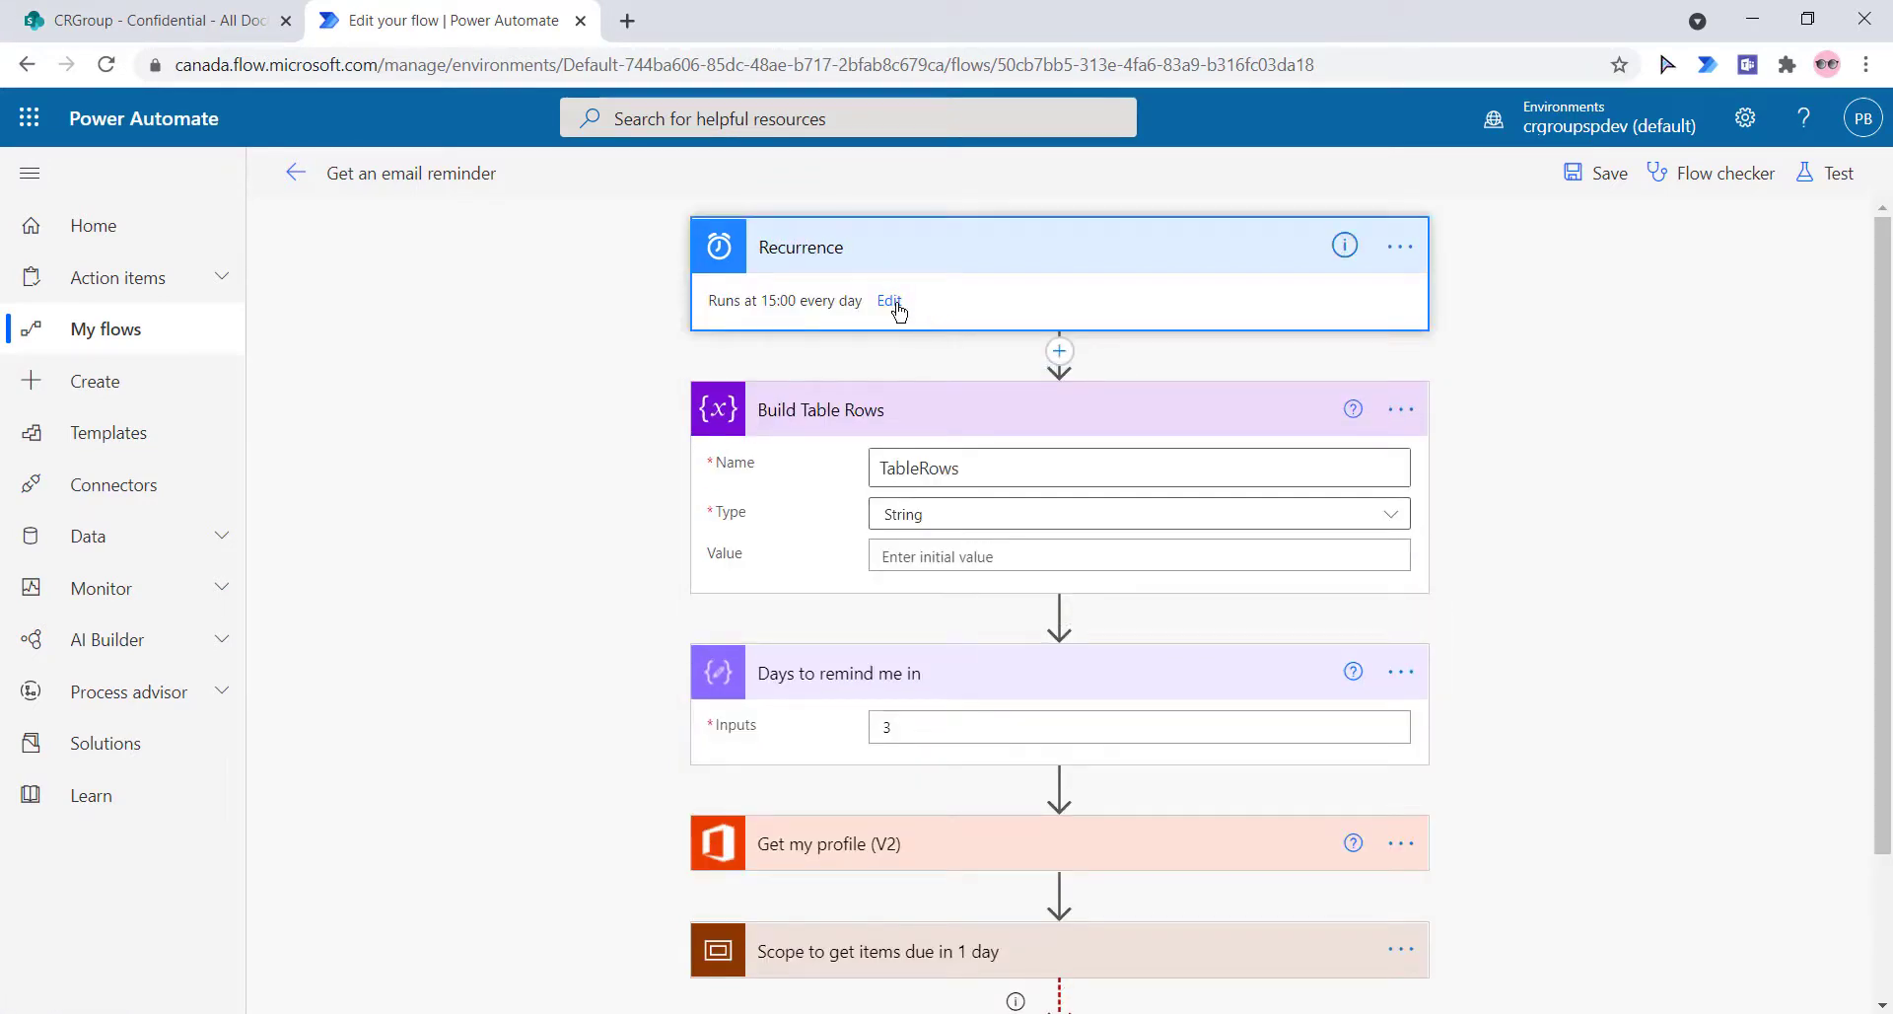
pyautogui.click(889, 300)
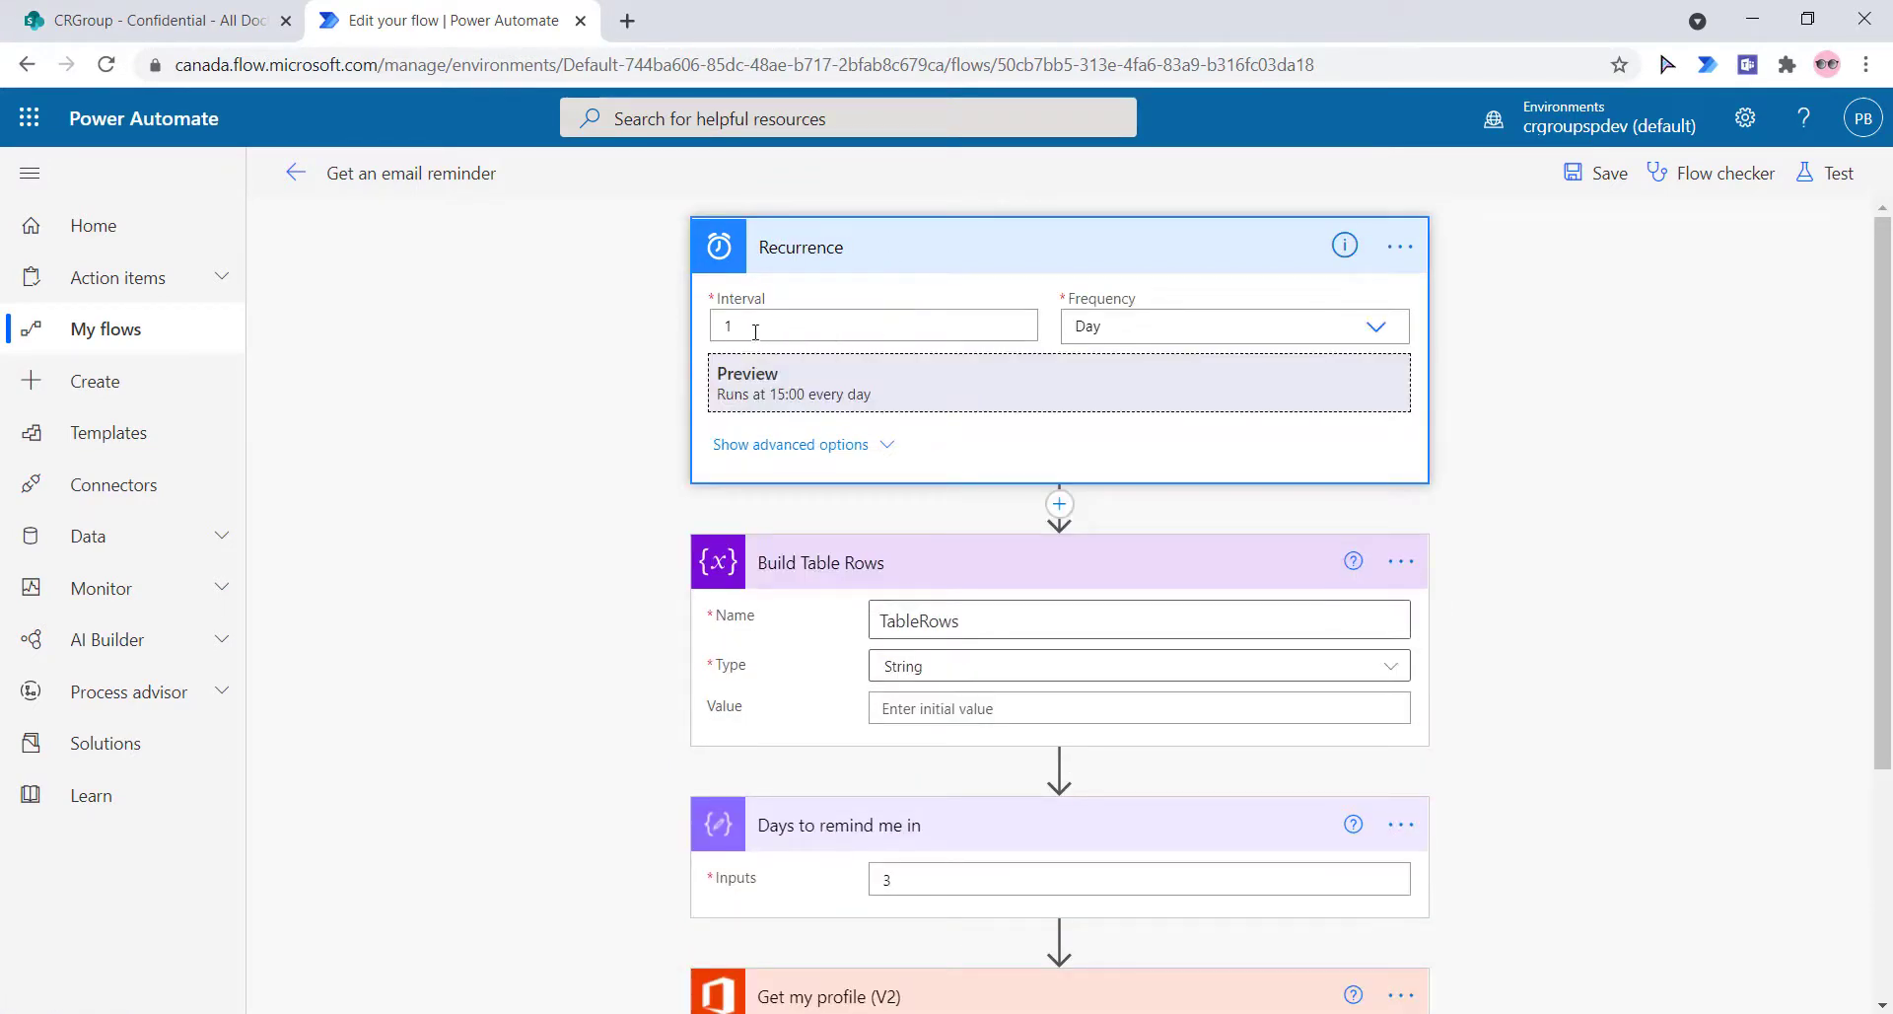
pyautogui.click(790, 444)
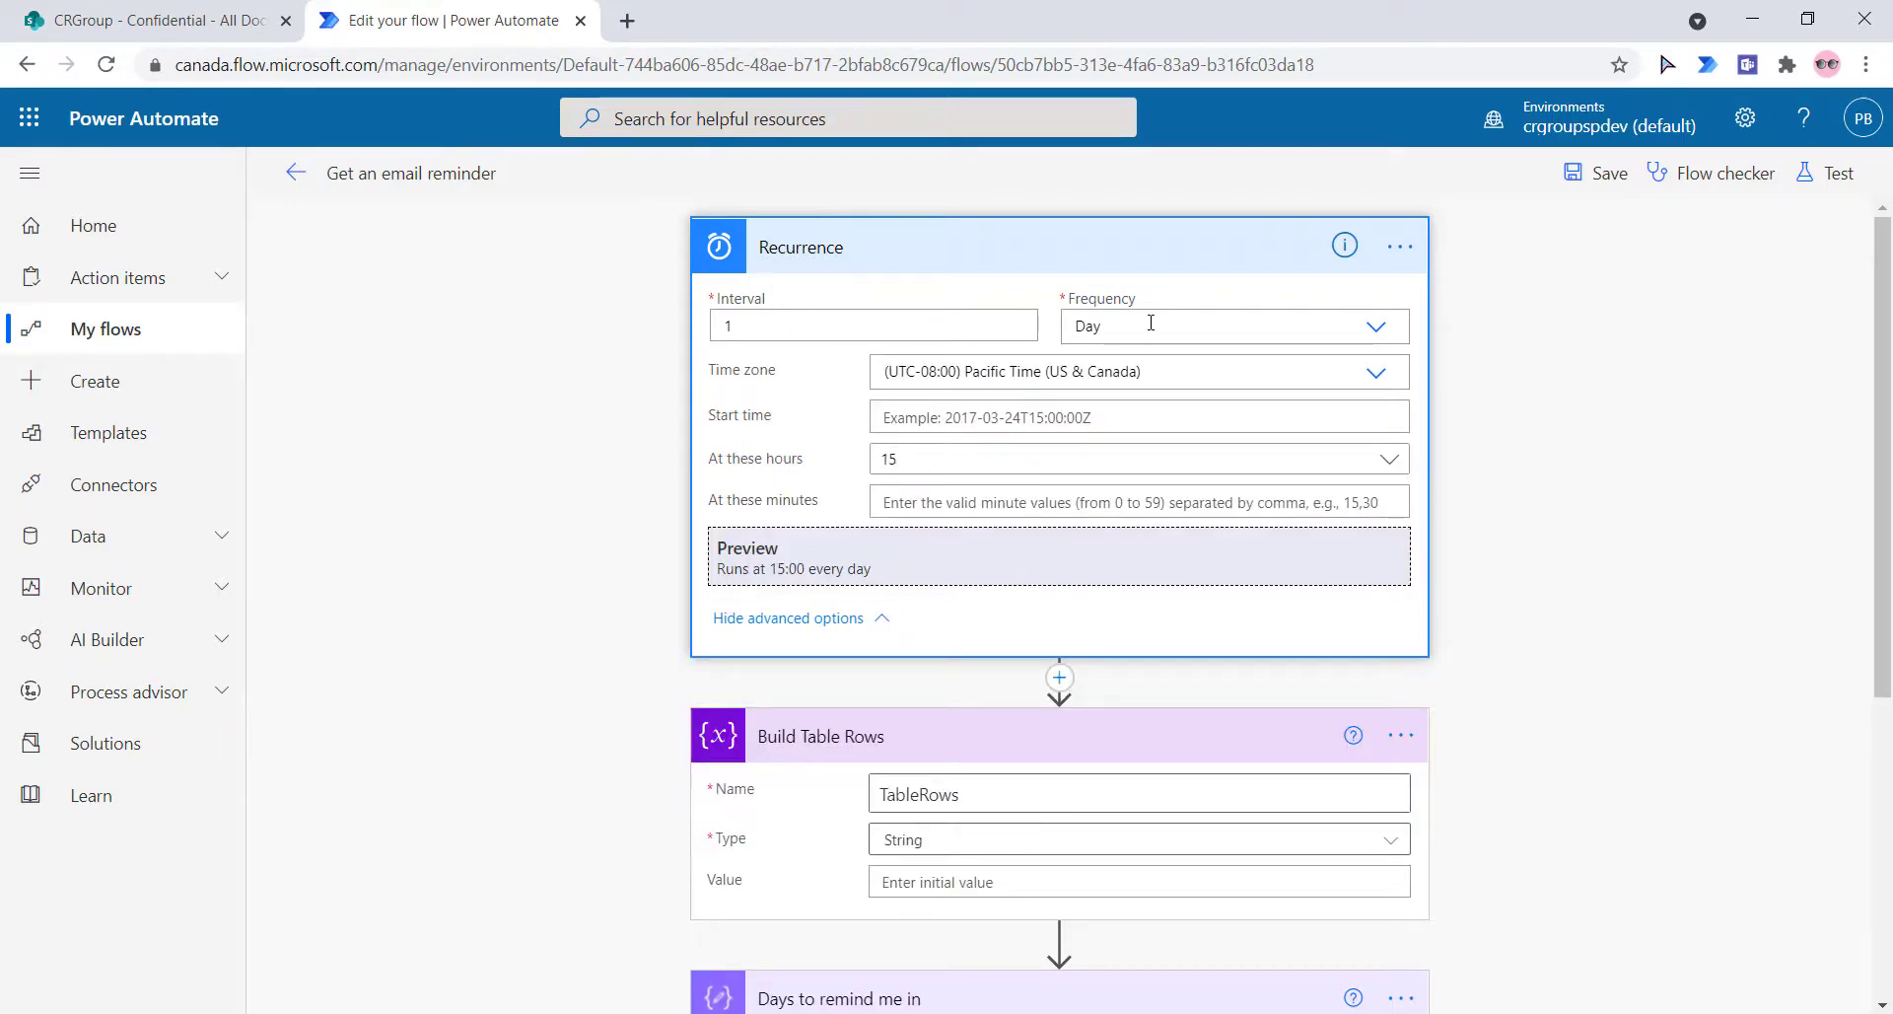
pyautogui.scroll(-3)
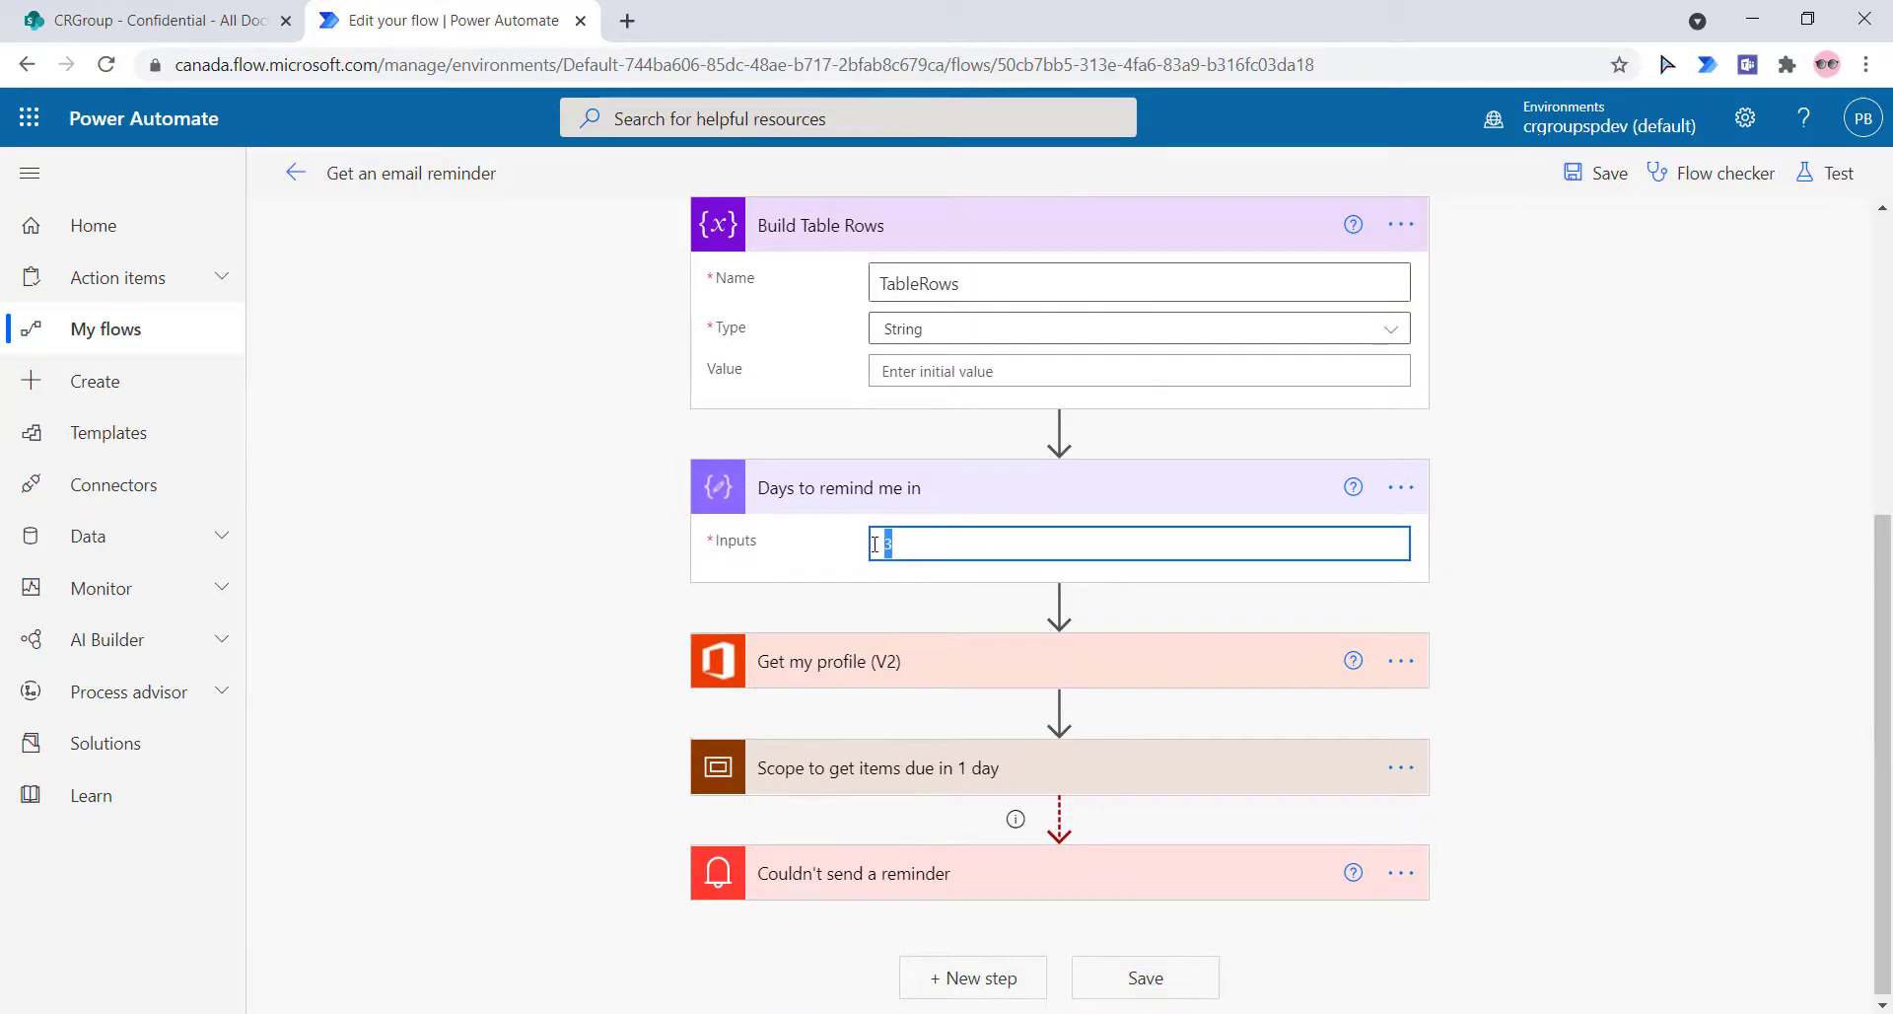
pyautogui.click(1135, 543)
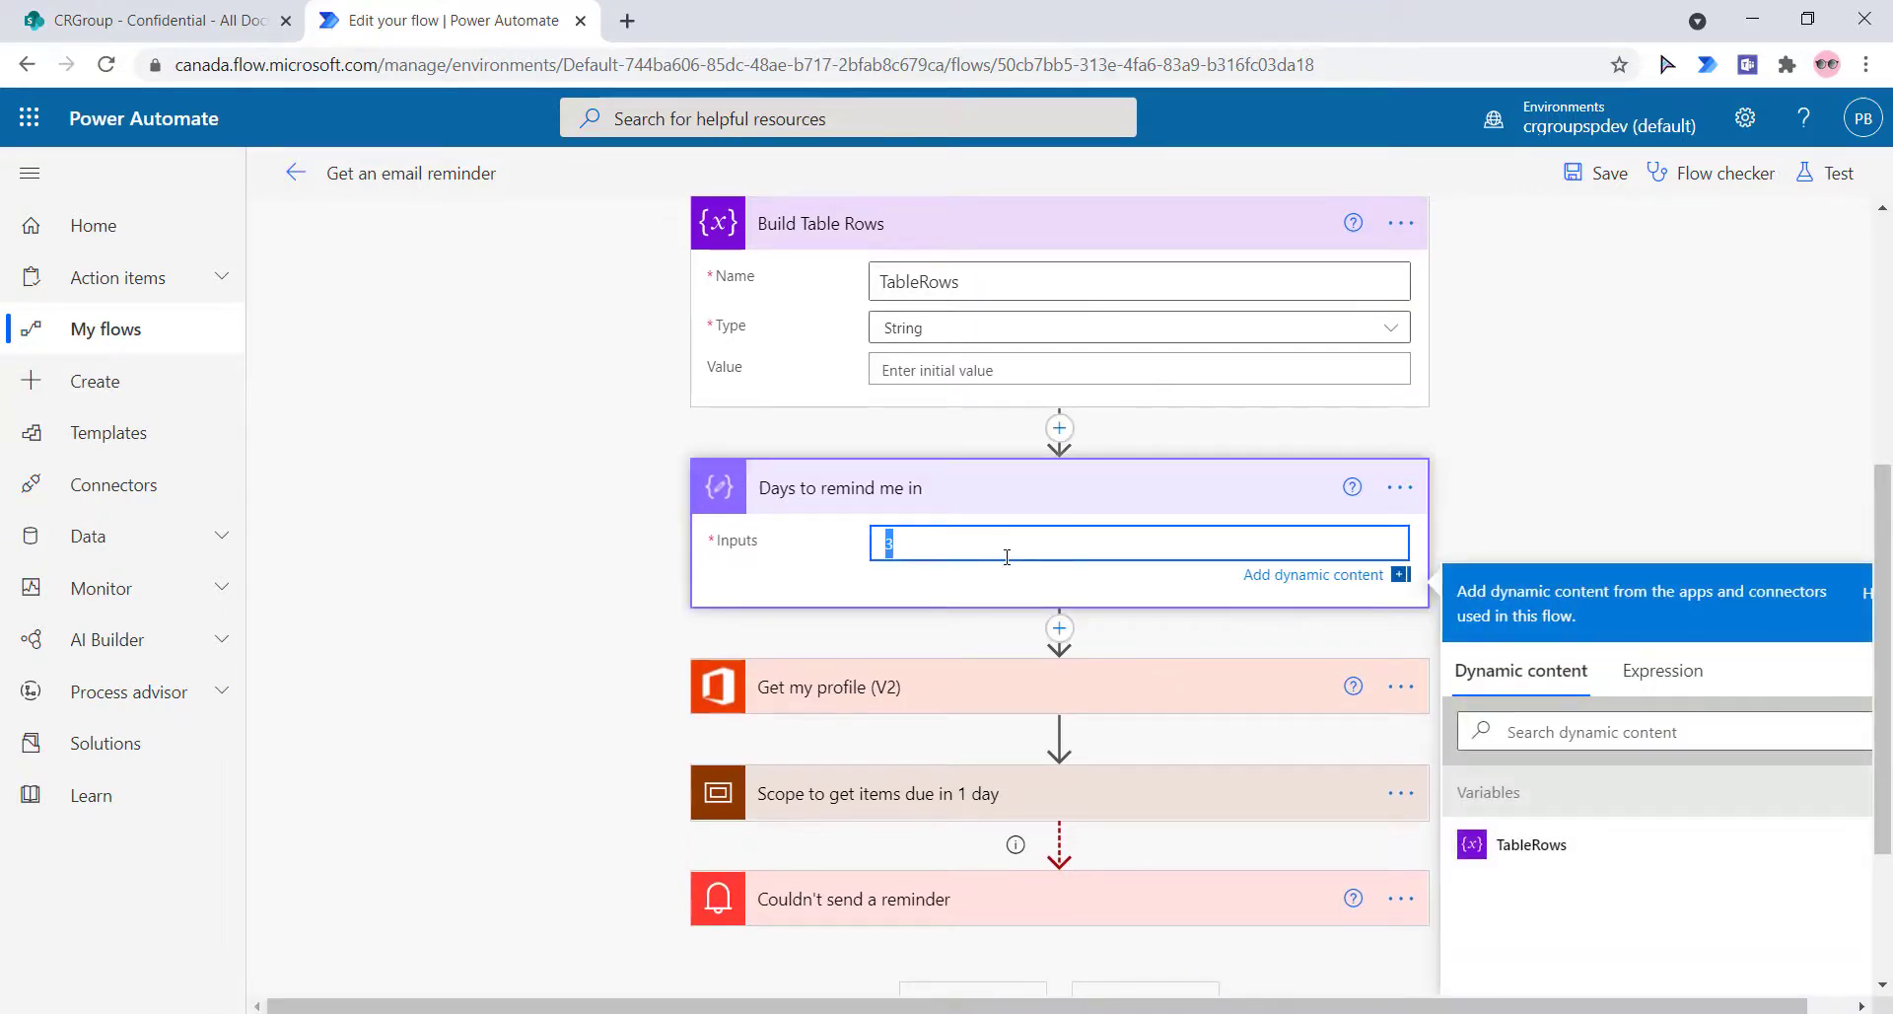